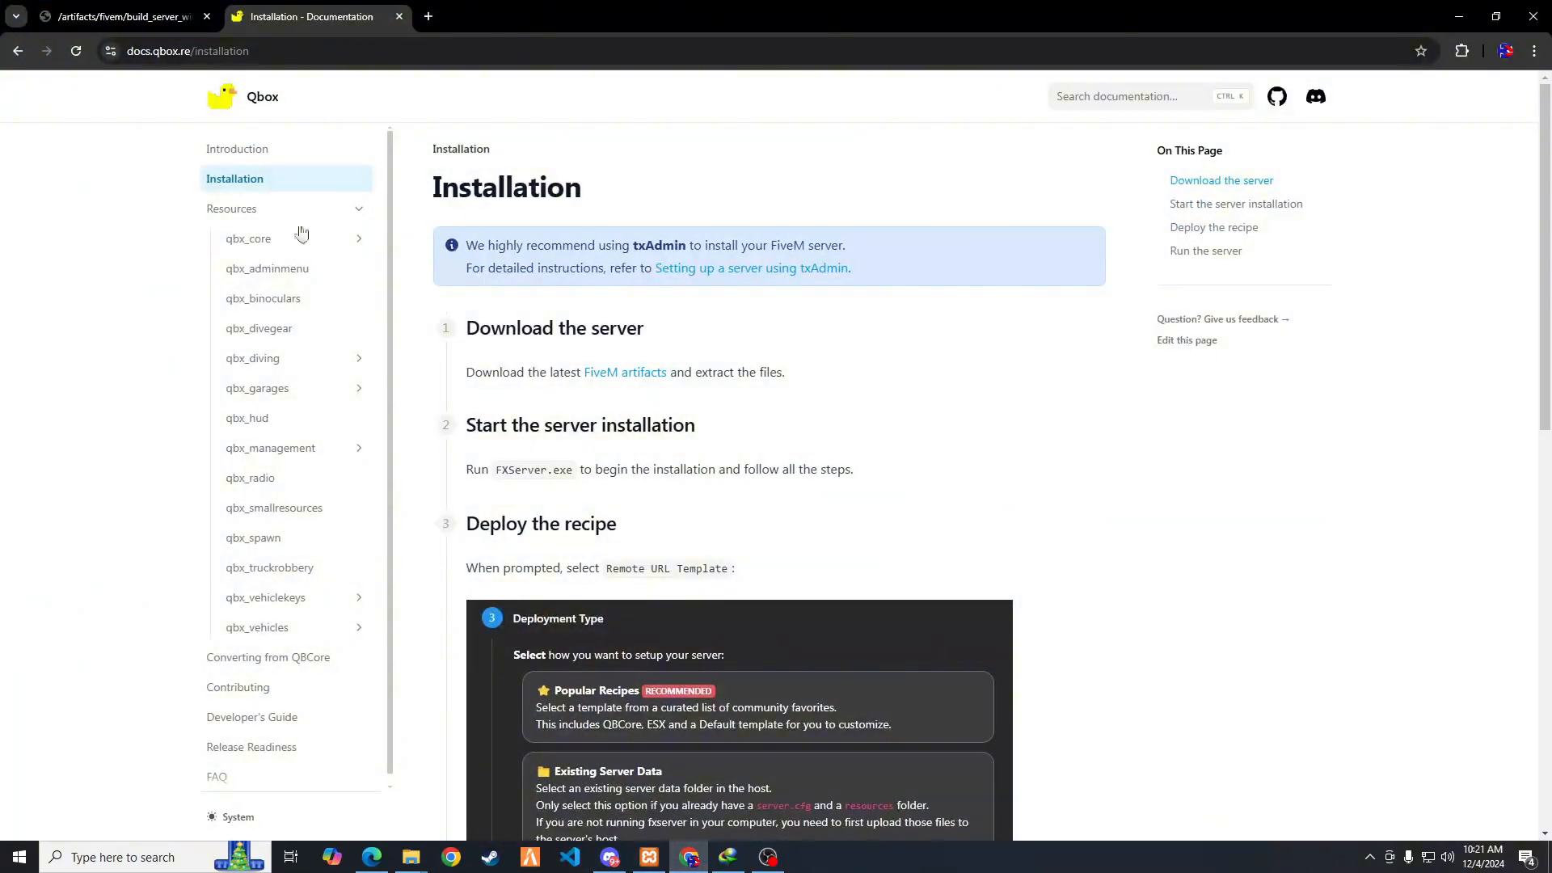
Search Google for 'server artifacts fivem' from a fresh tab.
click(119, 17)
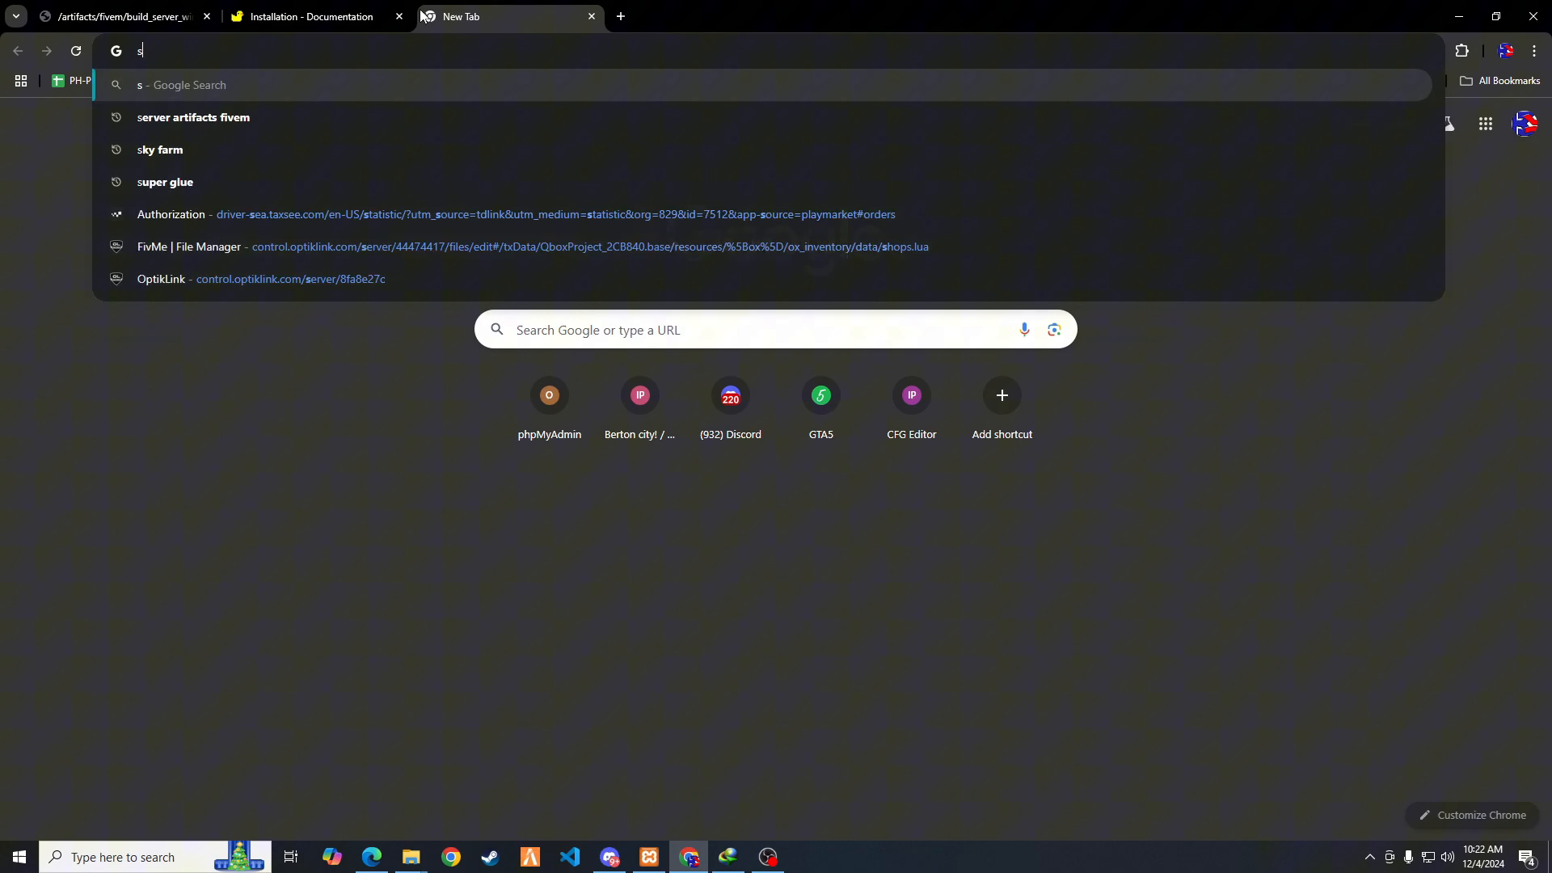
click(193, 117)
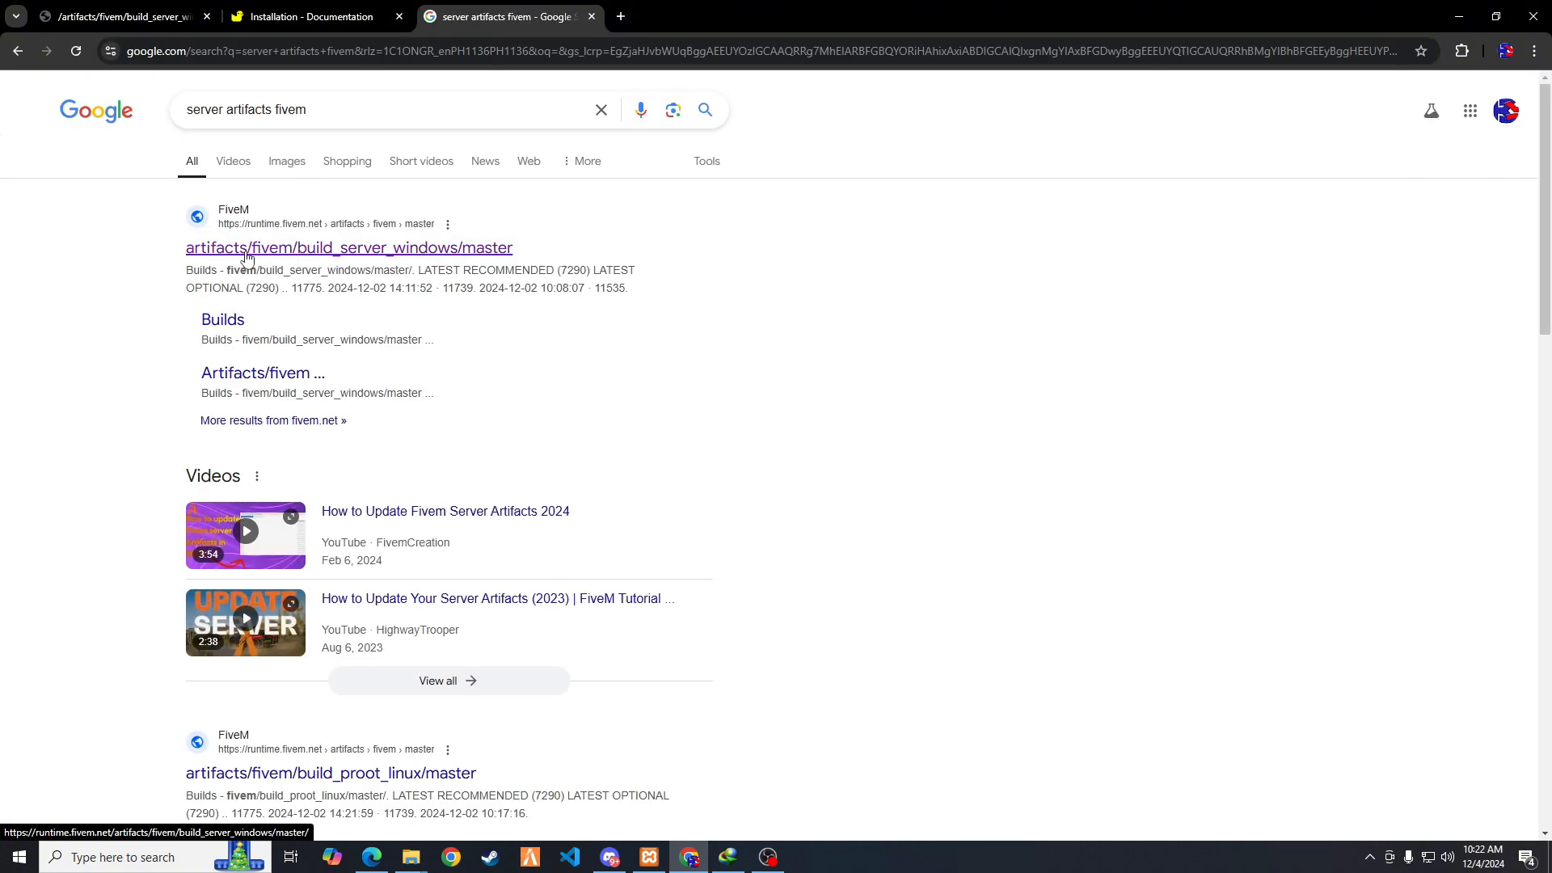
Download Windows server build 11775, accepting IDM's duplicate download prompt.
click(349, 247)
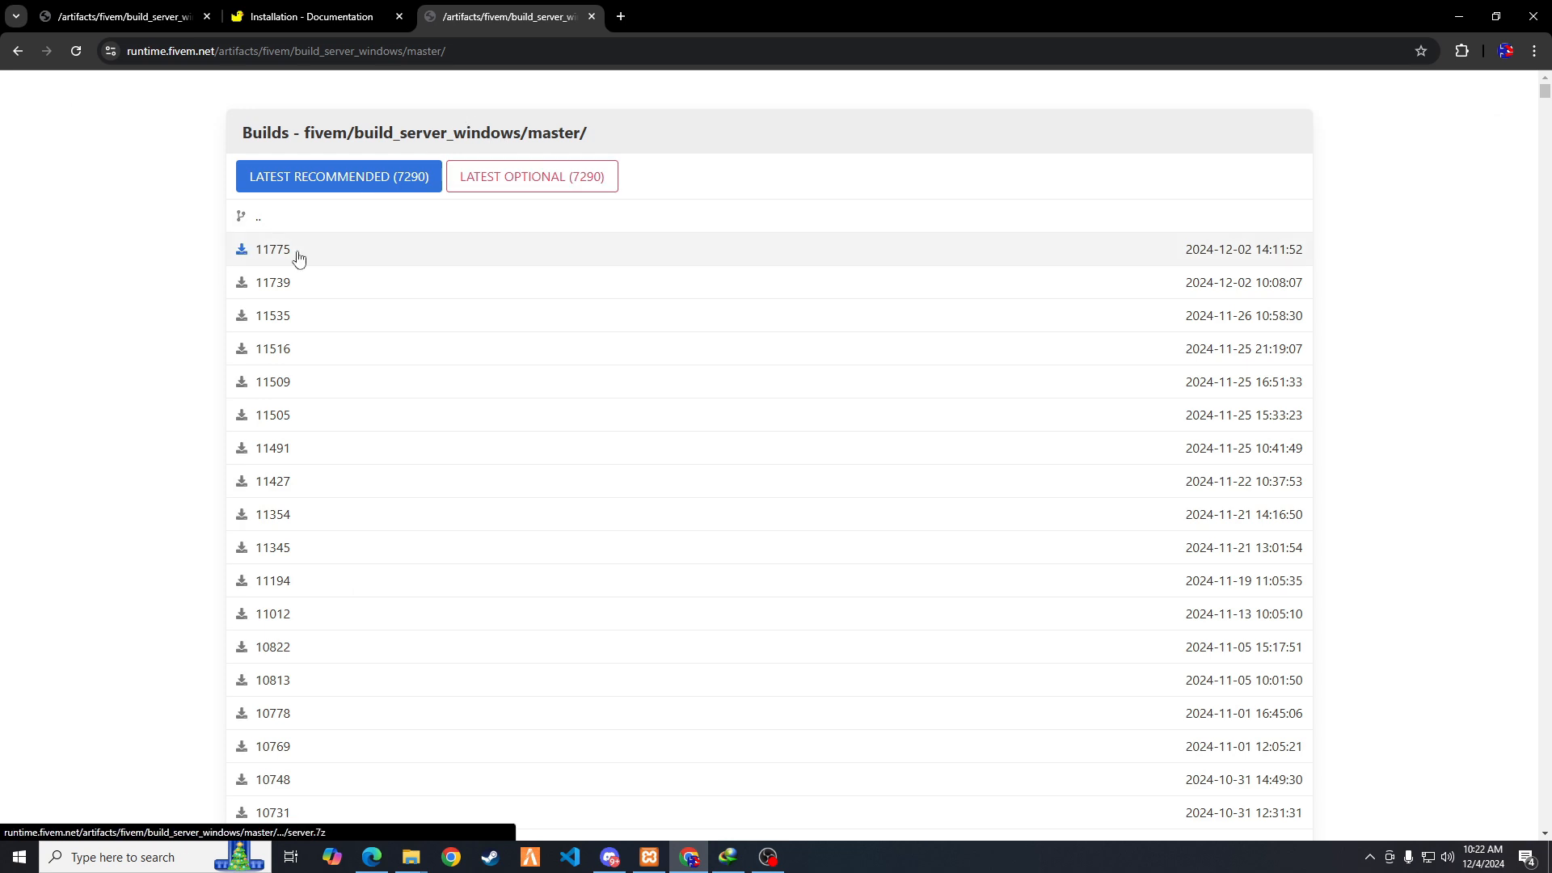
mouse_move(348, 190)
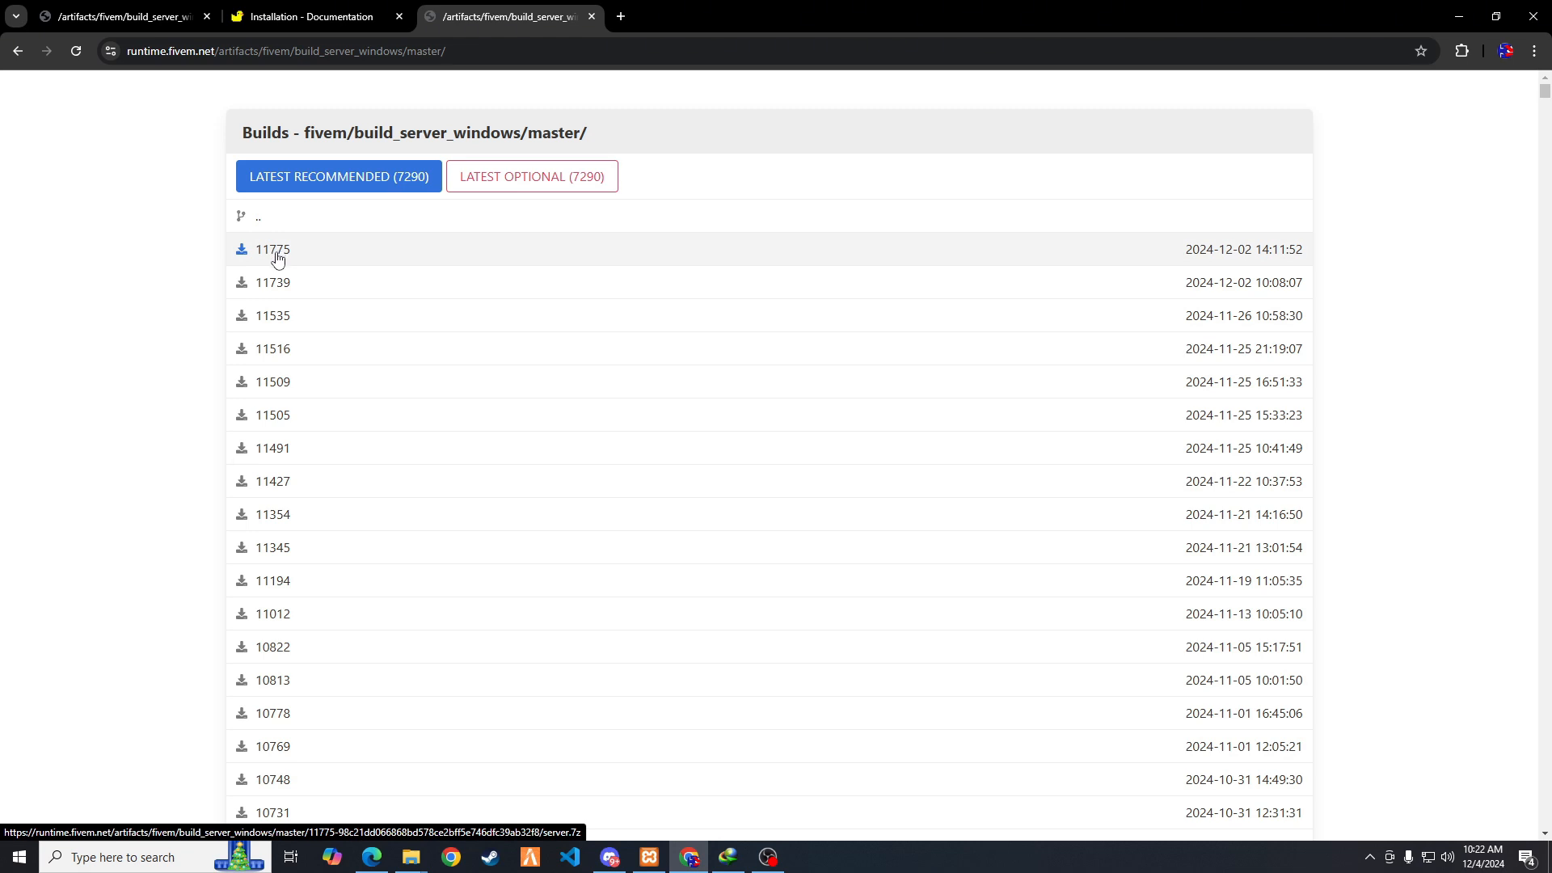
click(241, 249)
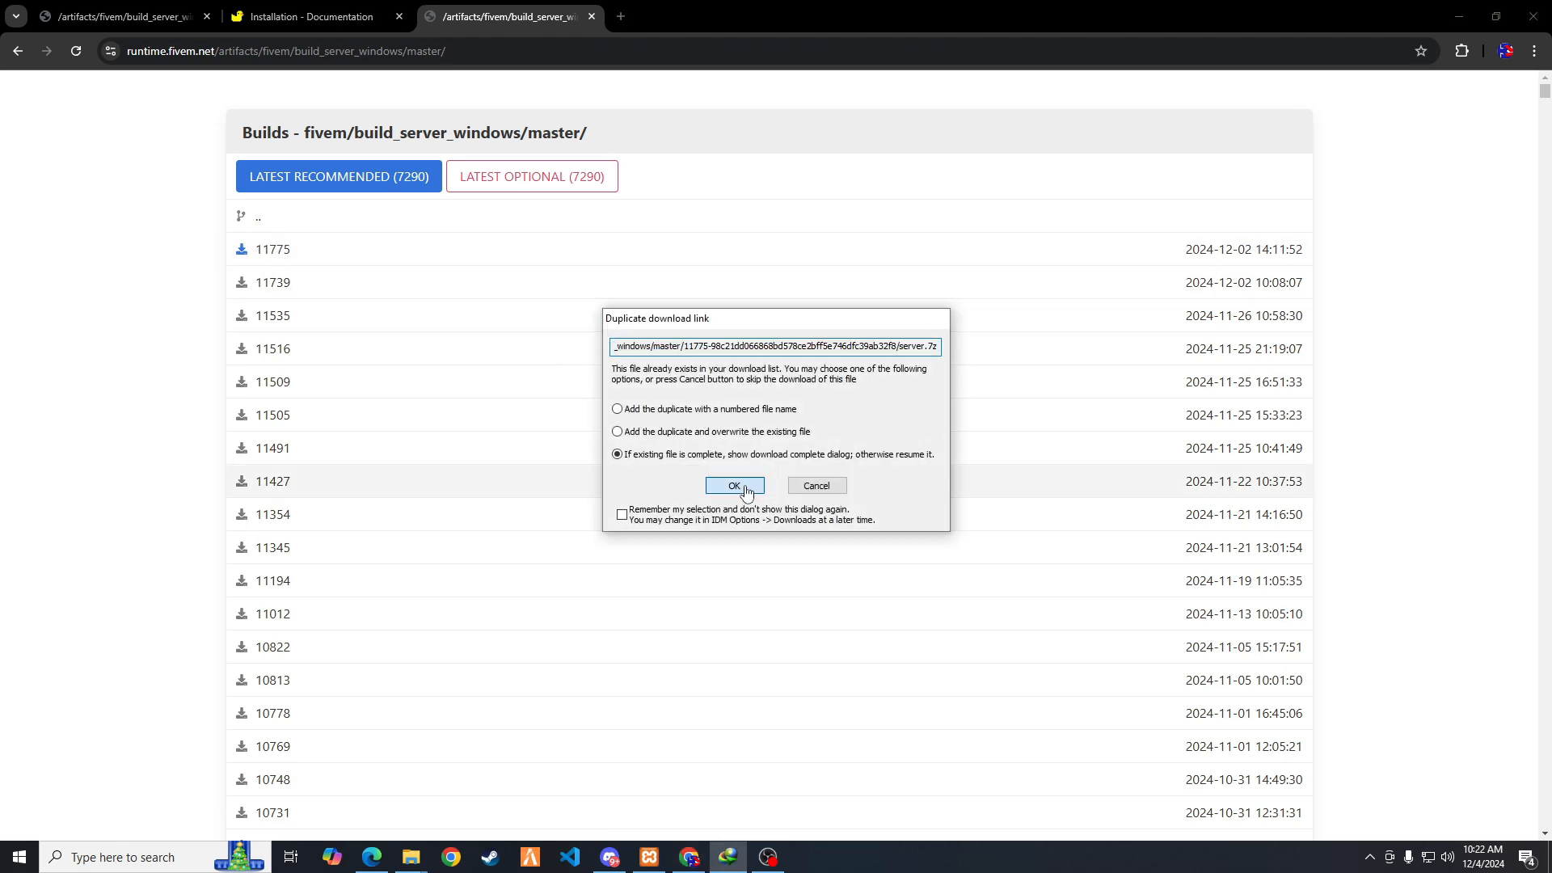
click(732, 485)
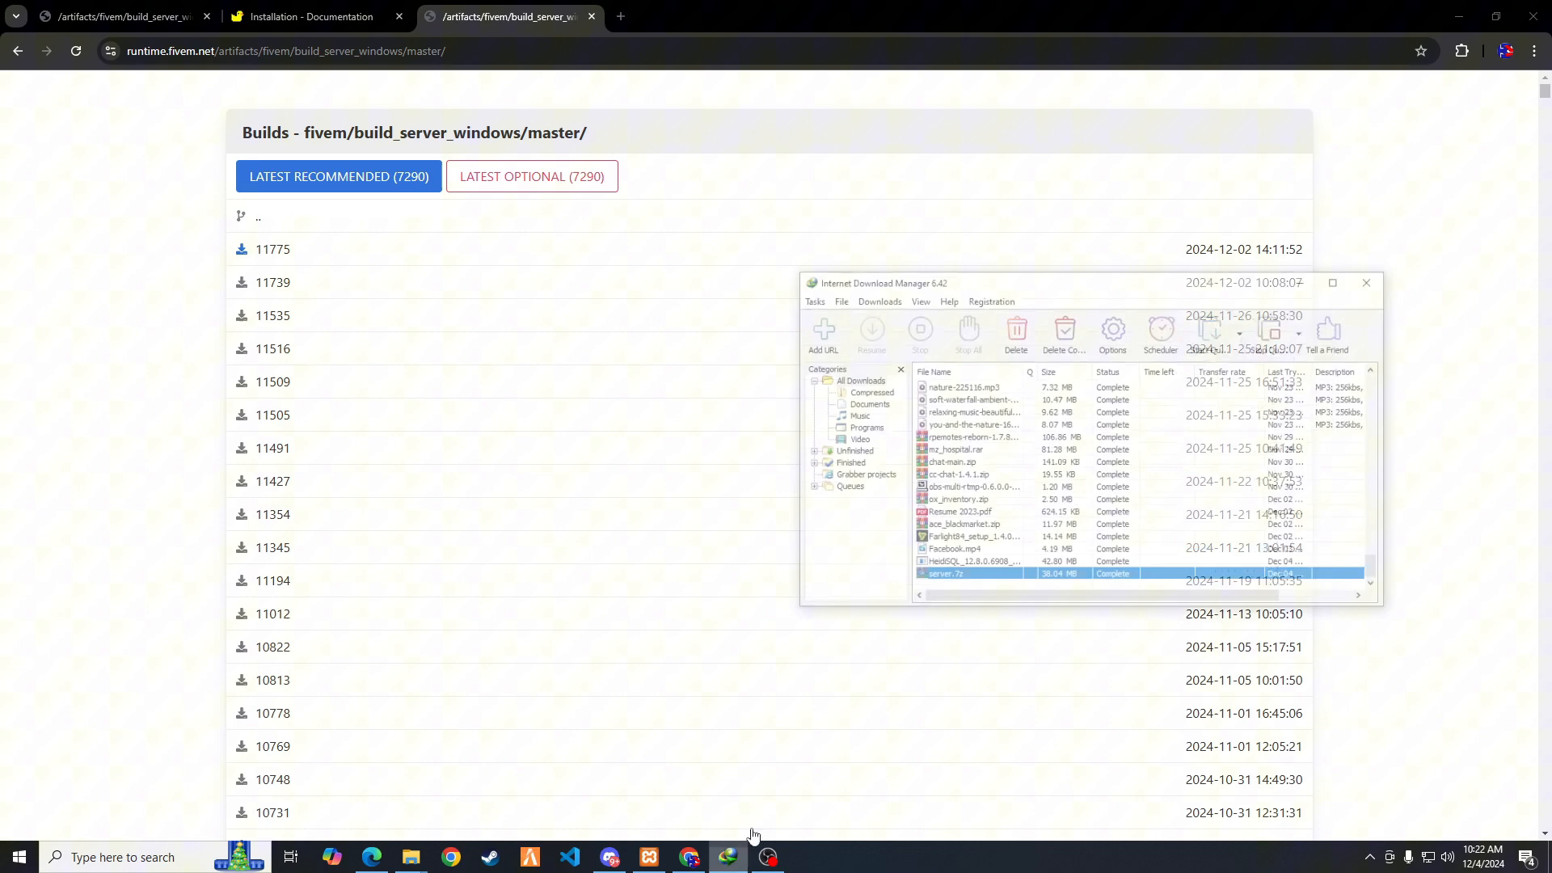
Show server.7z in its Downloads\Compressed folder from the IDM list.
right_click(970, 529)
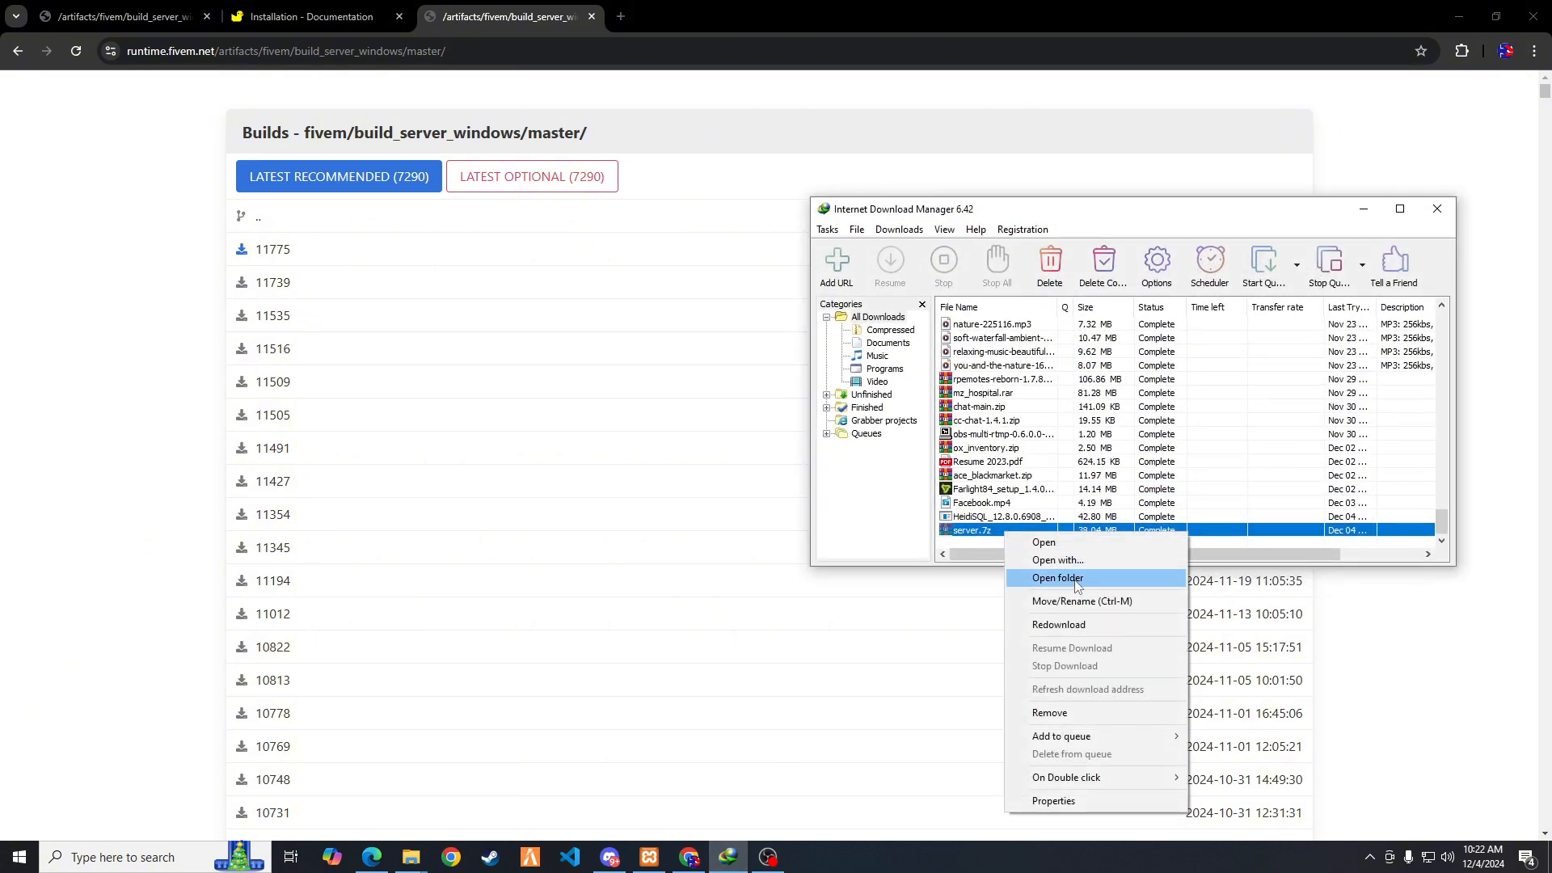
click(1057, 578)
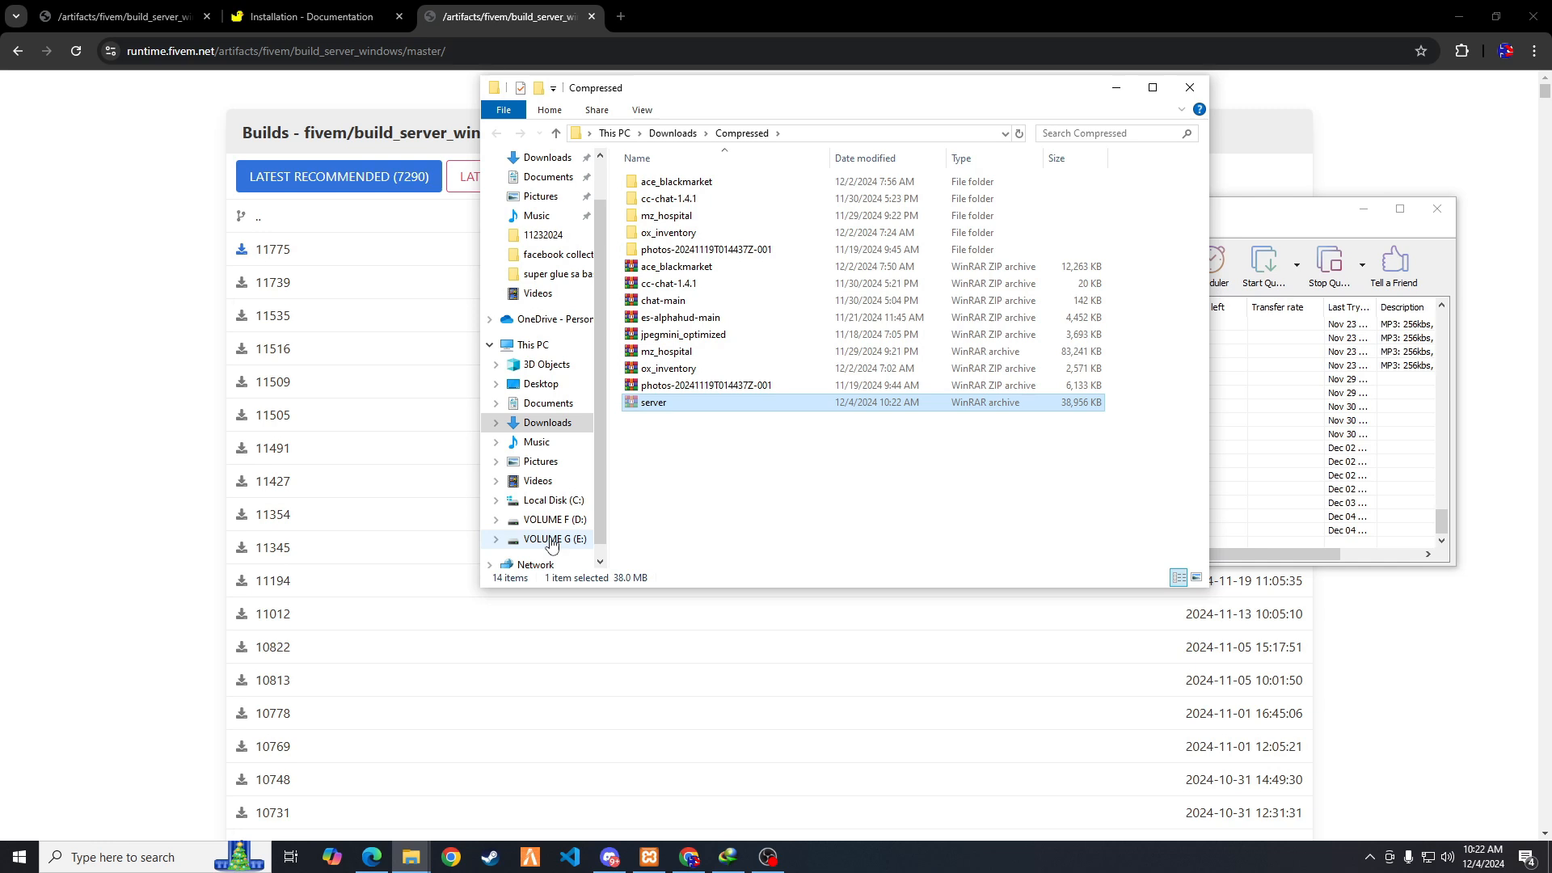
Create a DecServer folder on drive E and enter it.
click(554, 538)
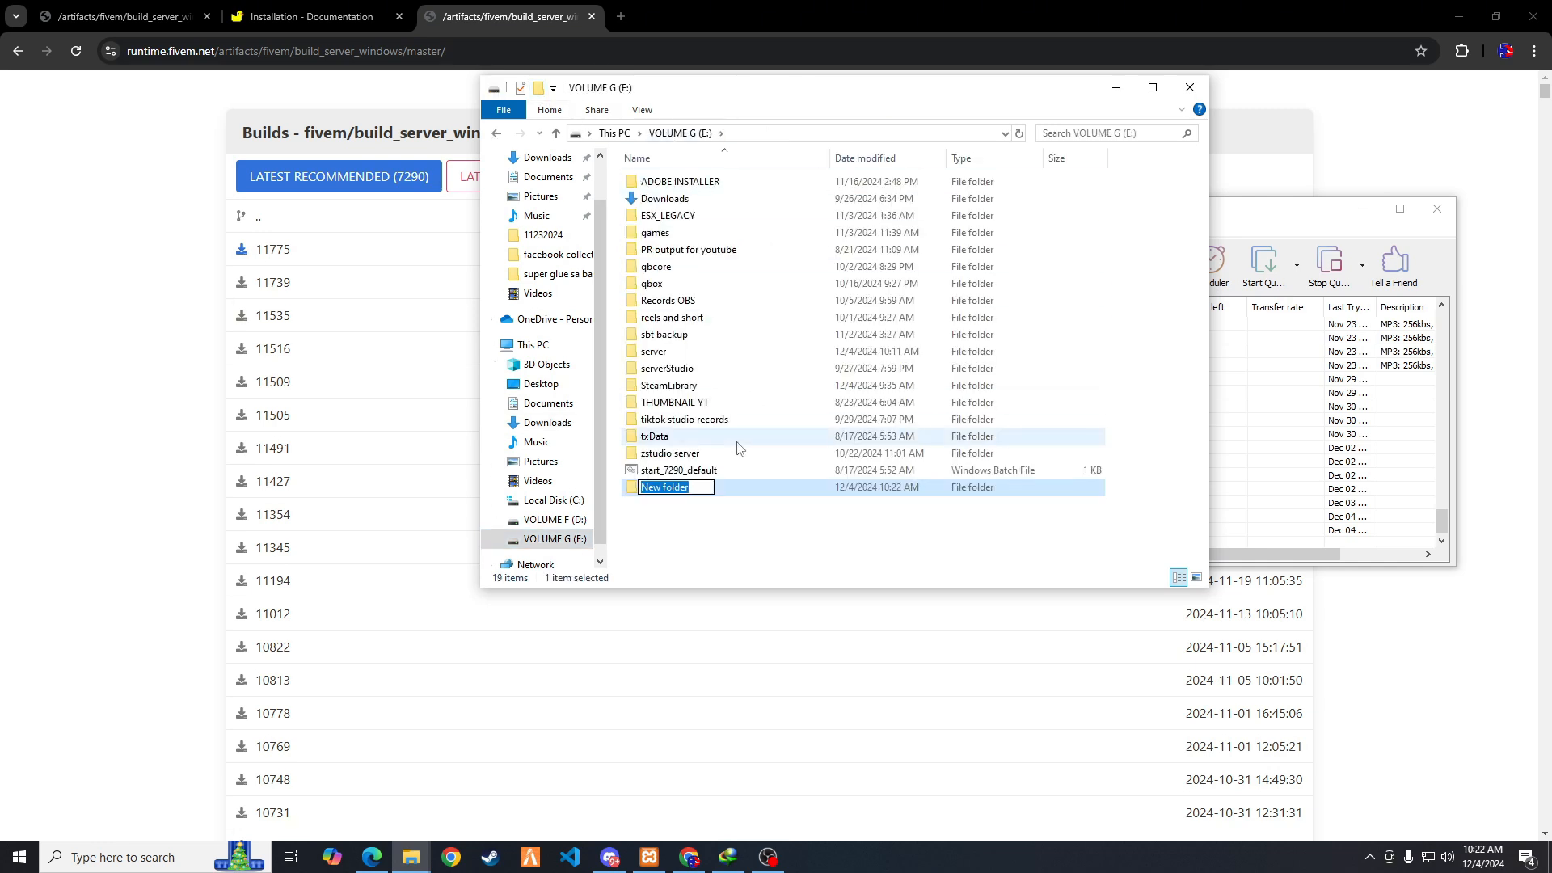
text(DecServer)
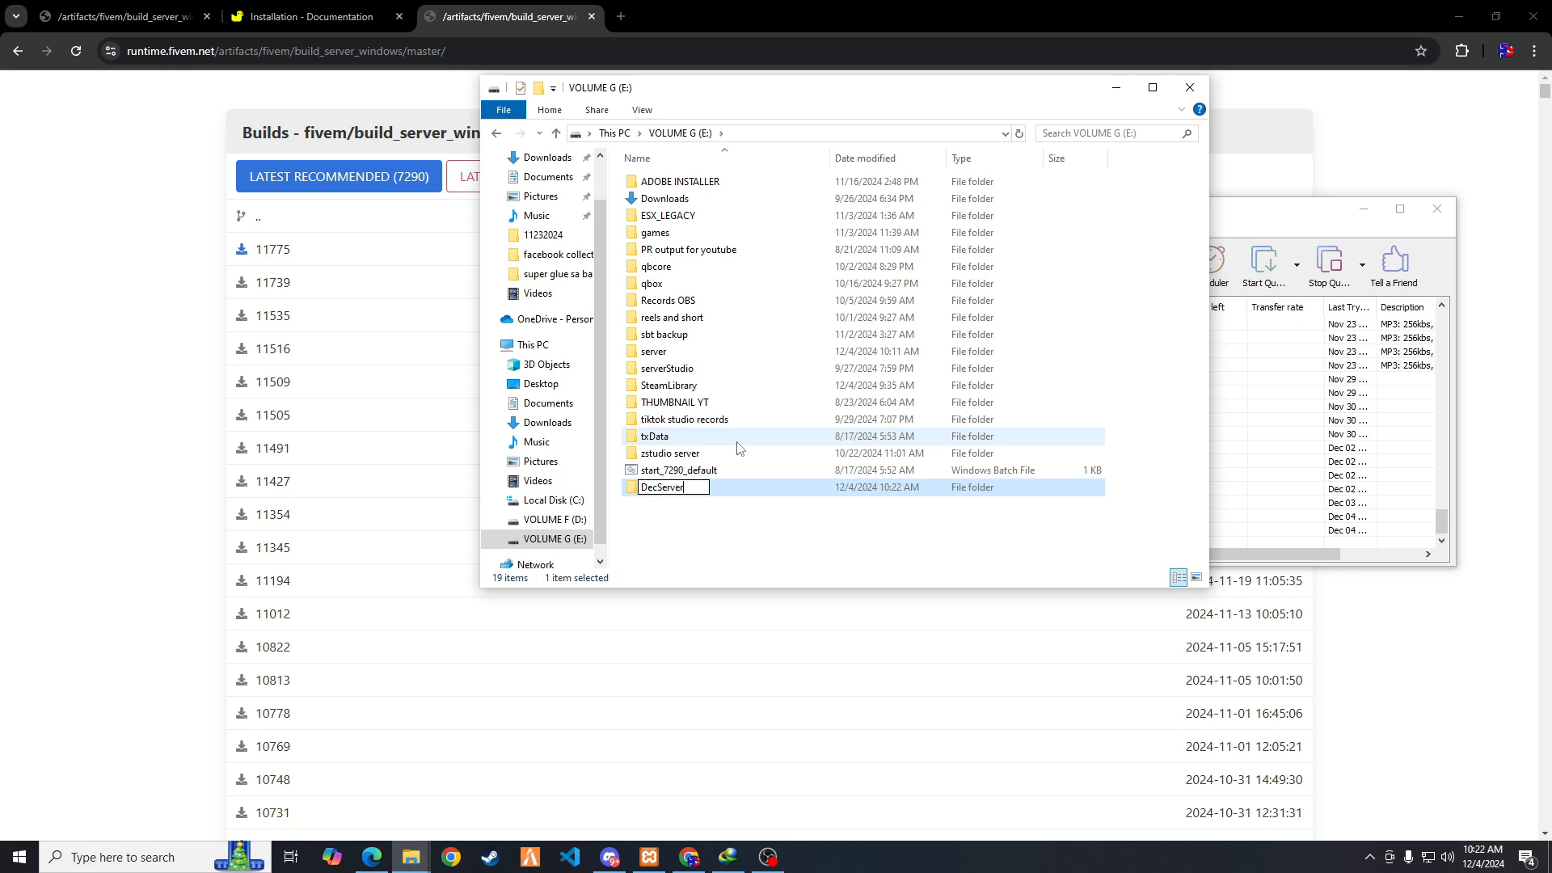
double_click(661, 487)
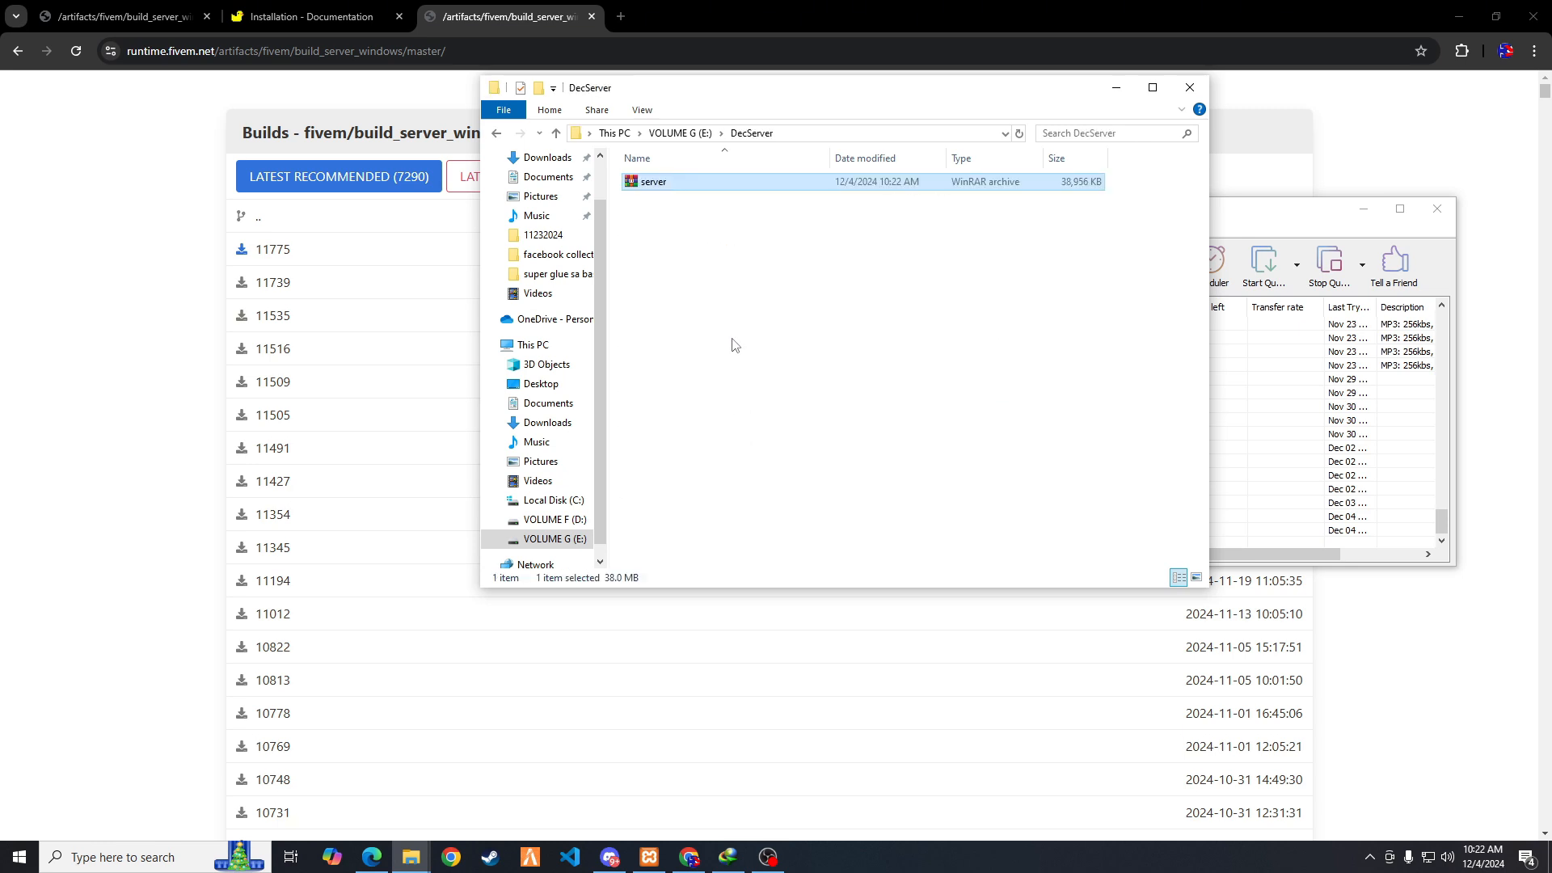
Extract server.7z into a server folder inside DecServer.
right_click(653, 182)
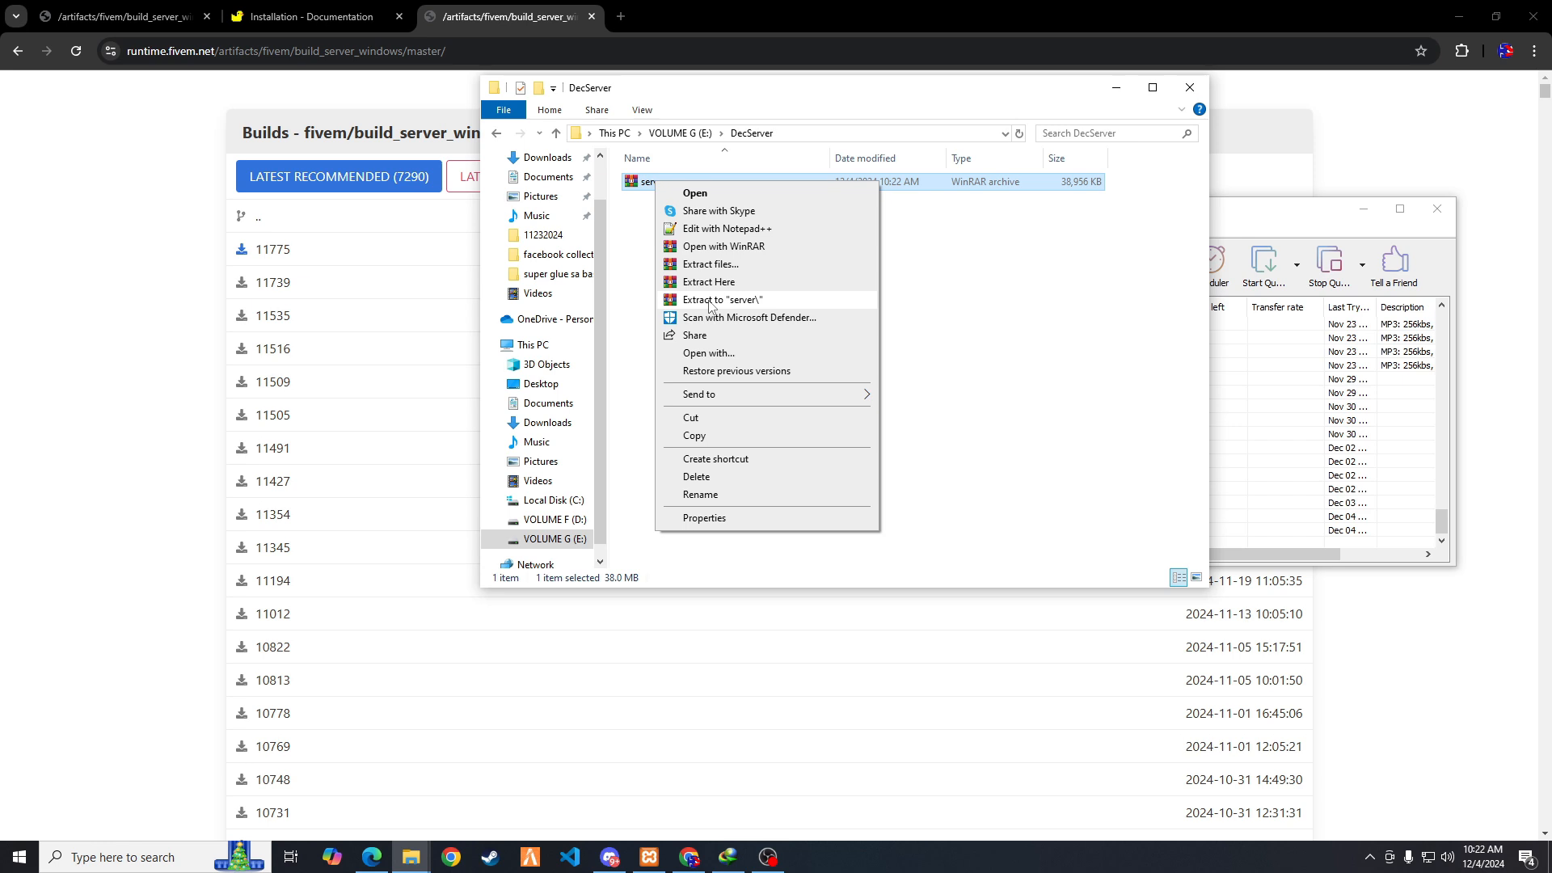
click(709, 282)
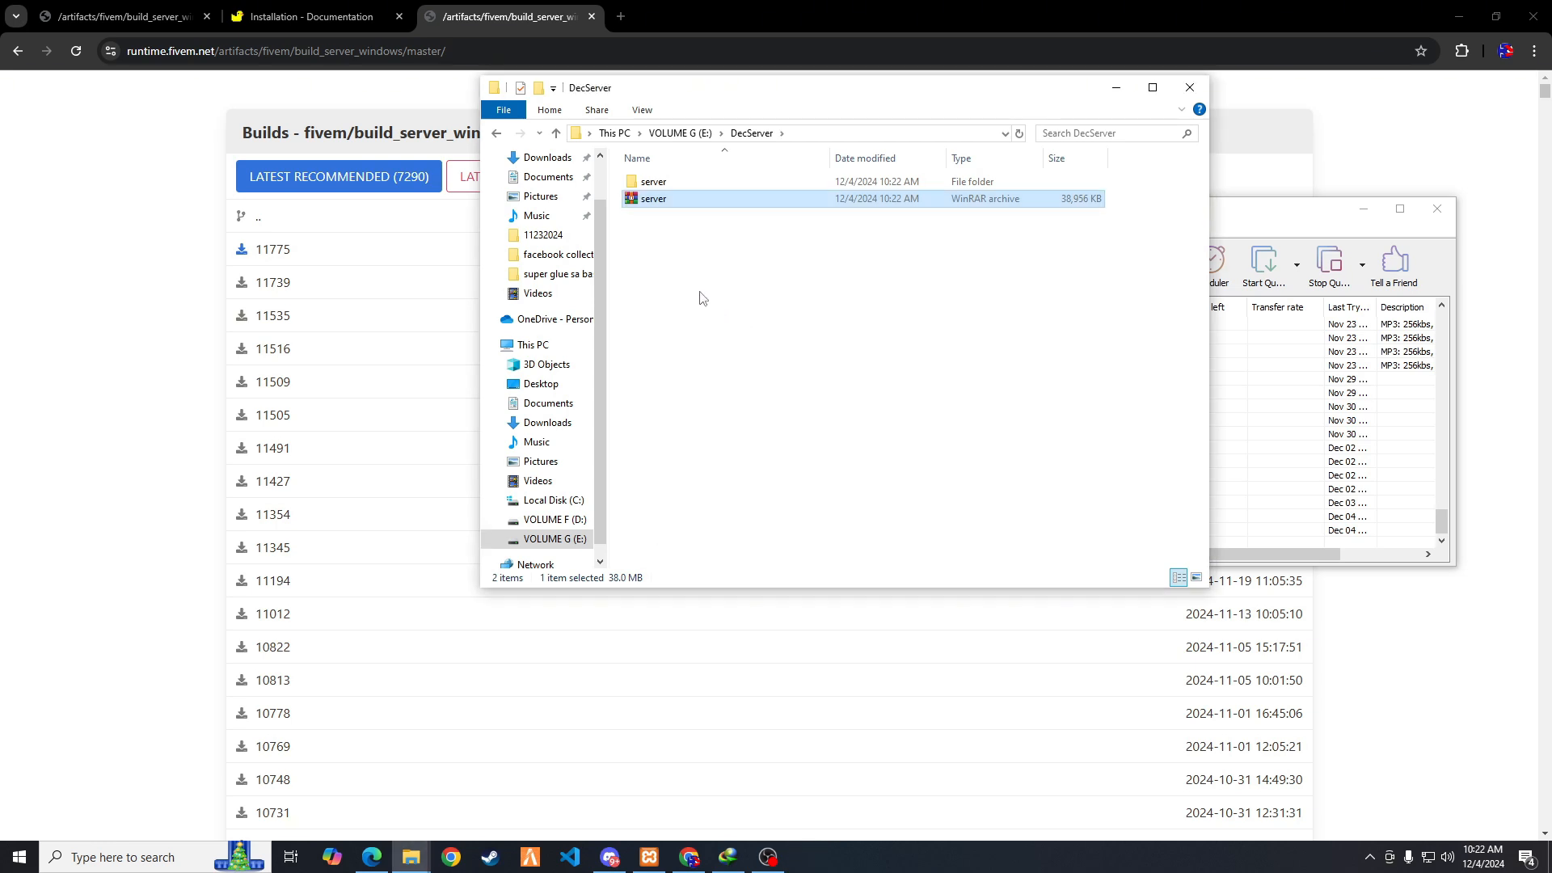
click(653, 181)
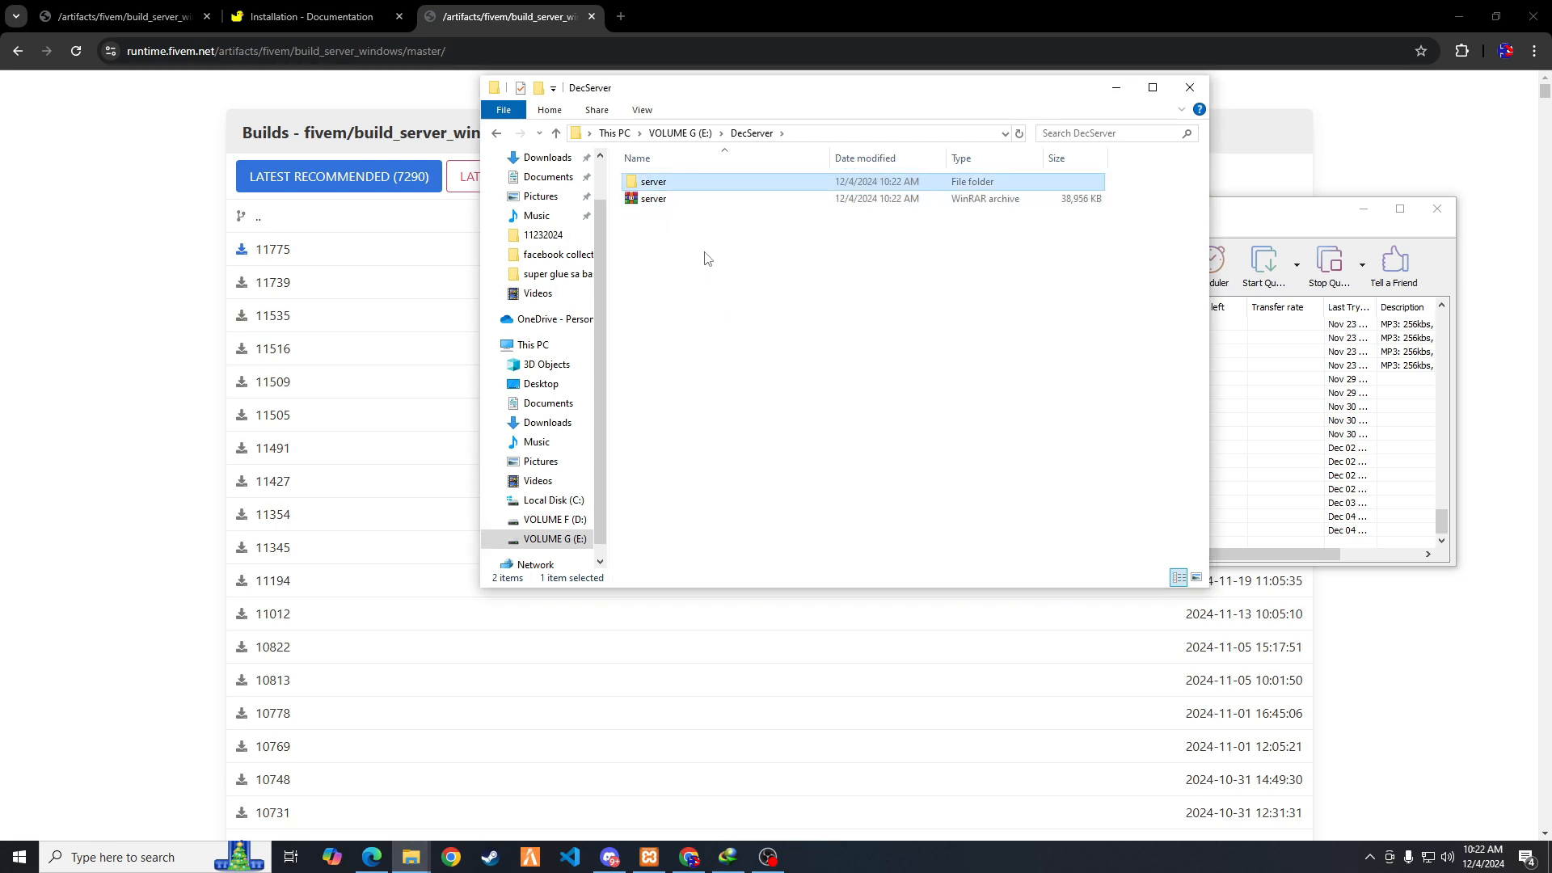
mouse_move(679, 184)
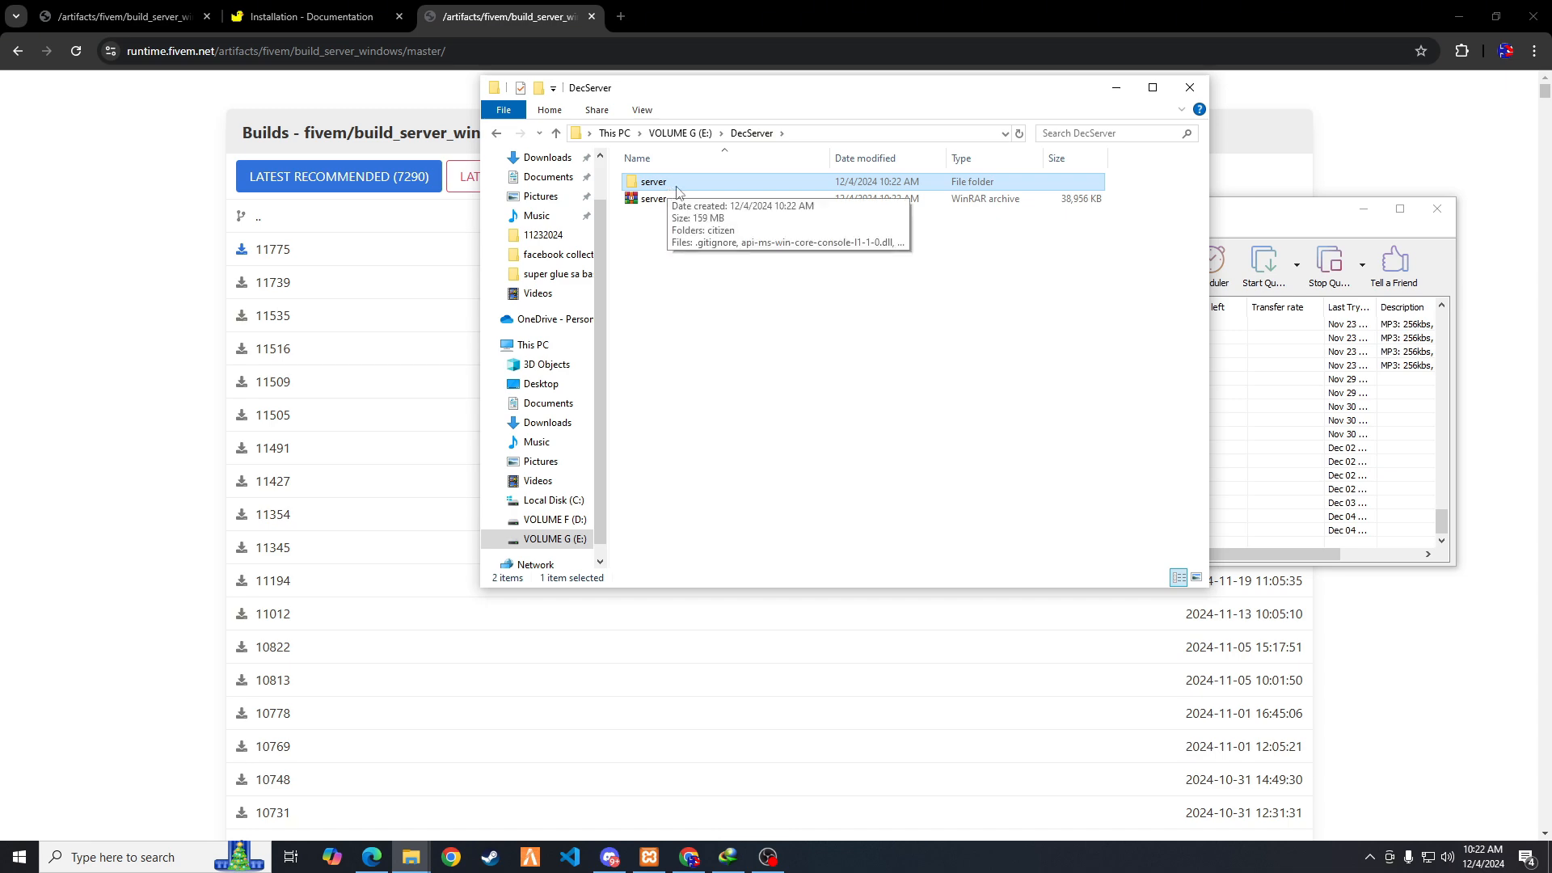
Remove the old HeidiSQL session and start a new one.
double_click(652, 181)
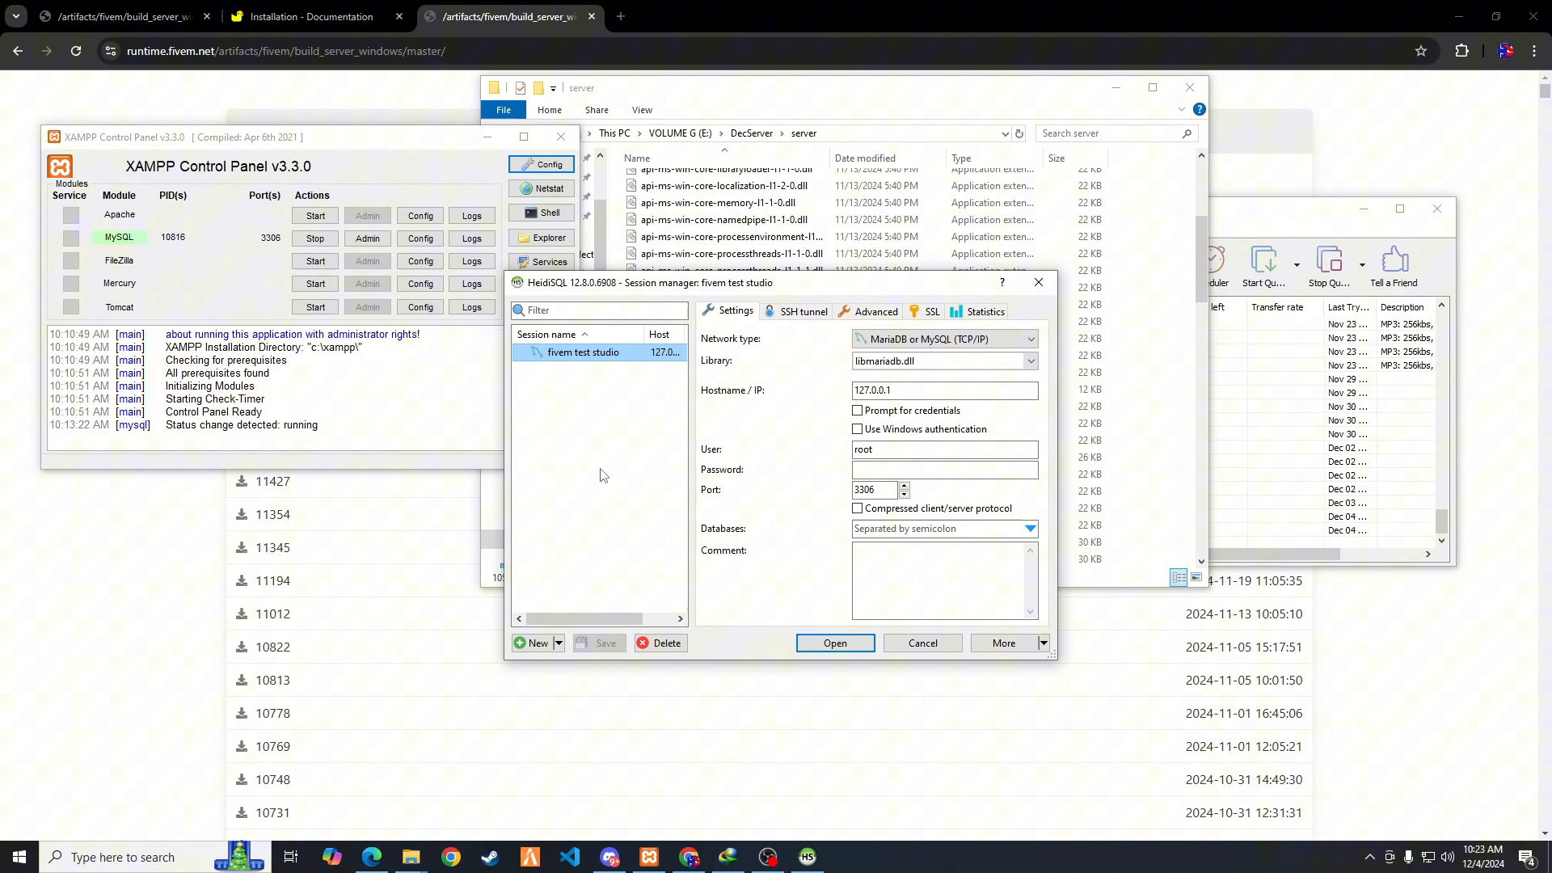
click(666, 642)
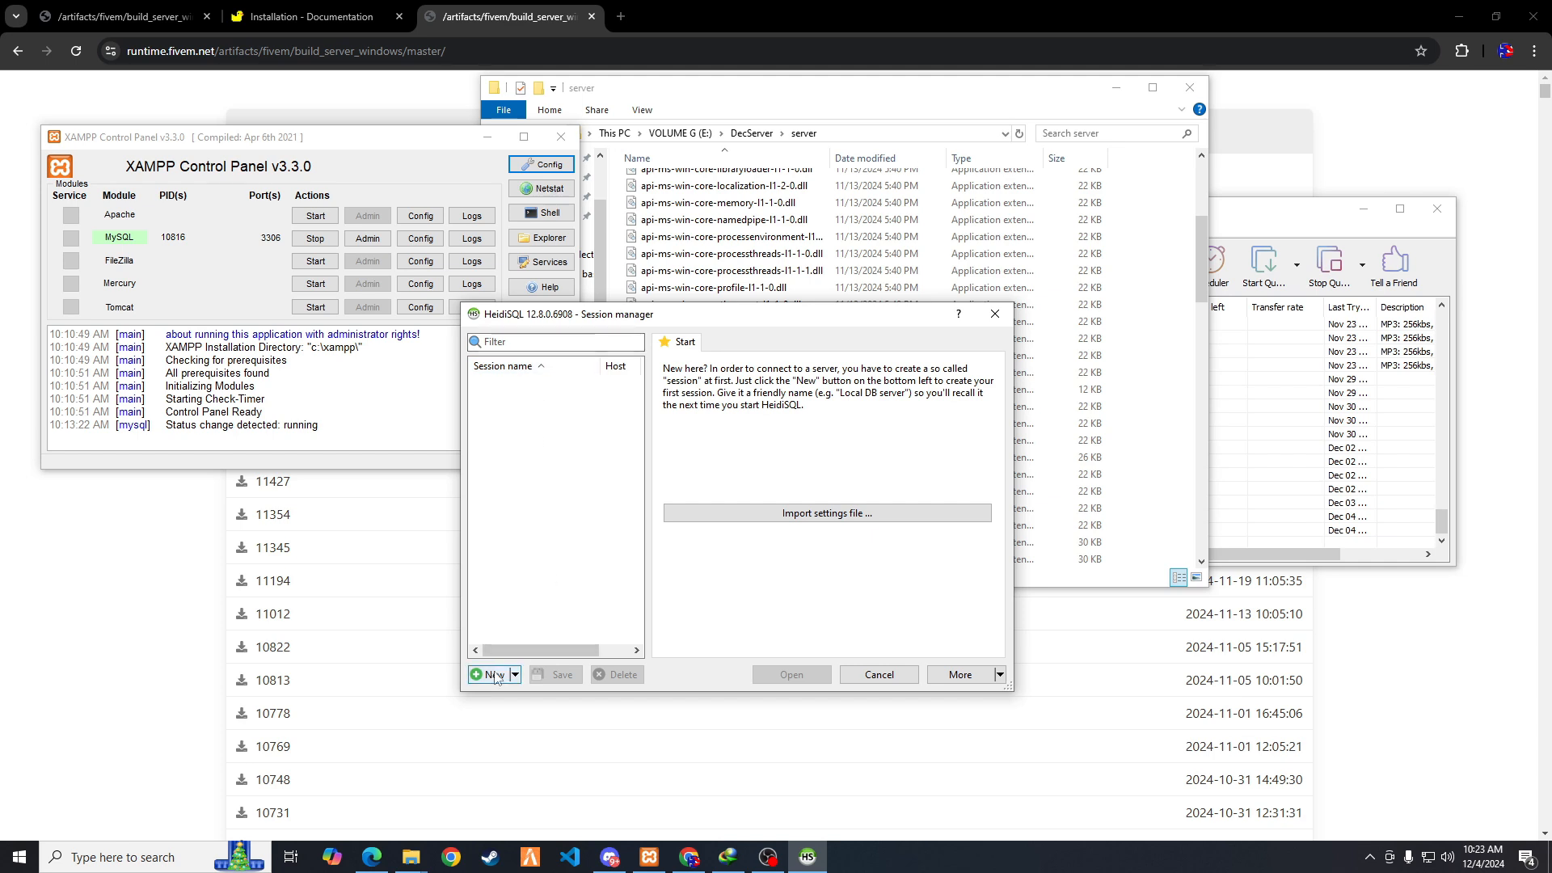
click(492, 675)
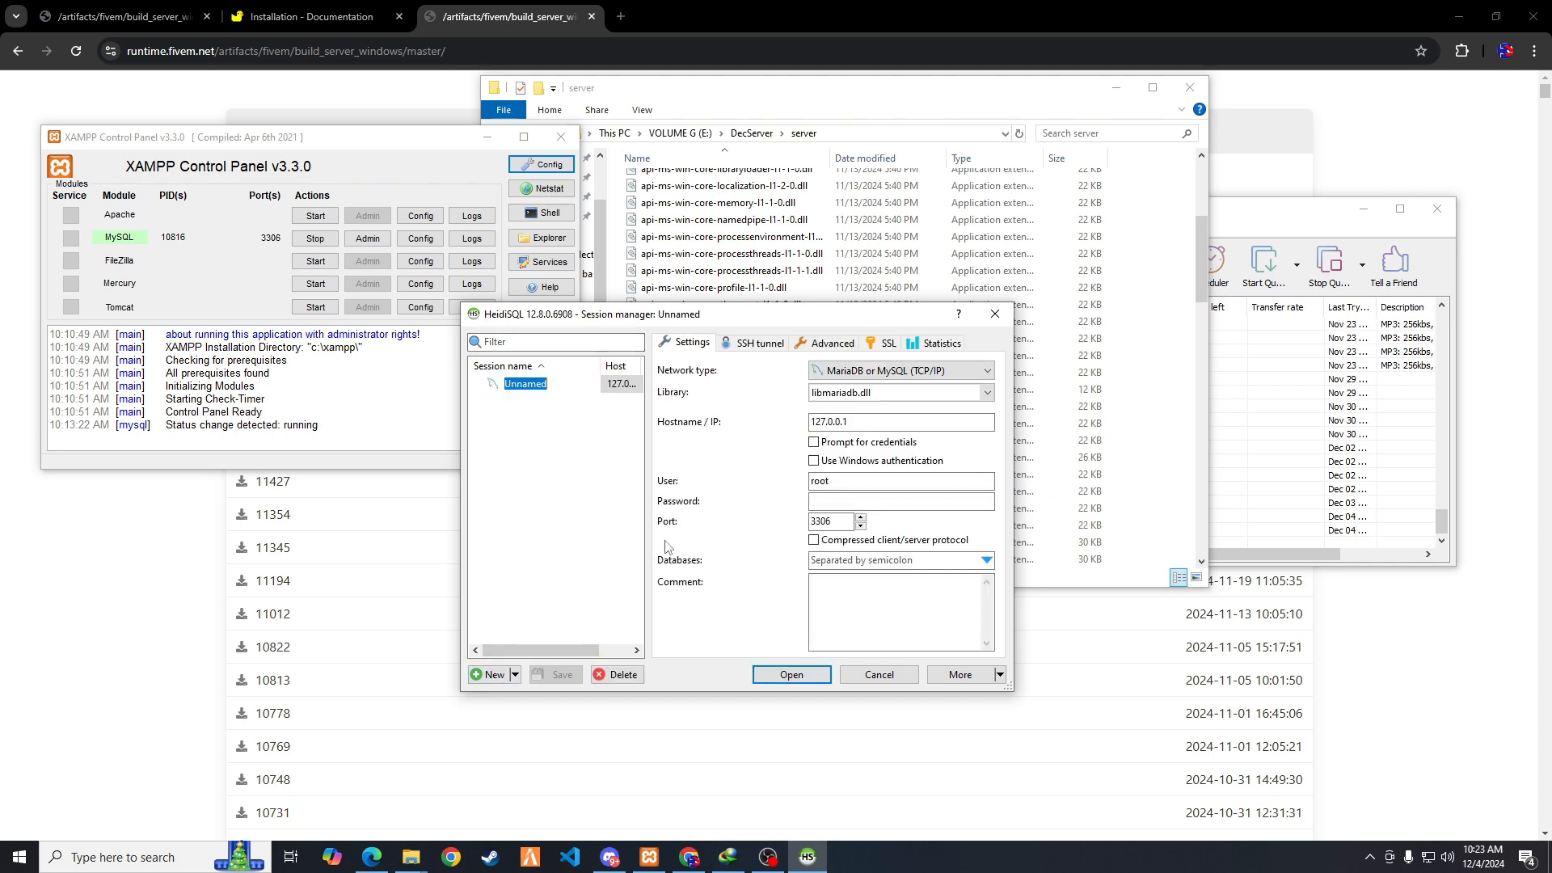
Name the session 'FiveM Test Server' and connect to the local MySQL server.
text(FiveM)
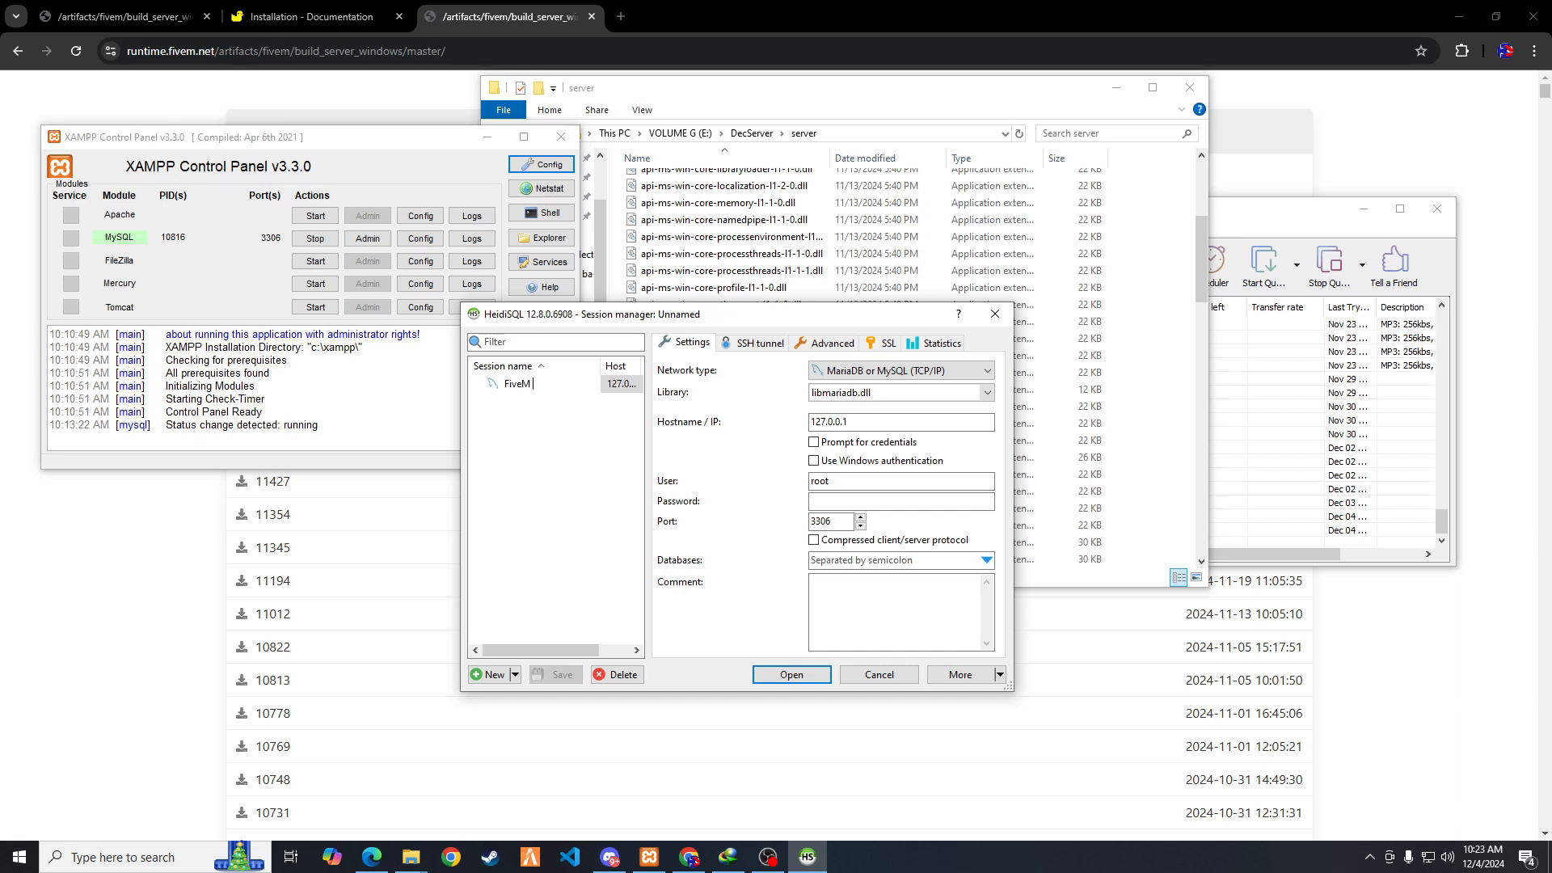
text(Test Server)
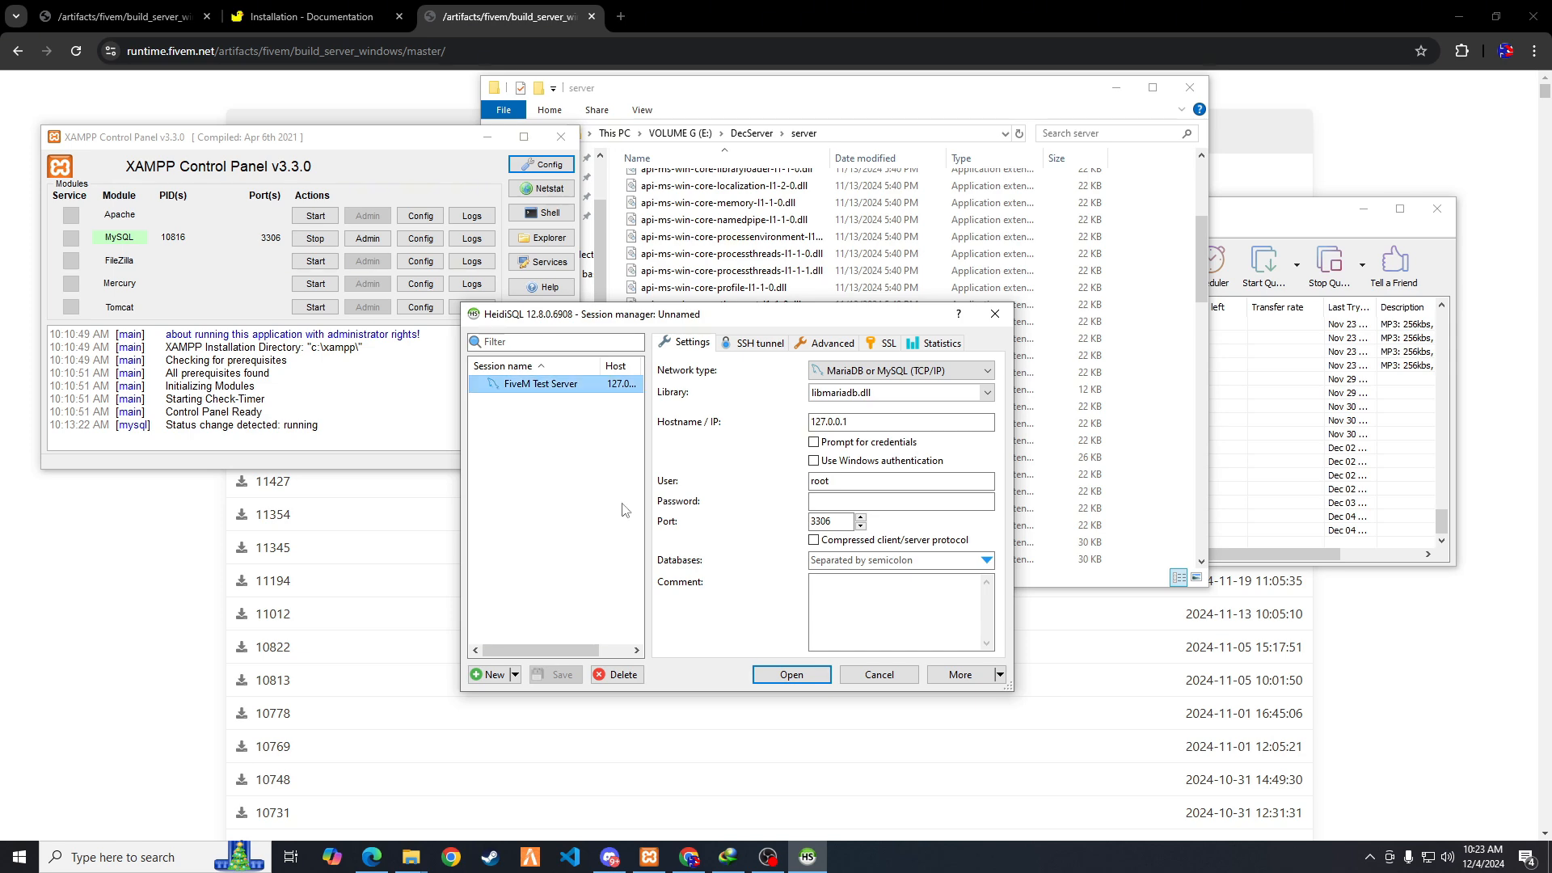
click(790, 674)
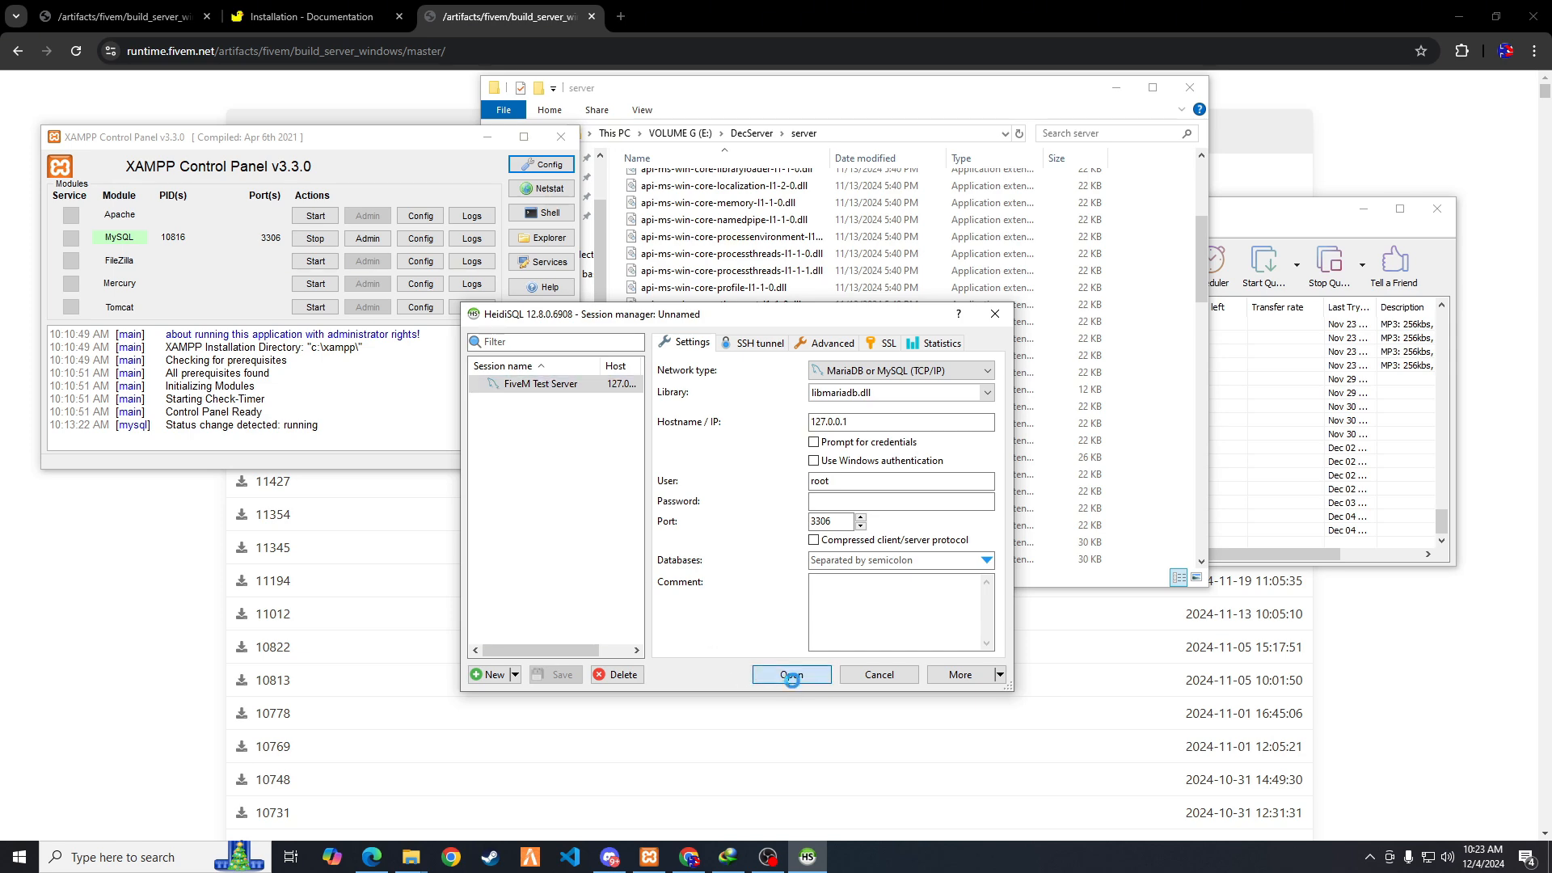
click(790, 674)
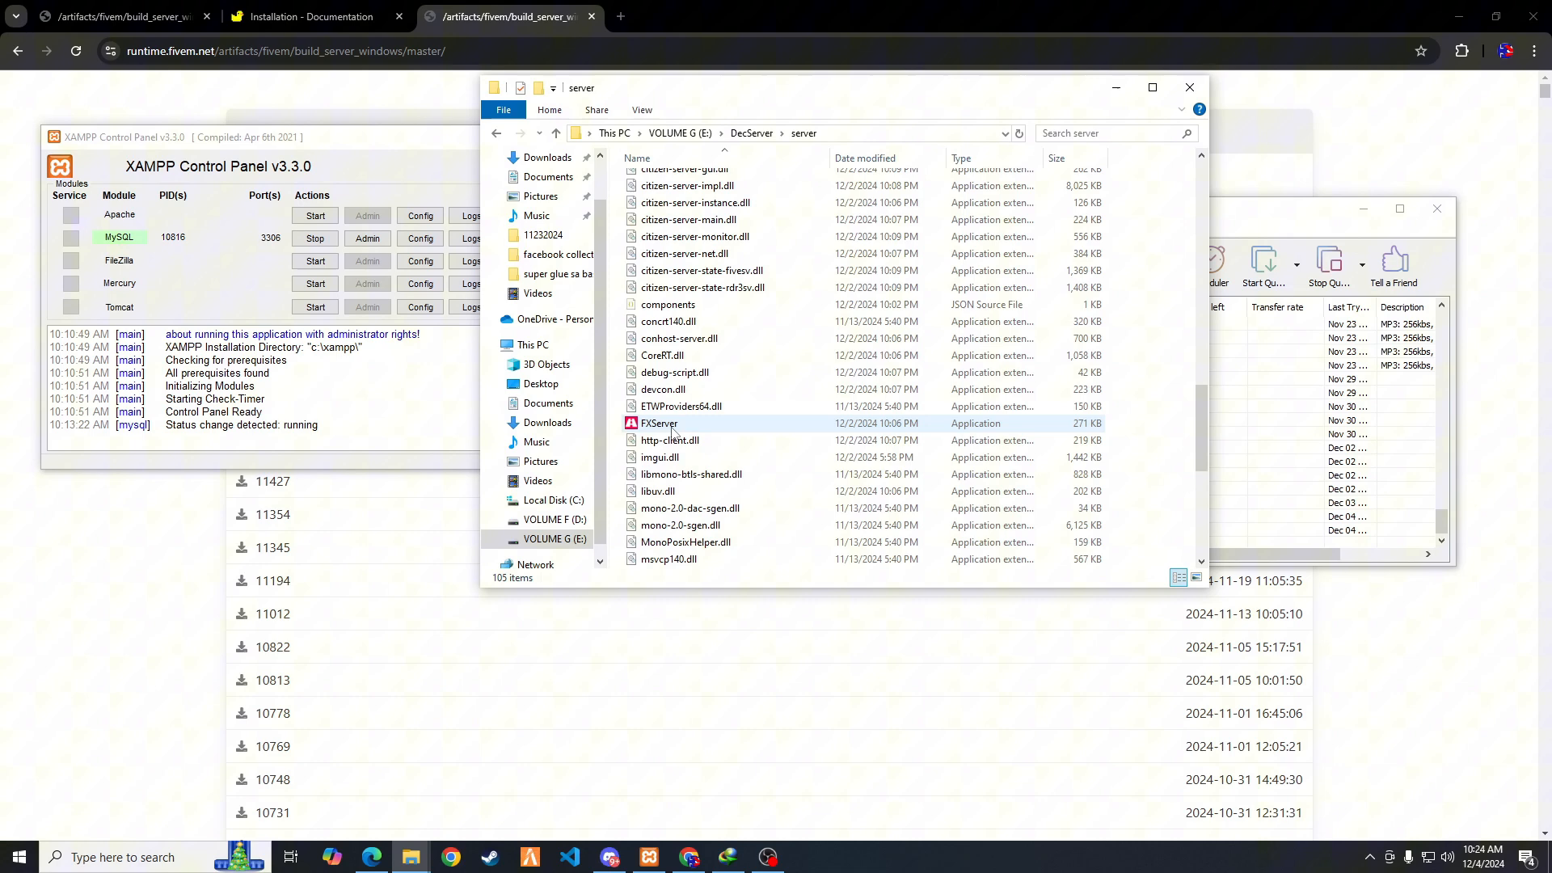
Launch FXServer.exe so the txAdmin account-linking page opens with its PIN.
double_click(660, 423)
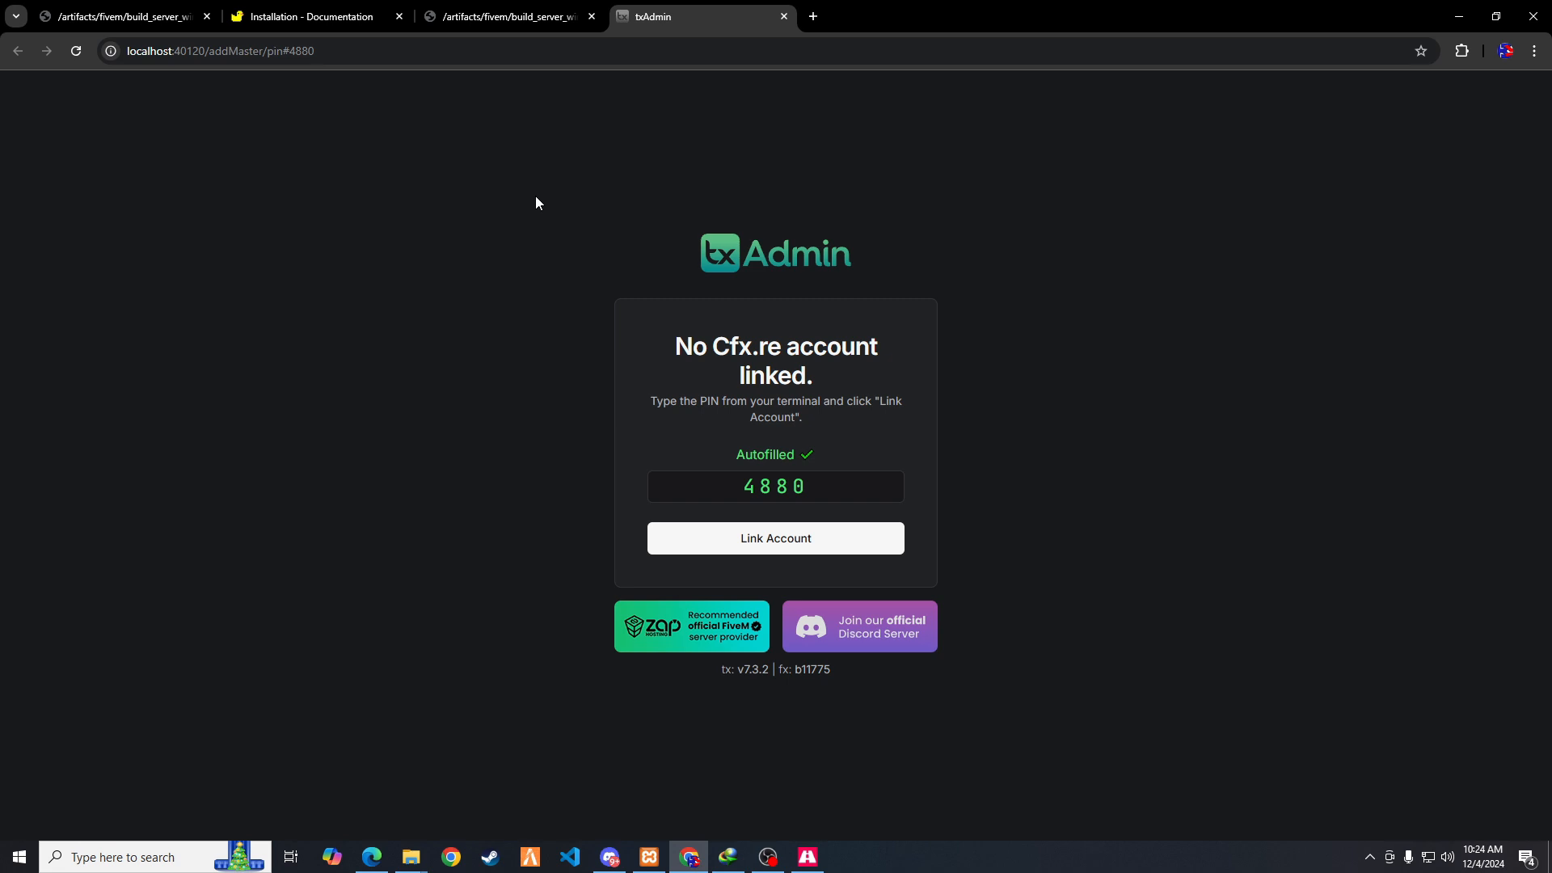
mouse_move(508, 188)
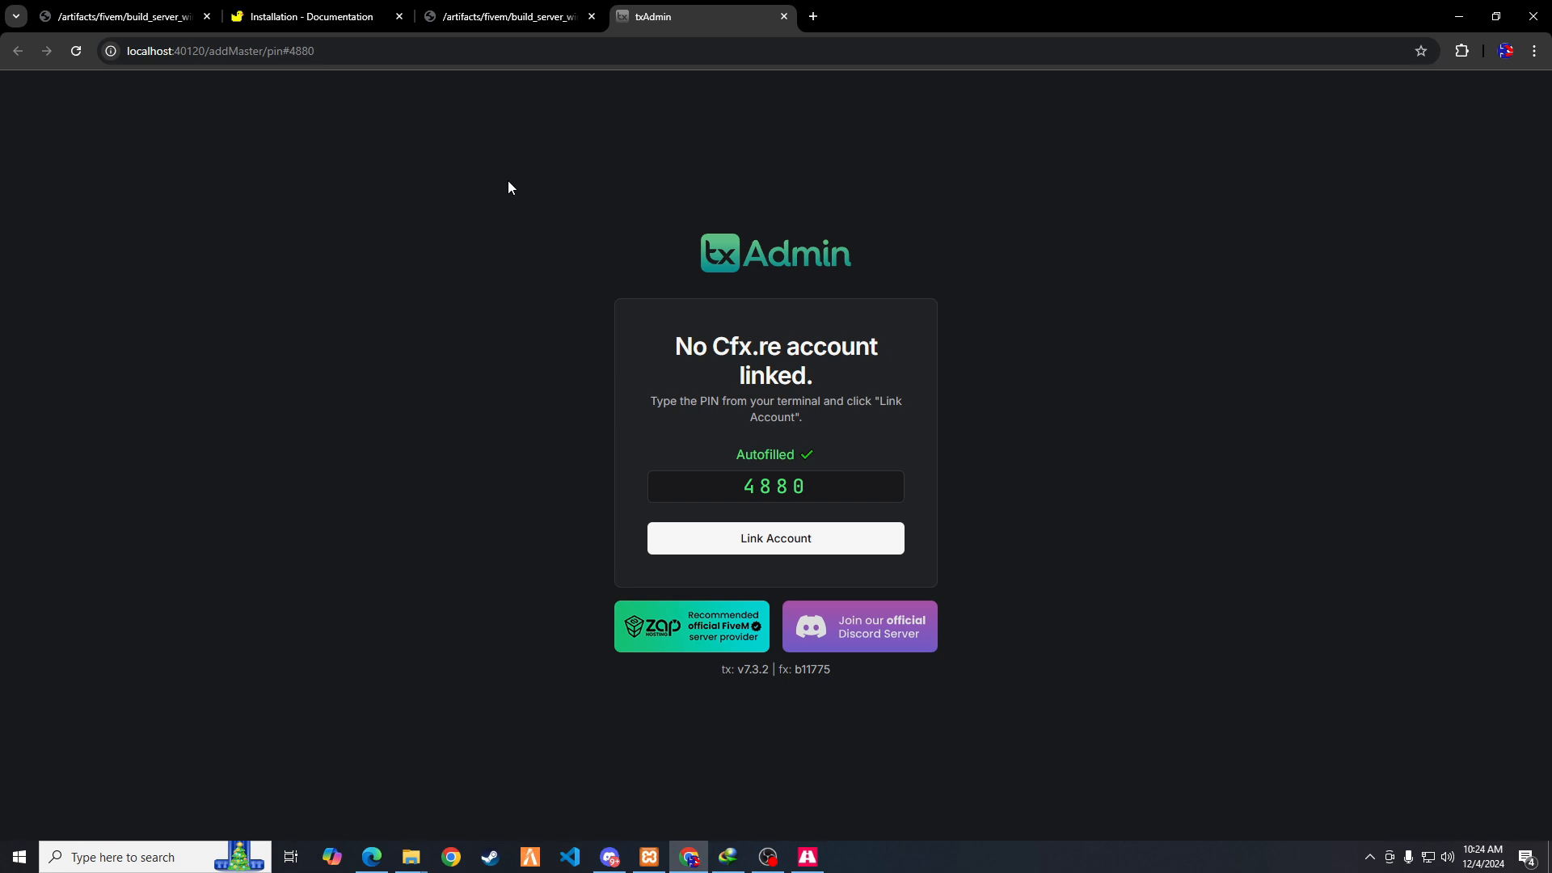
Verify the PIN in the console and link and authorize the Cfx.re account.
key(alt+tab)
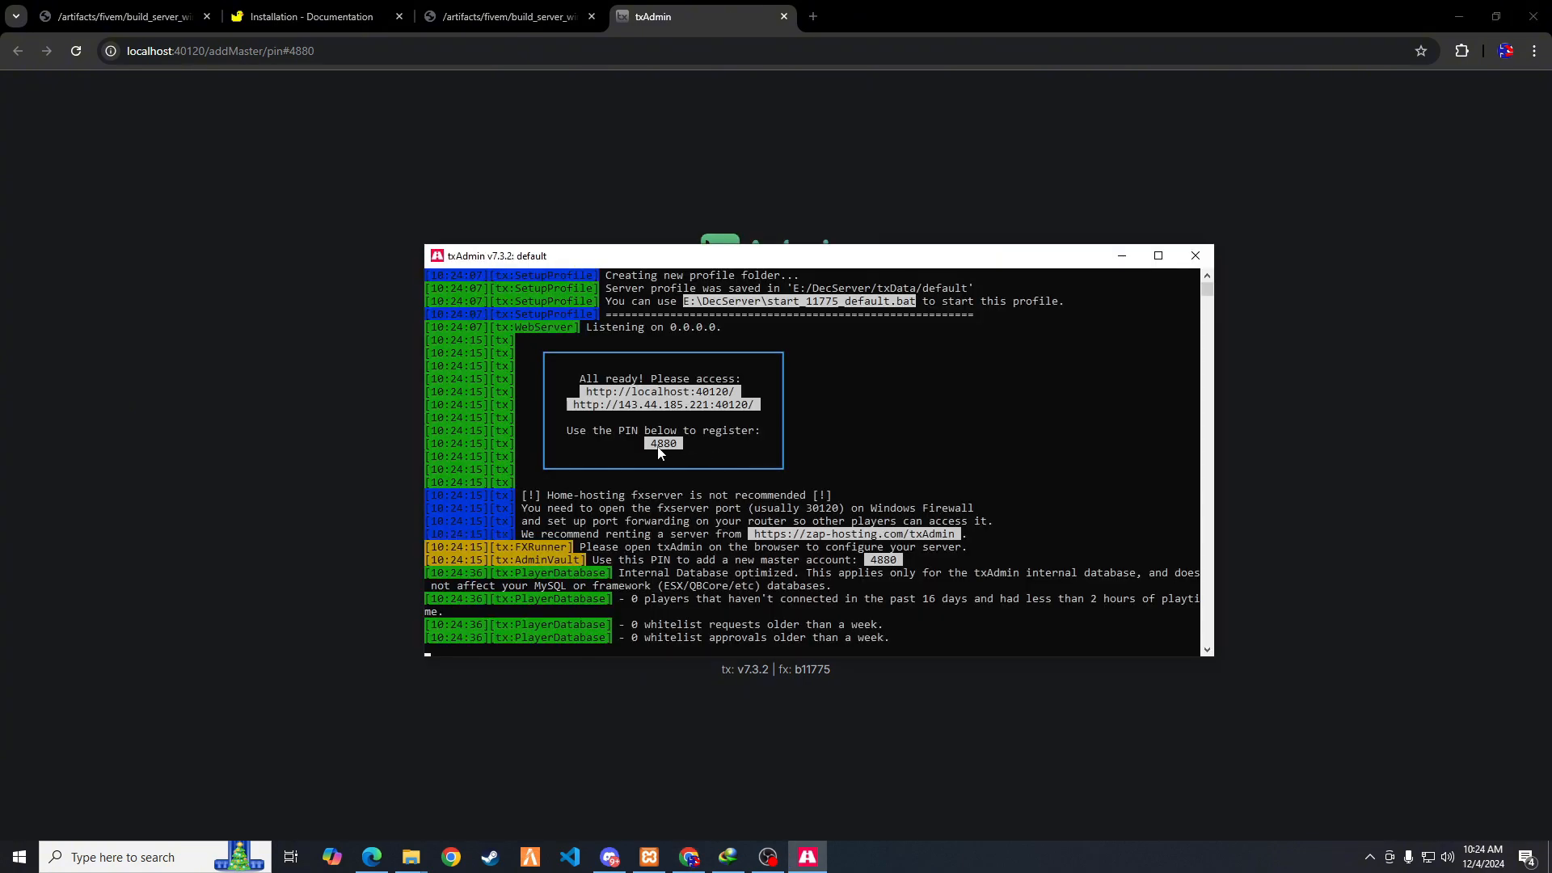
mouse_move(330, 332)
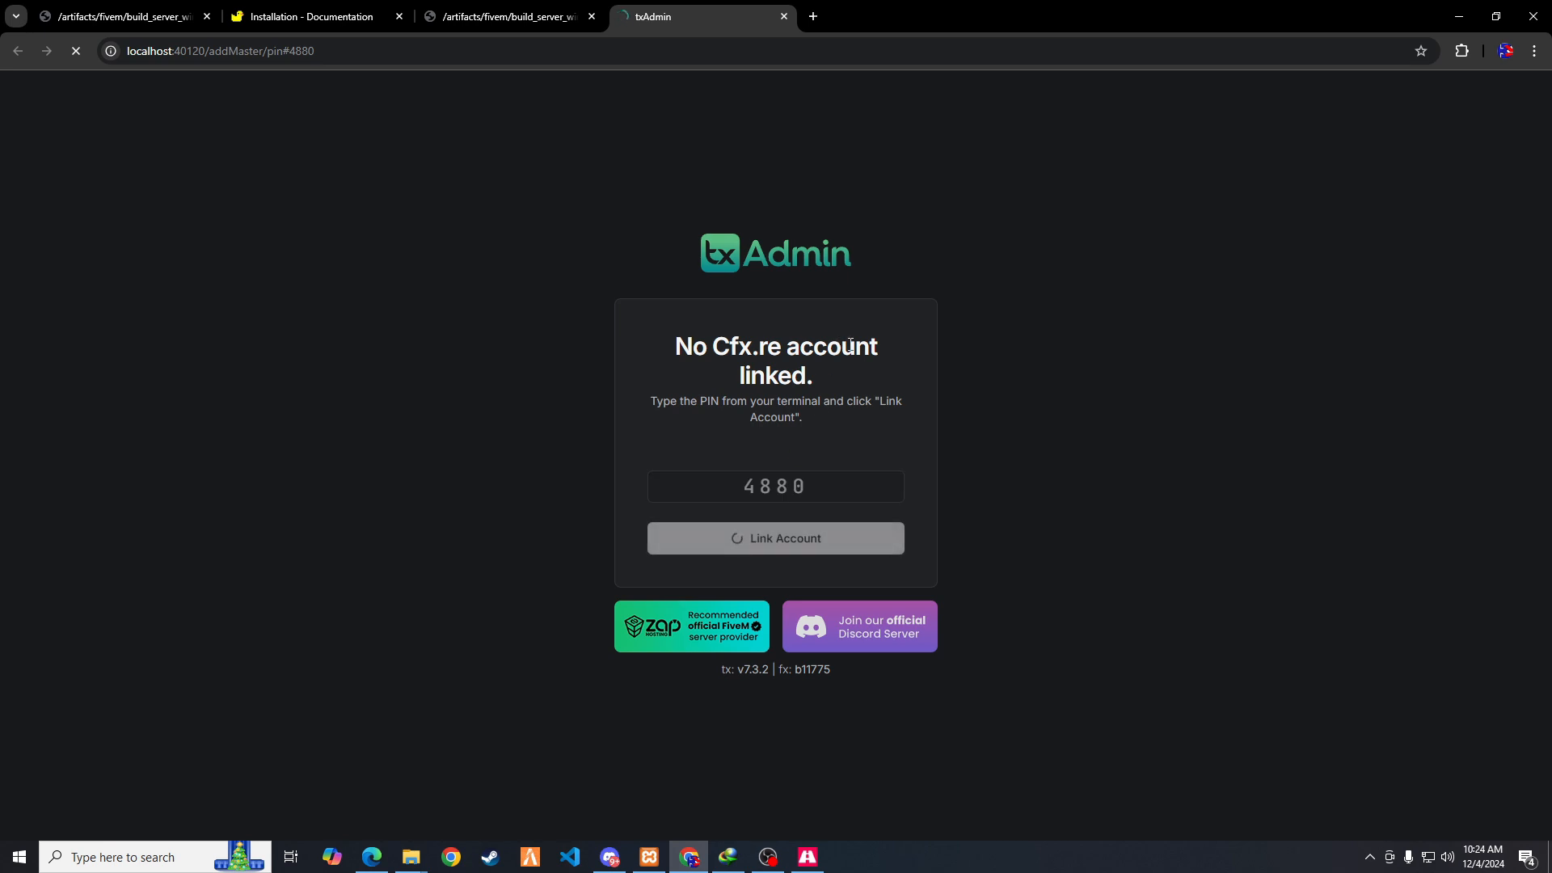
click(775, 538)
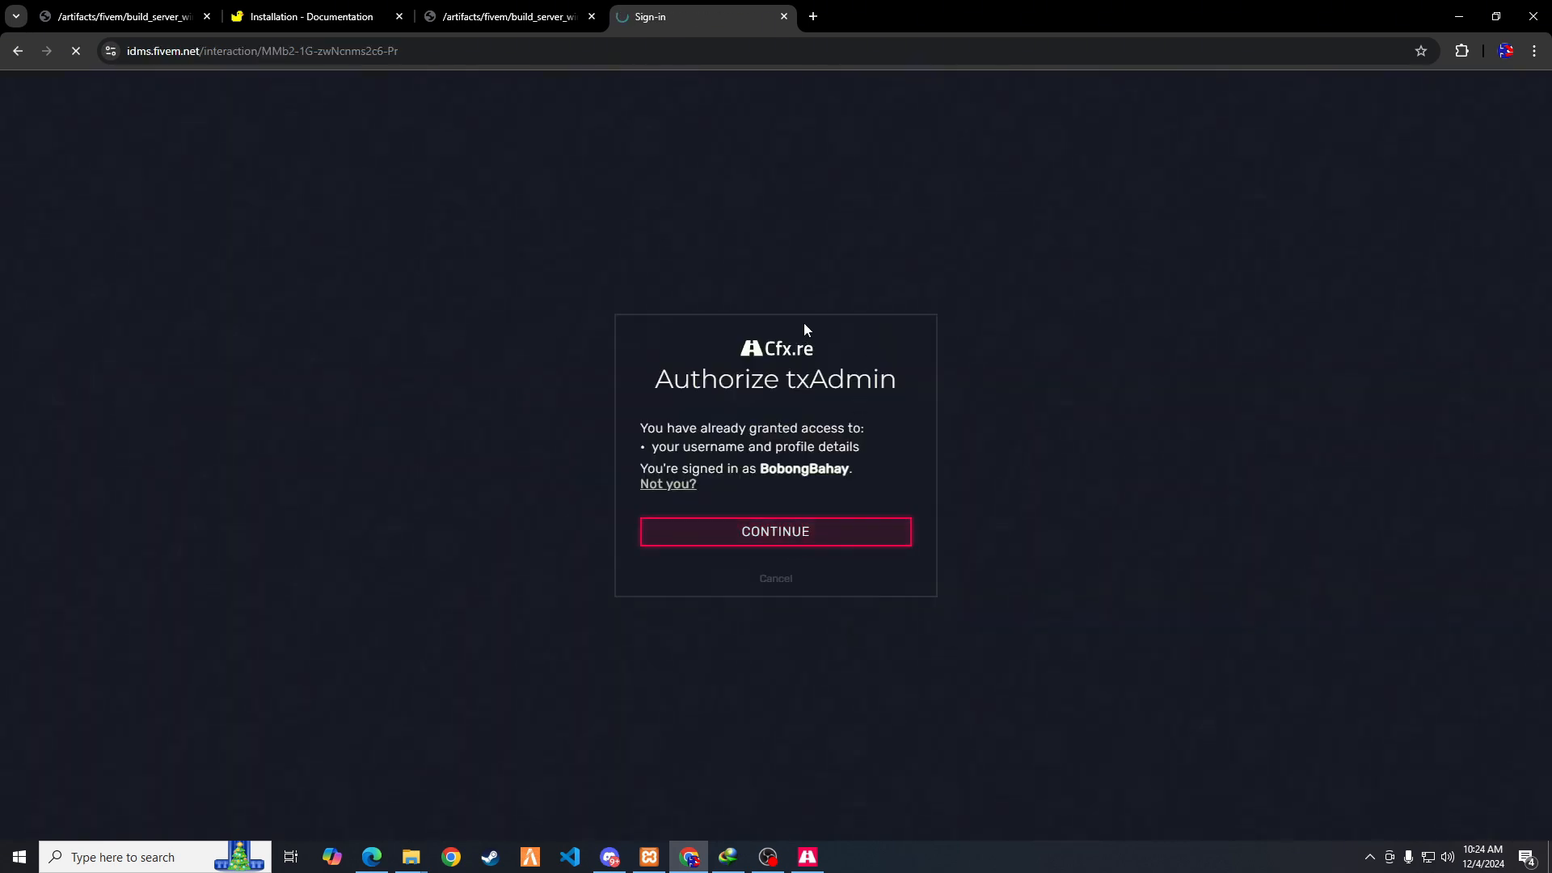
click(775, 532)
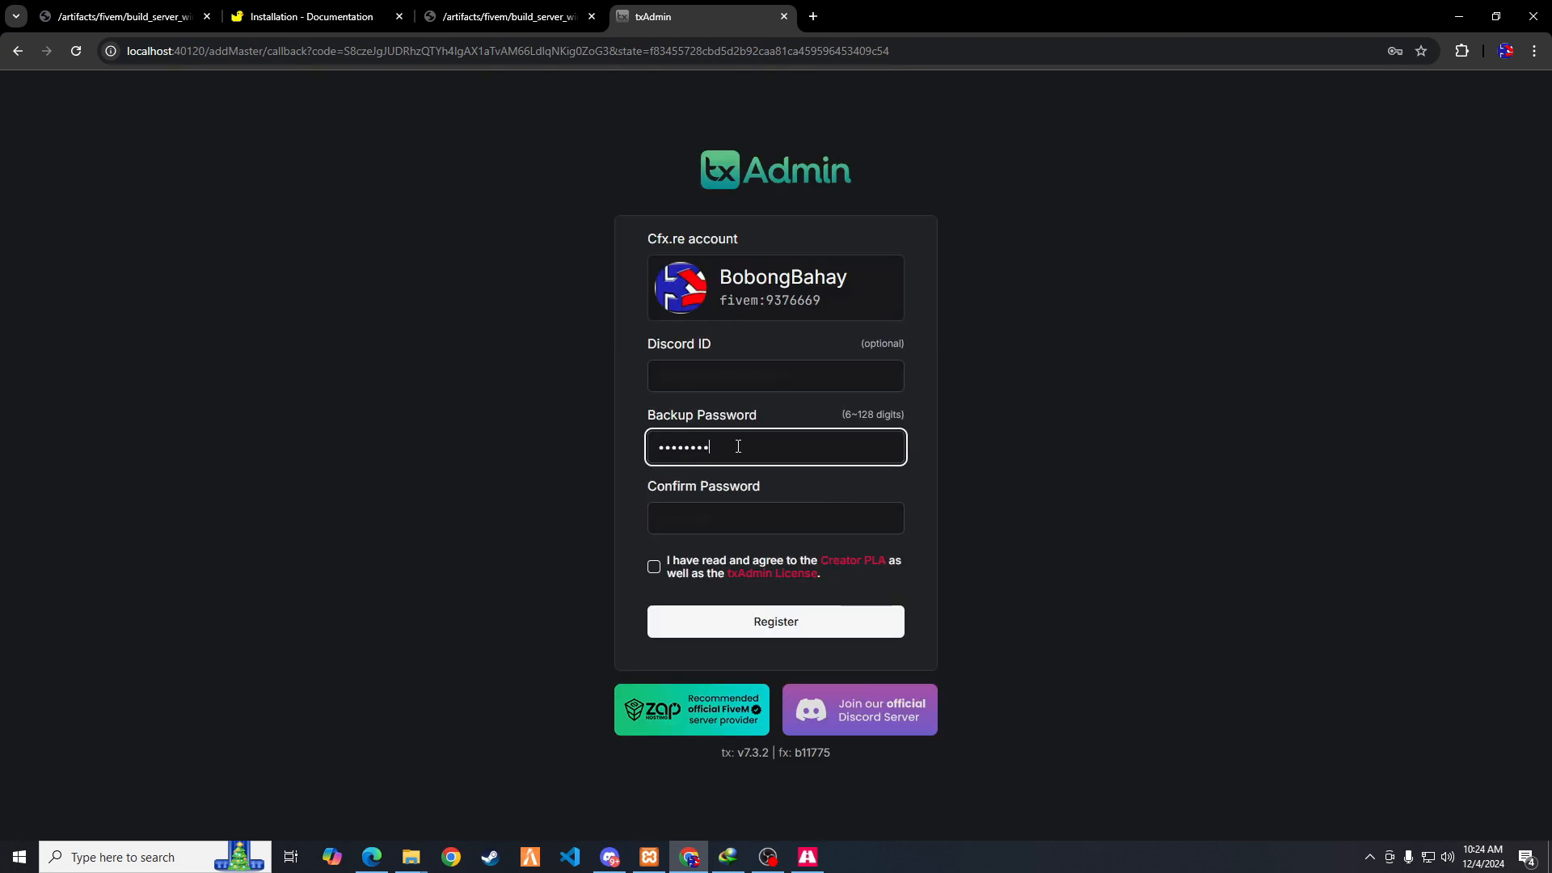
Enter the master account backup password and its confirmation.
text(••••)
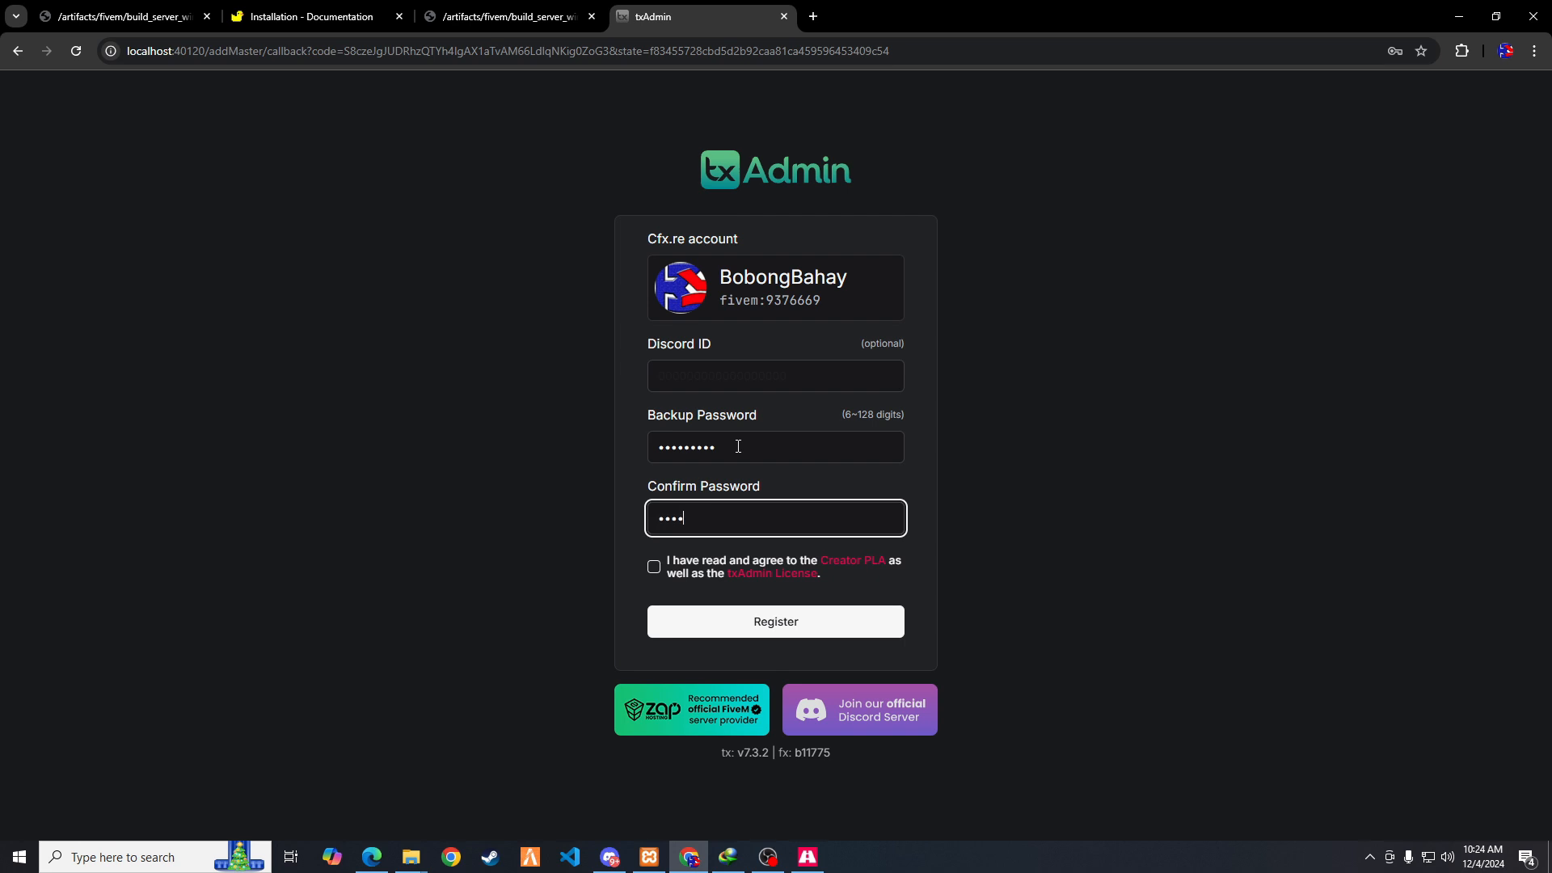
text(•••••)
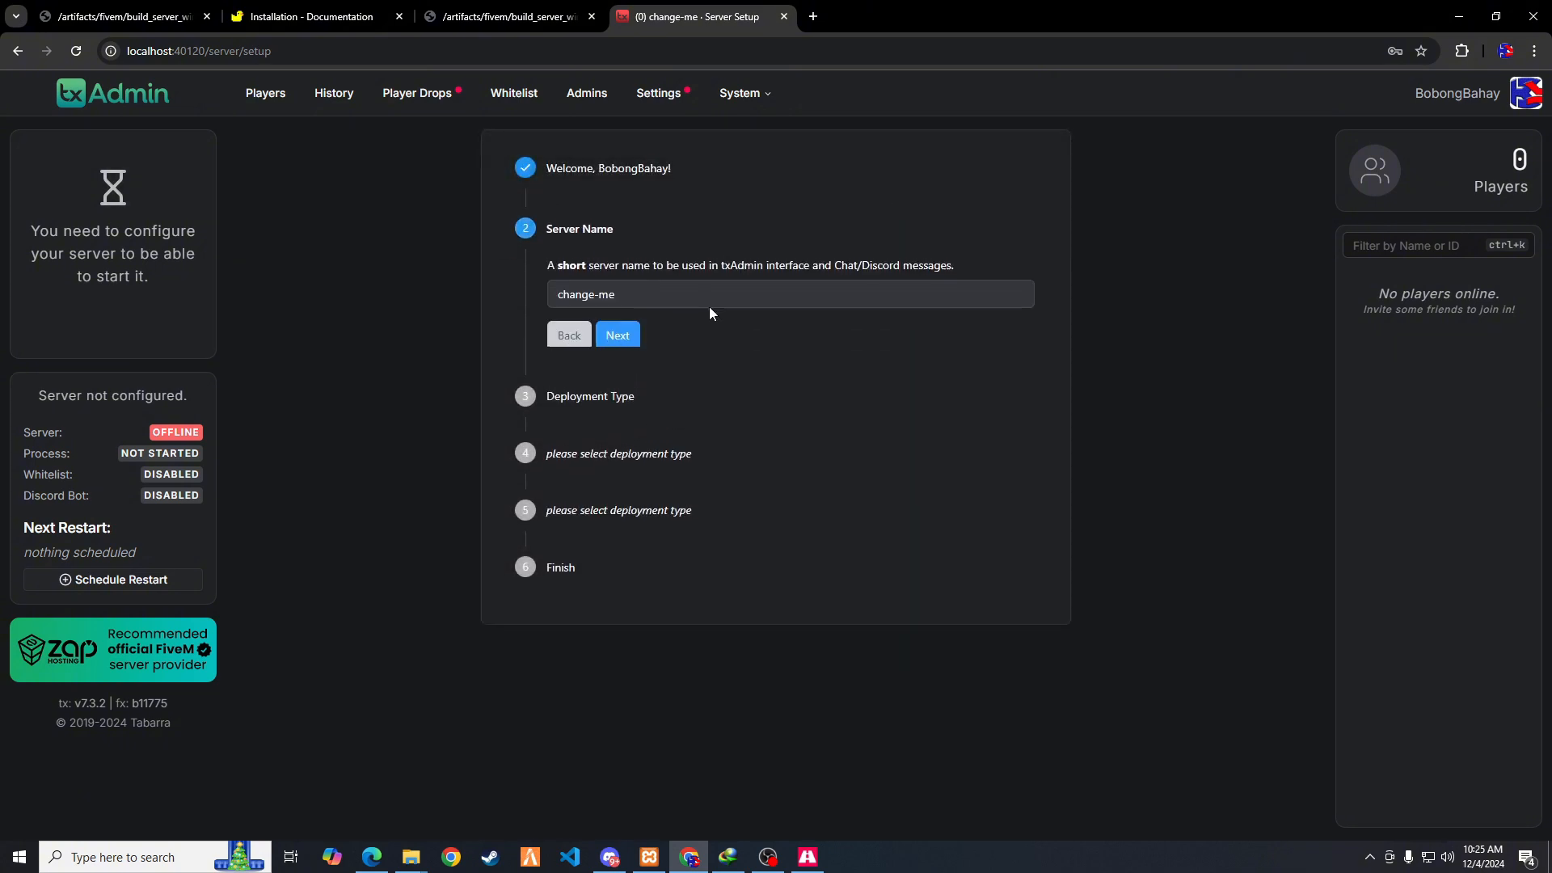
Name the server 'Server Test' and advance to the Deployment Type step.
click(790, 290)
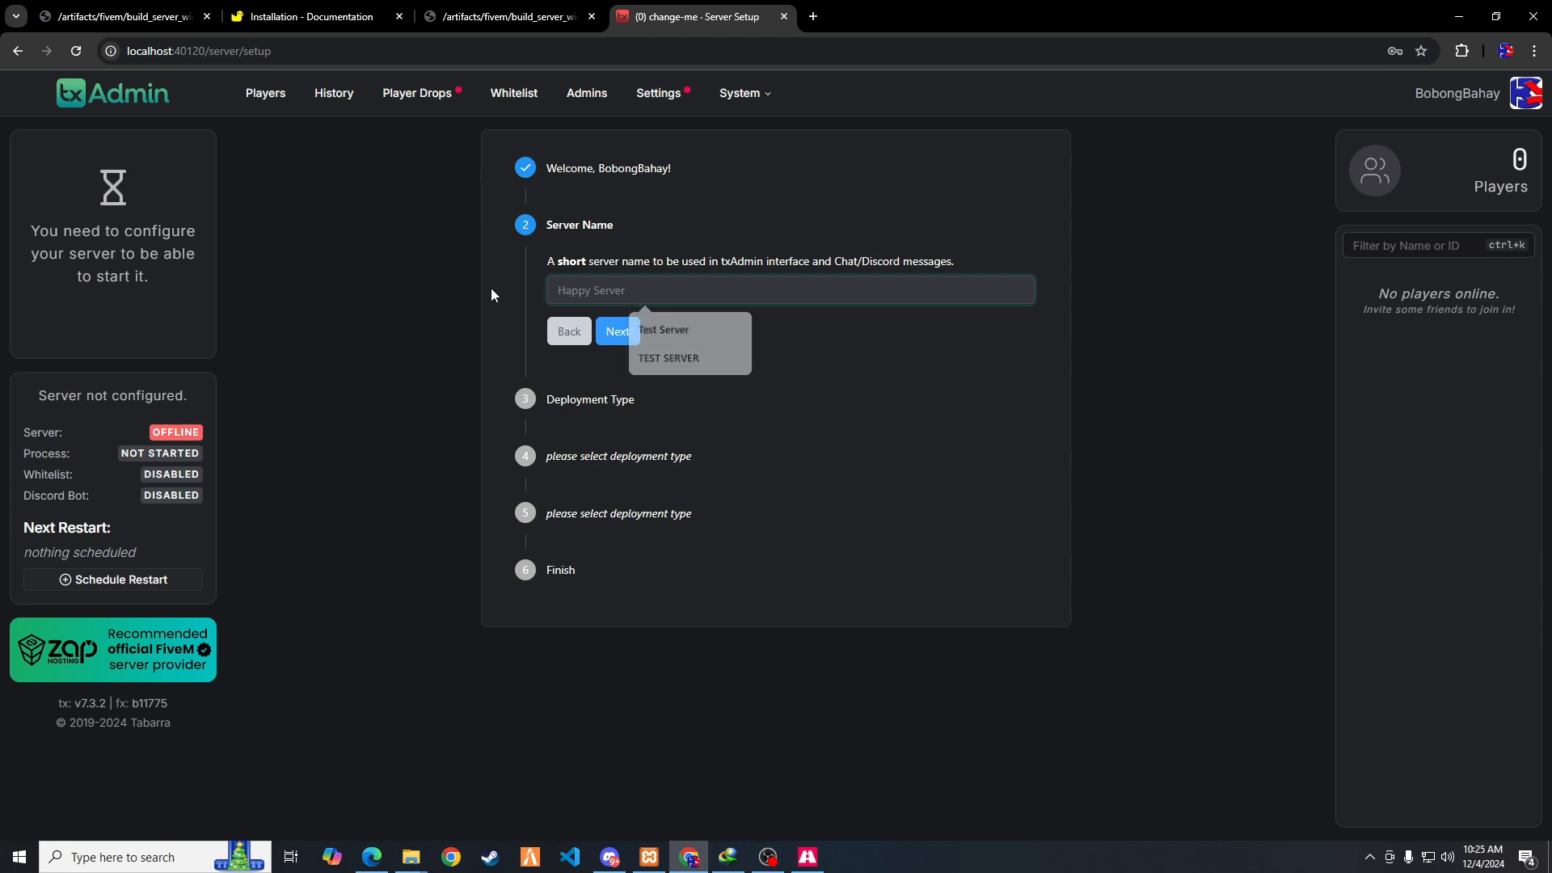
text(Server Test)
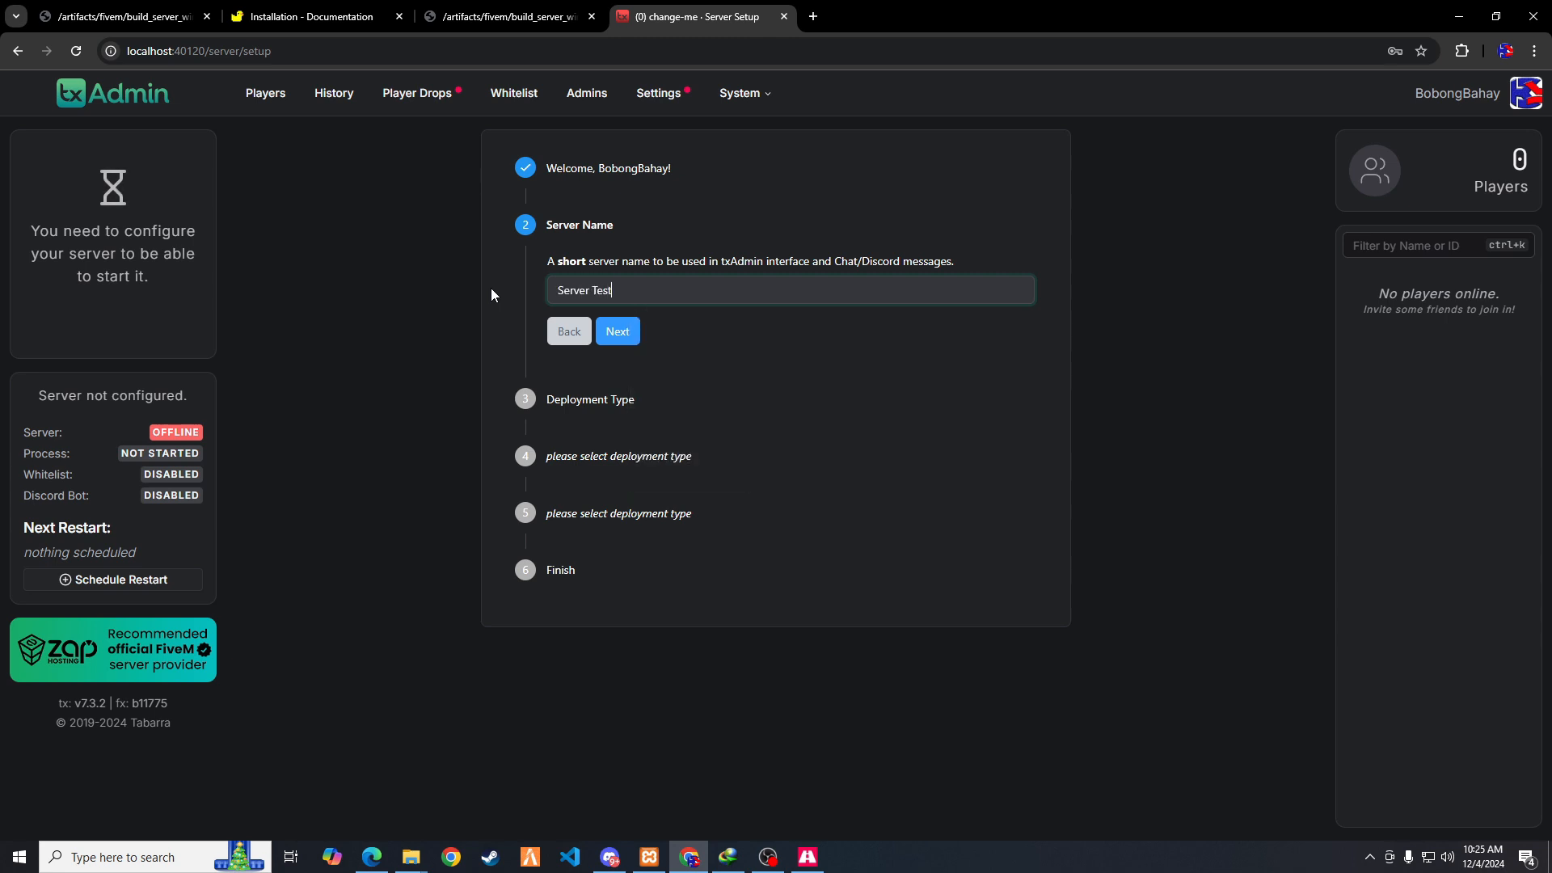
click(617, 330)
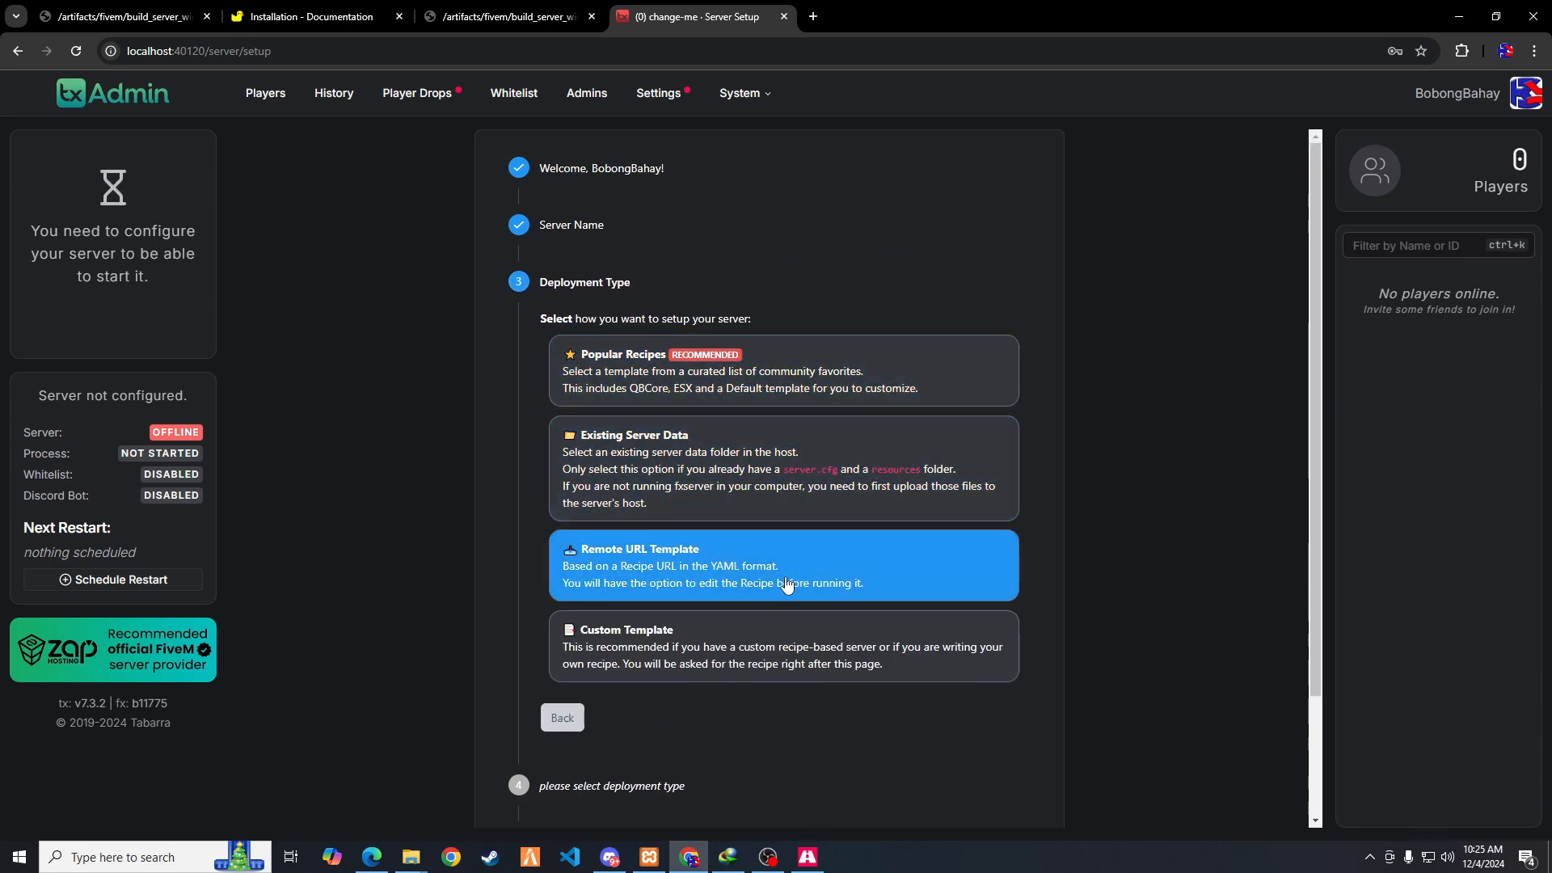
mouse_move(787, 586)
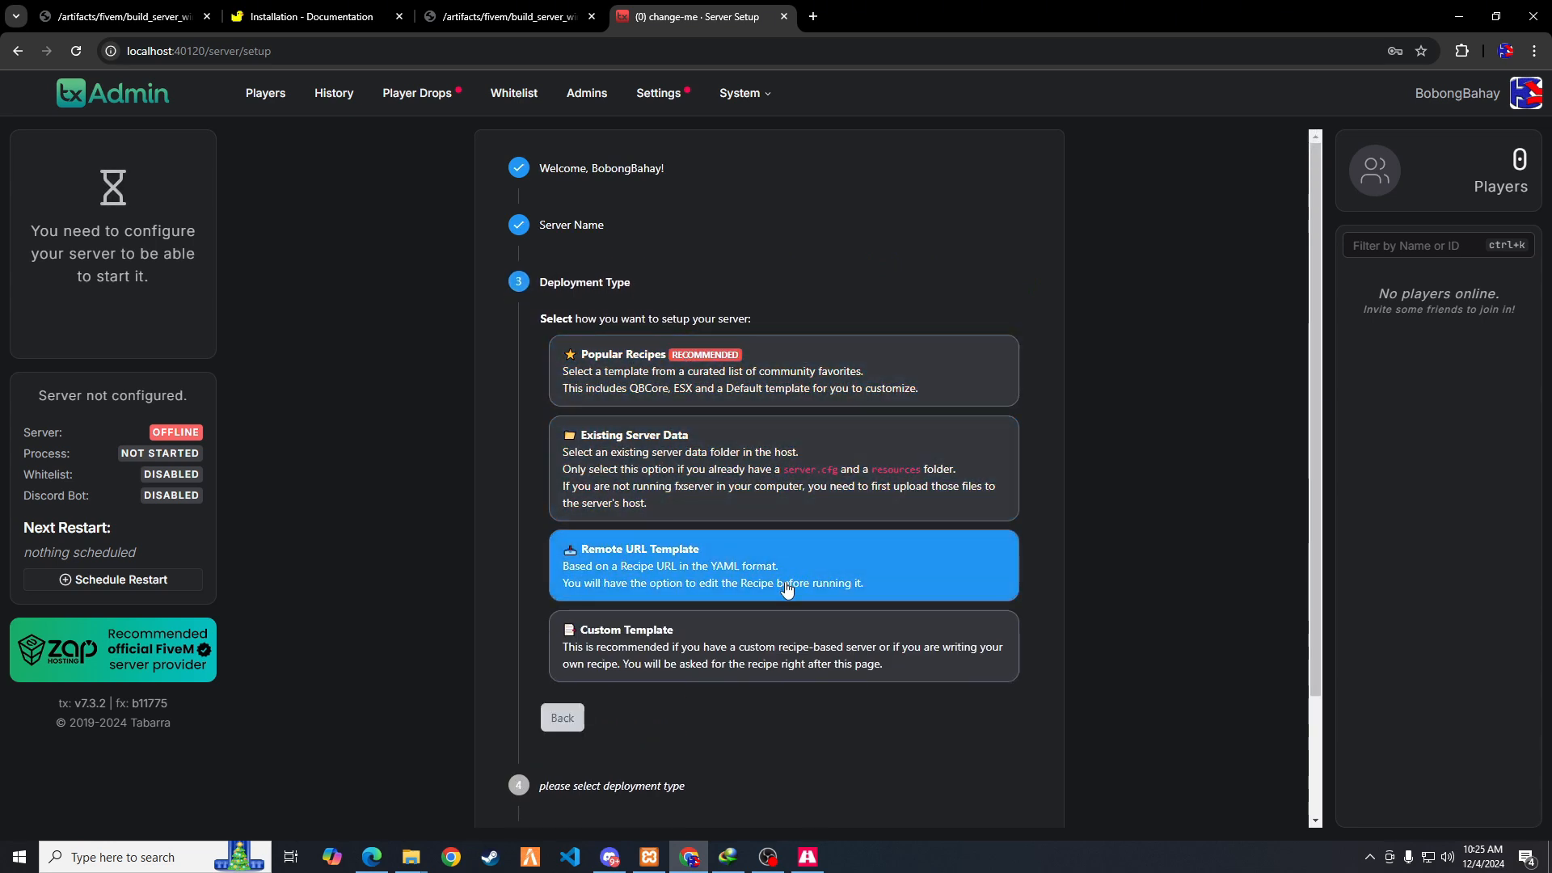
click(309, 17)
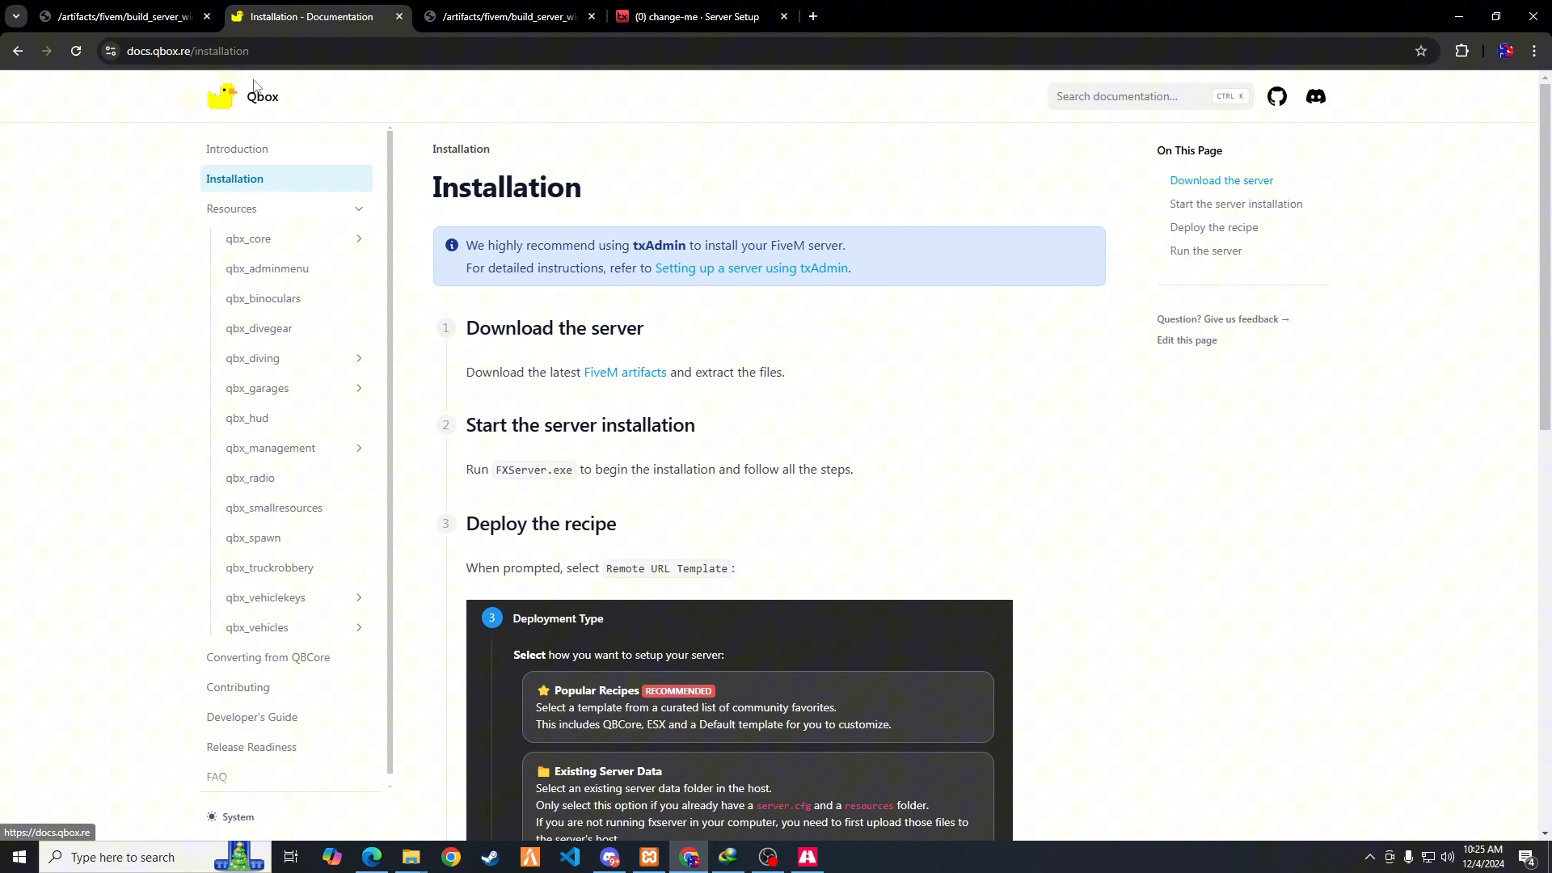
Copy the Qbox Unstable recipe URL from the Deploy the recipe section and return to txAdmin.
scroll(down, 3)
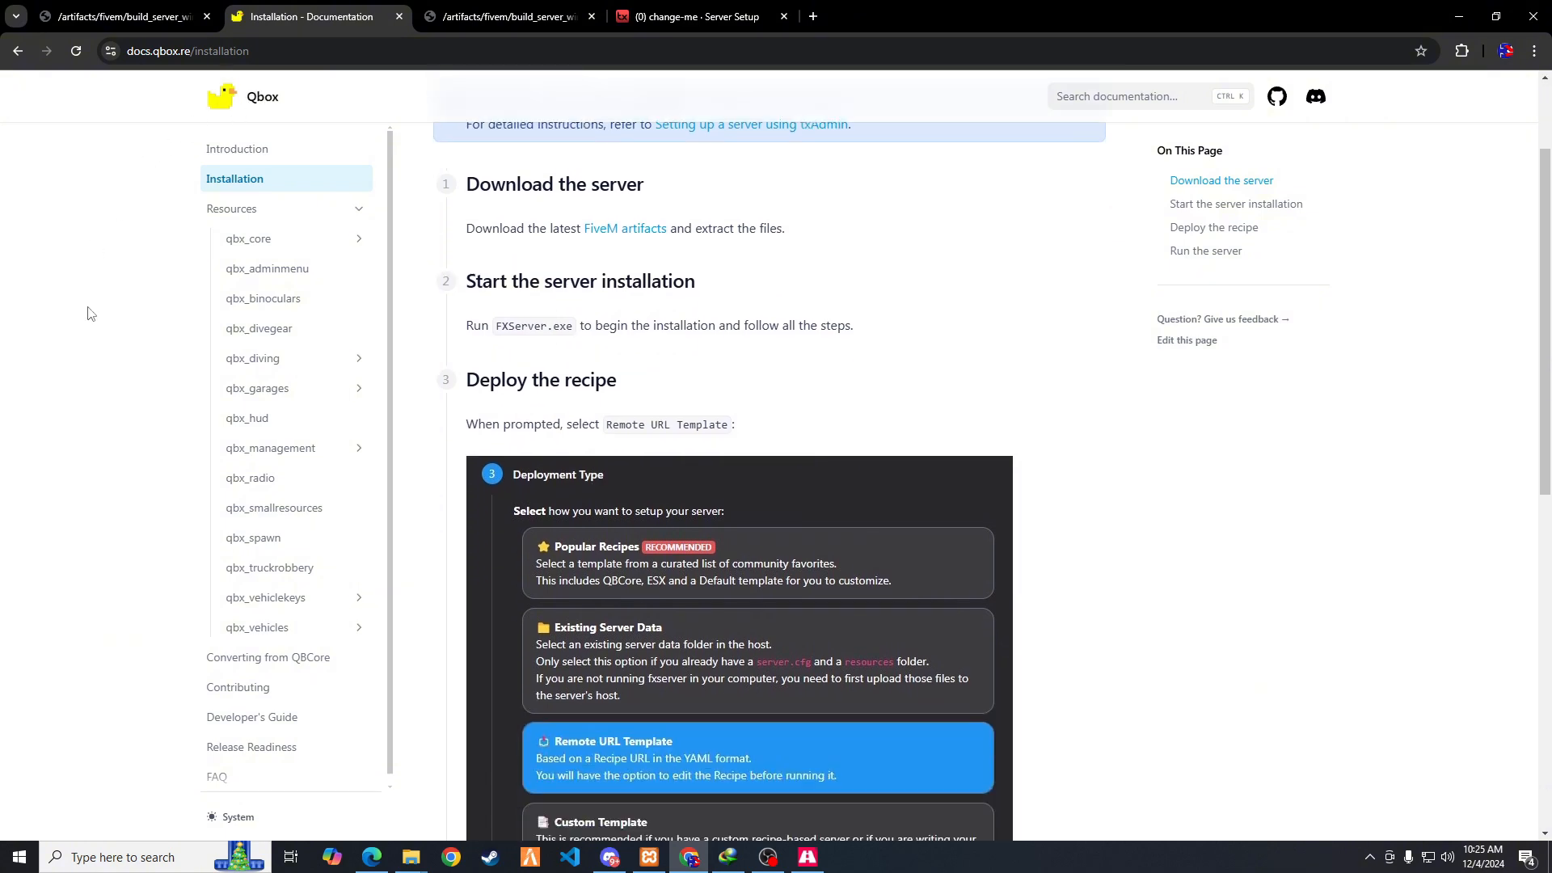
scroll(down, 3)
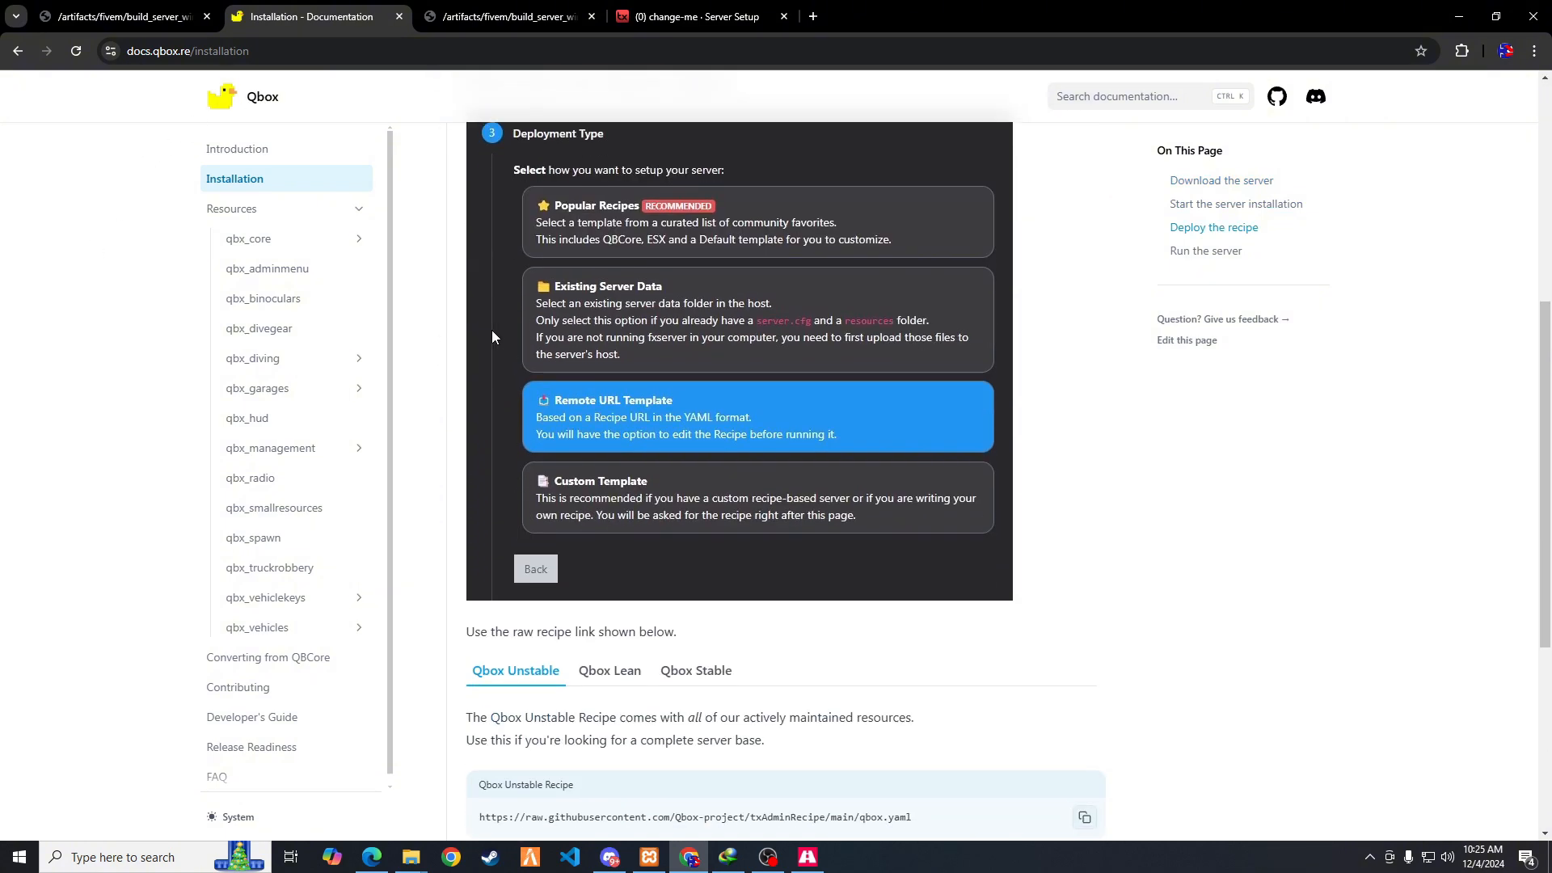
scroll(down, 3)
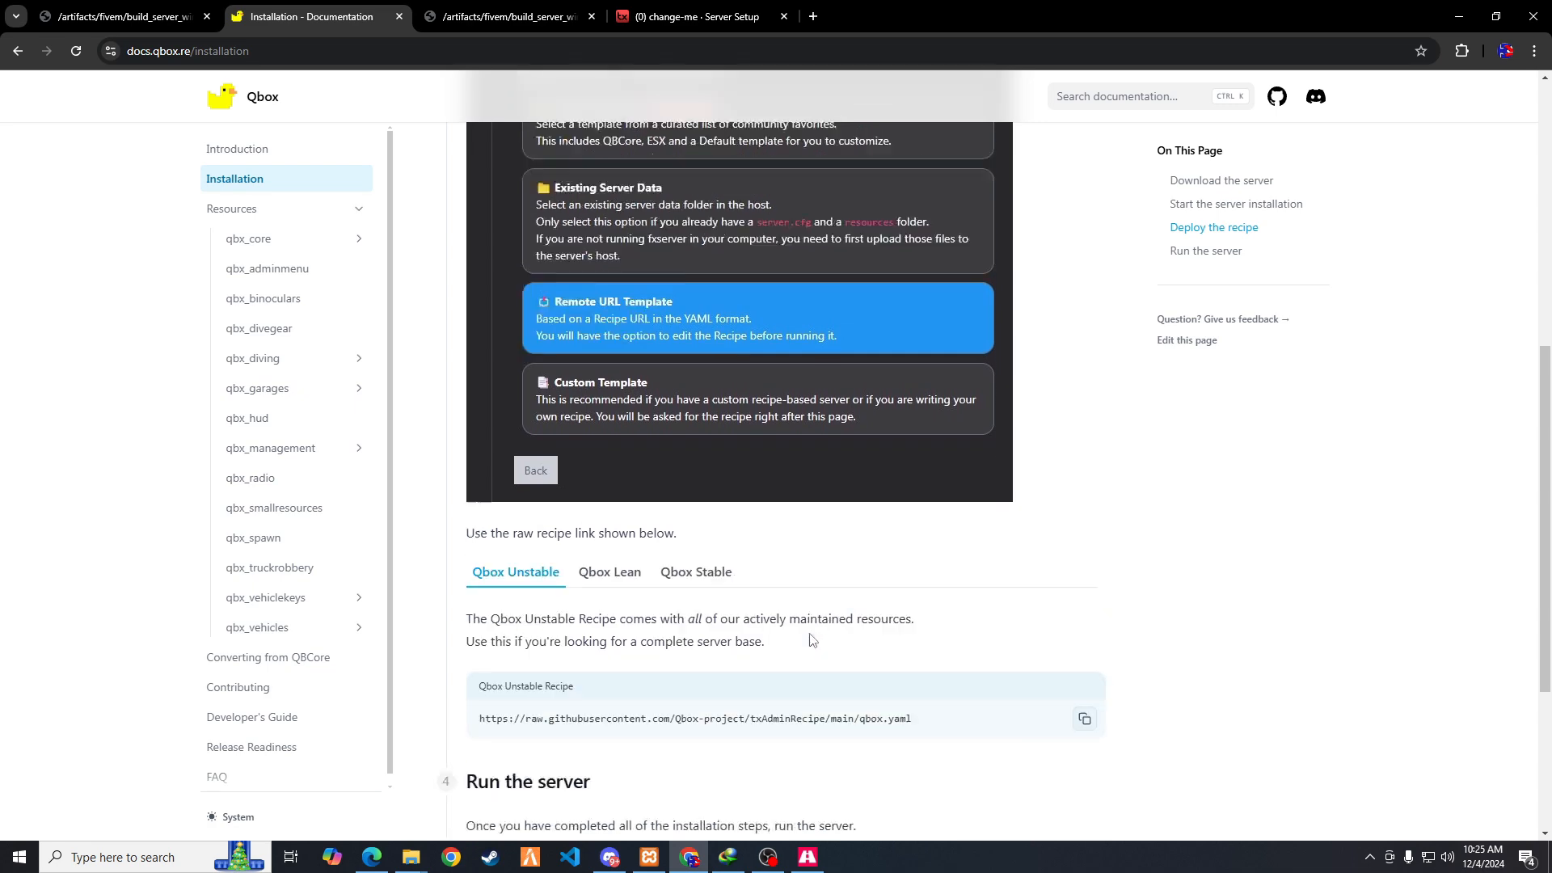
click(235, 180)
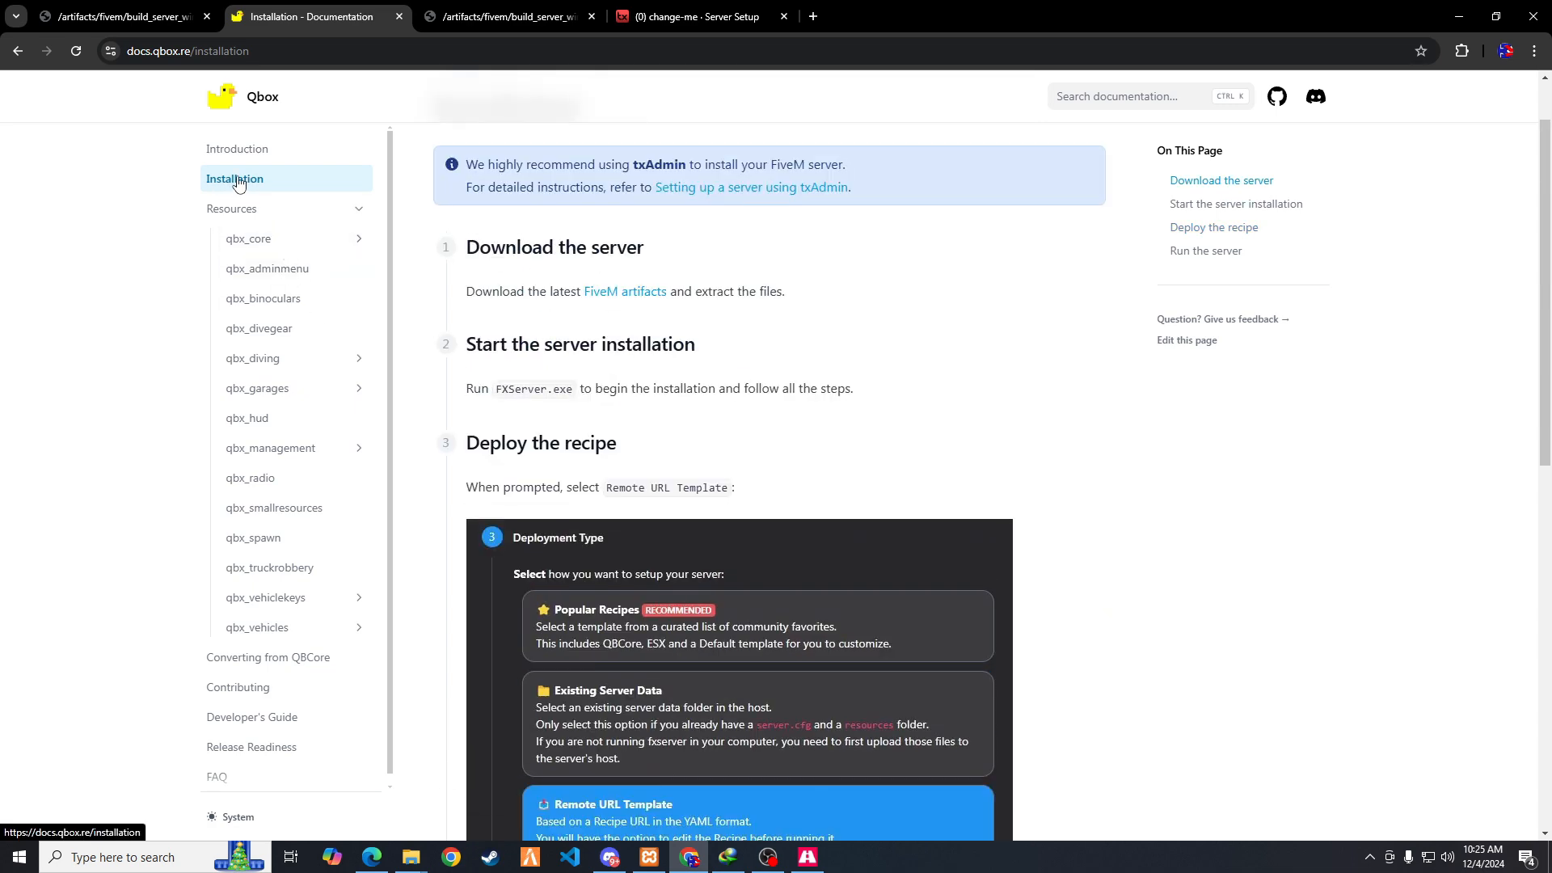
scroll(down, 3)
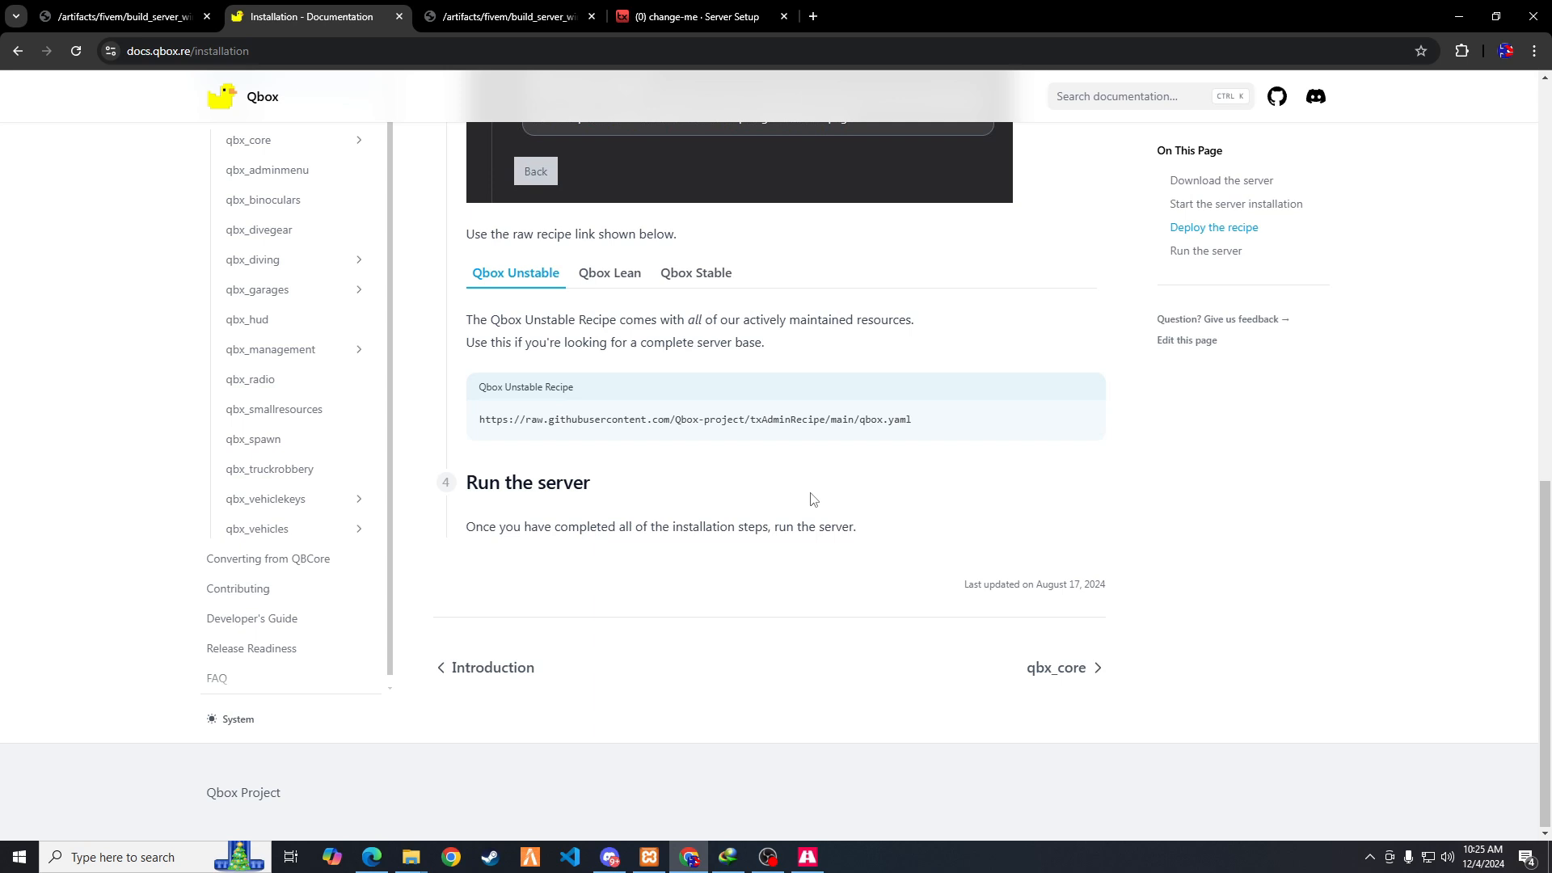
mouse_move(1064, 468)
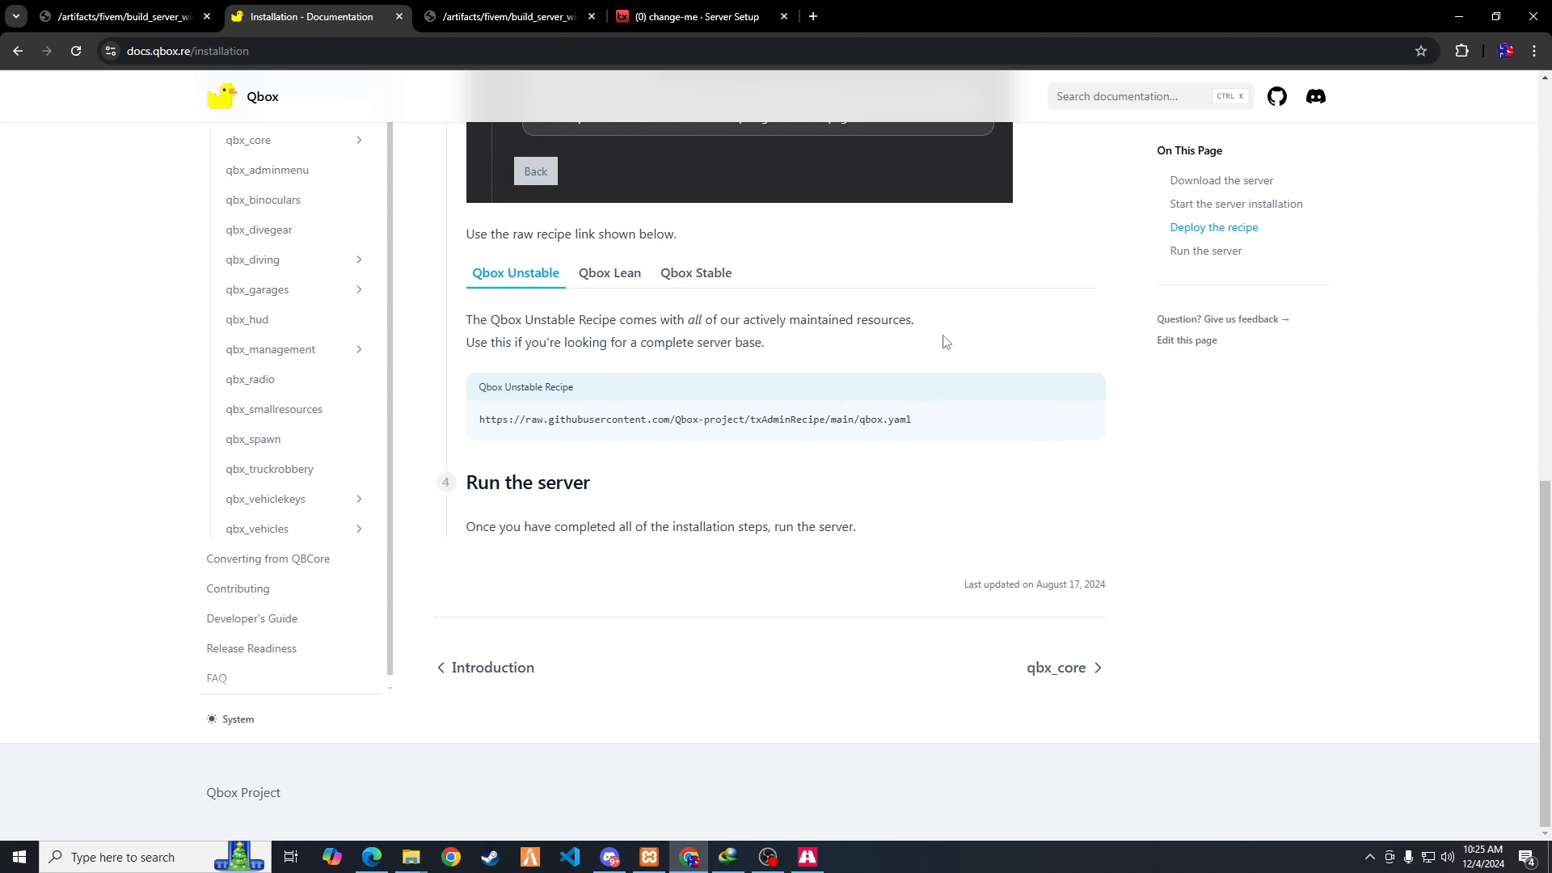
click(1084, 419)
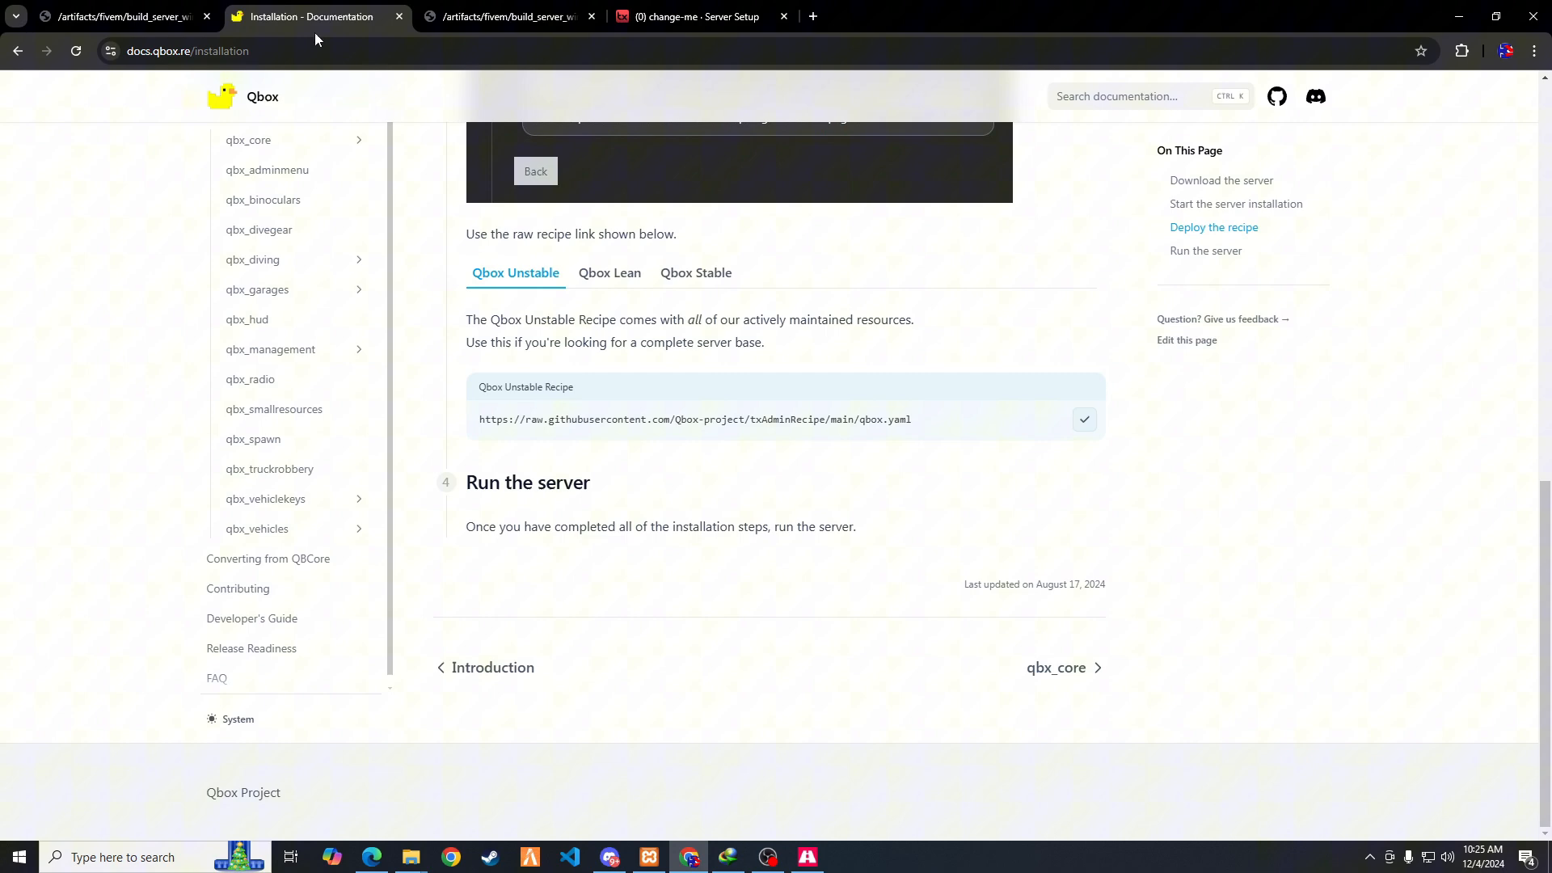
key(alt+tab)
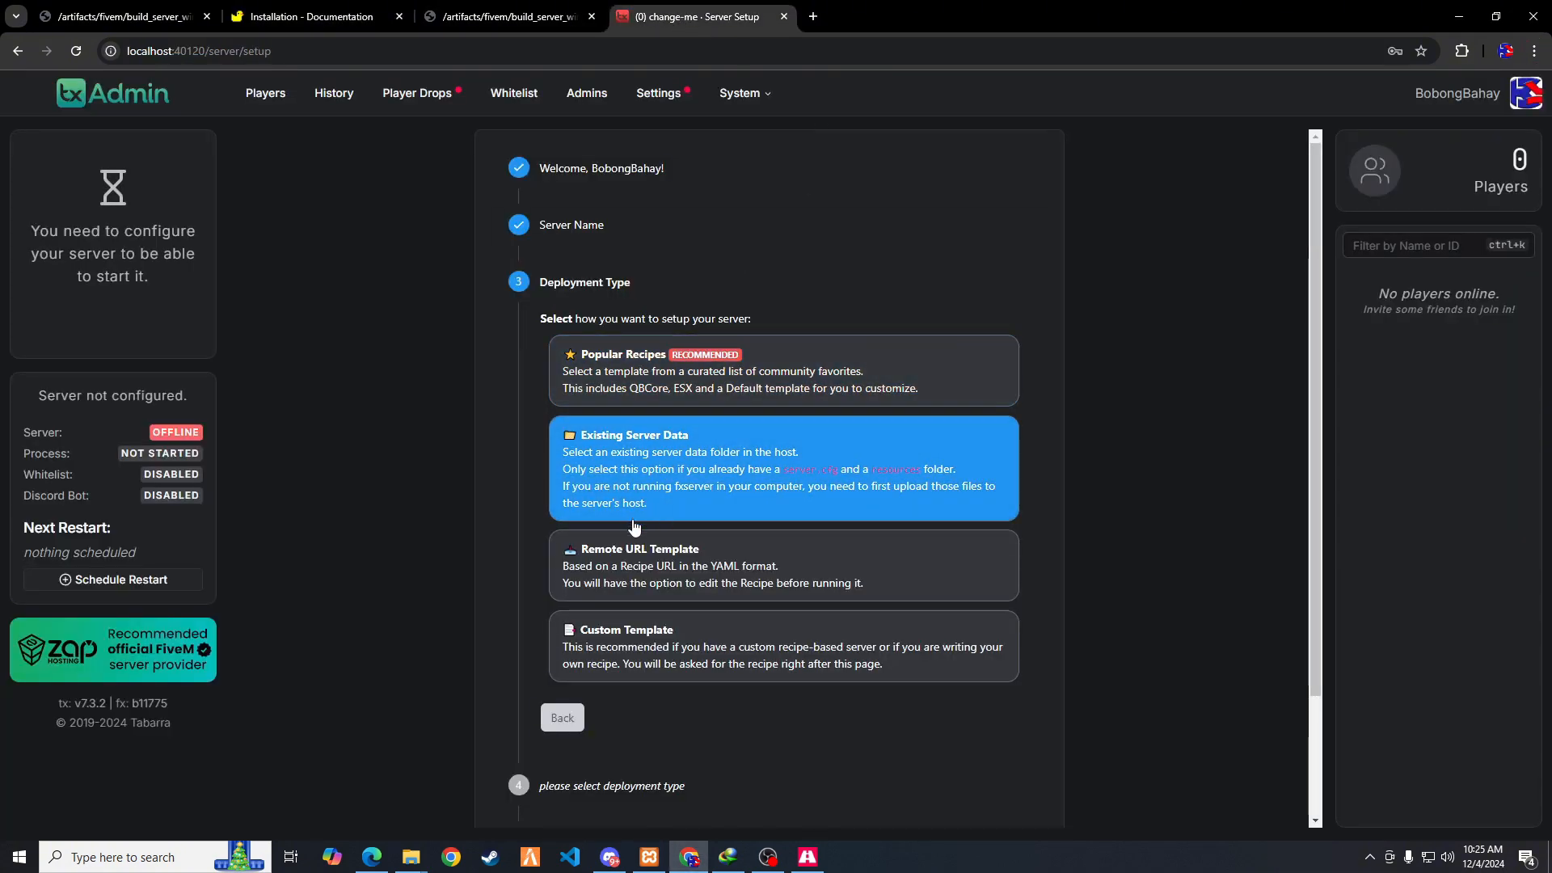
mouse_move(426, 493)
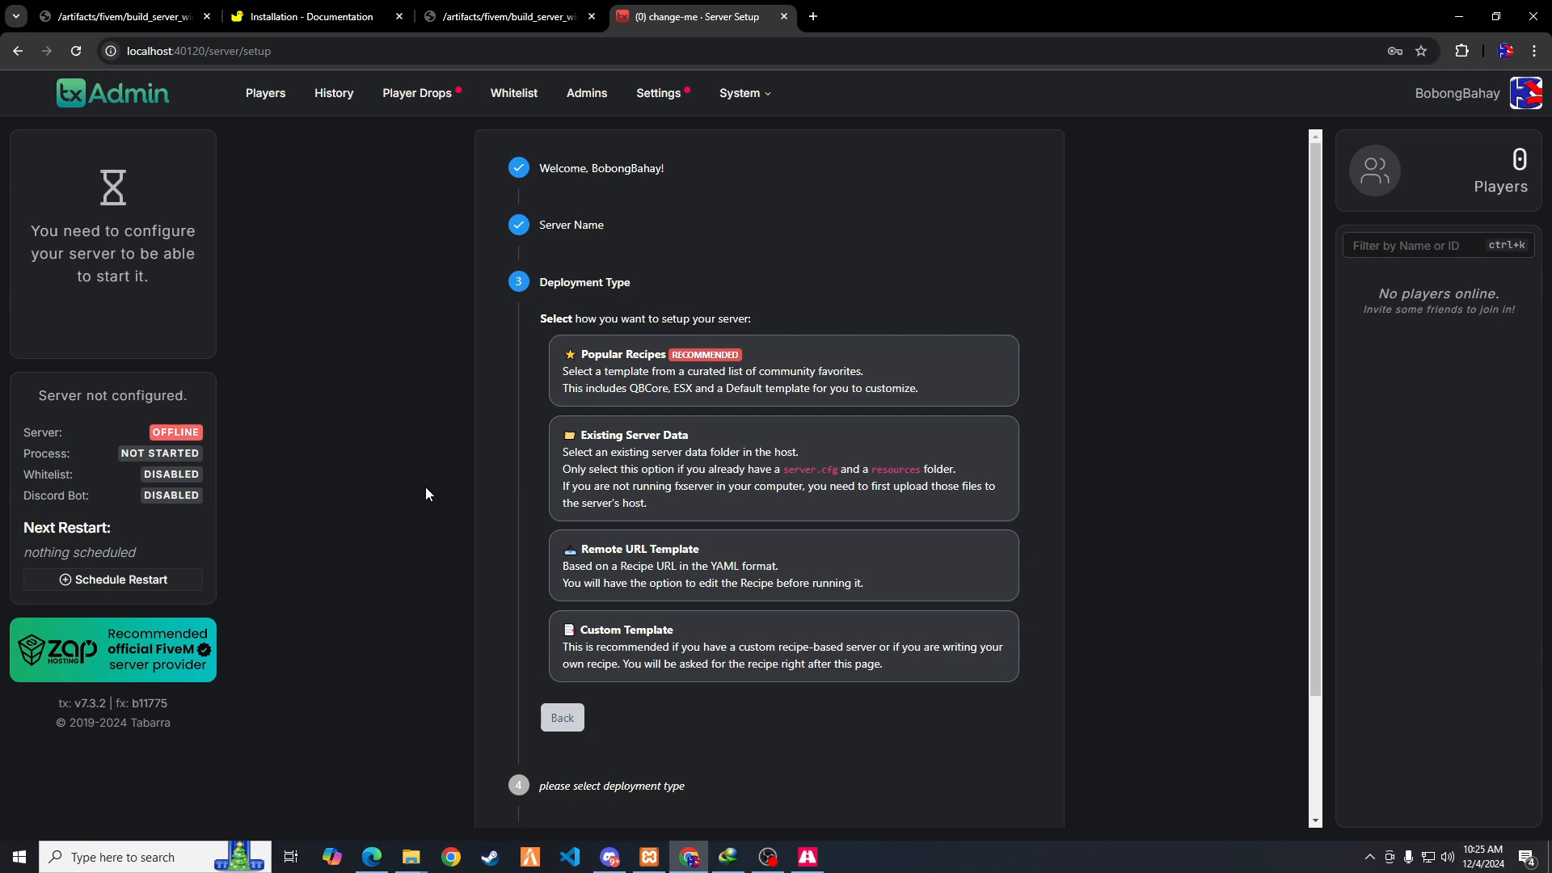
mouse_move(423, 495)
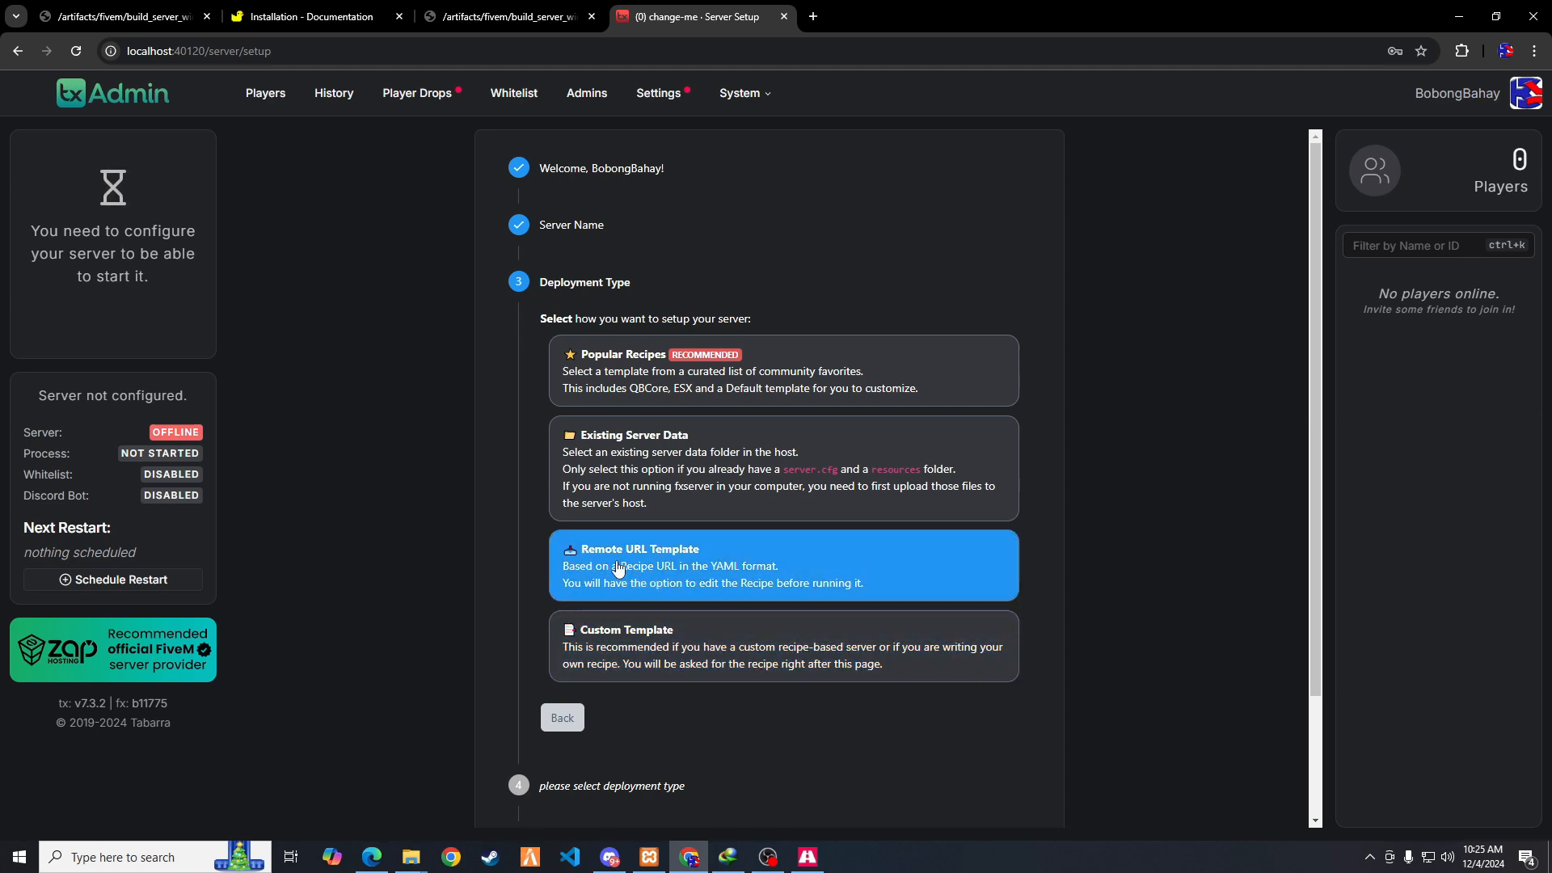
Choose Remote URL Template and submit the qbox.yaml recipe link.
click(782, 565)
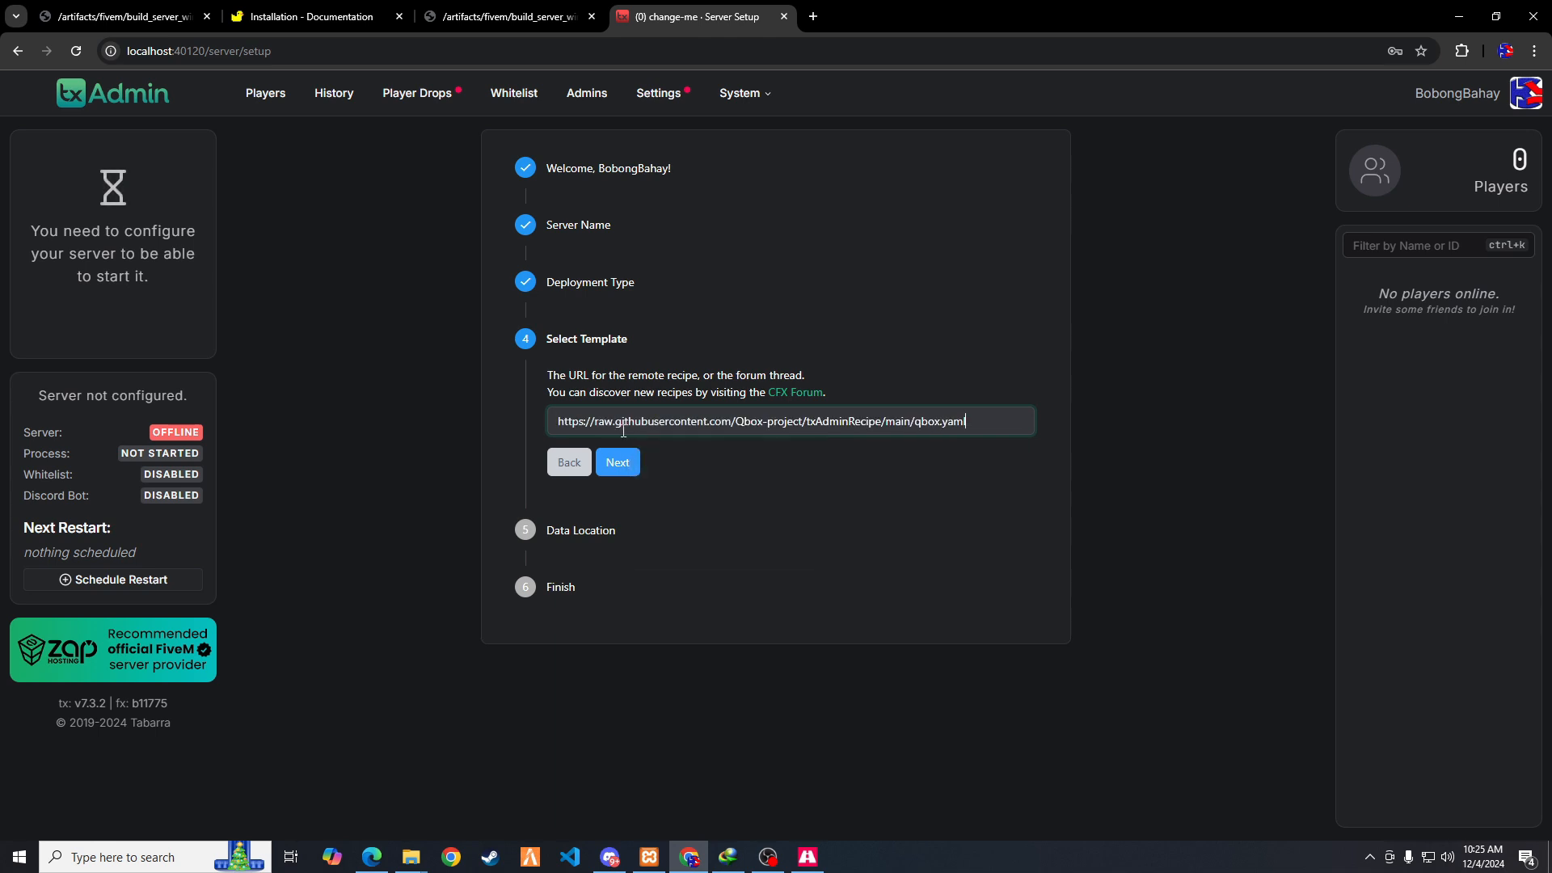
click(617, 461)
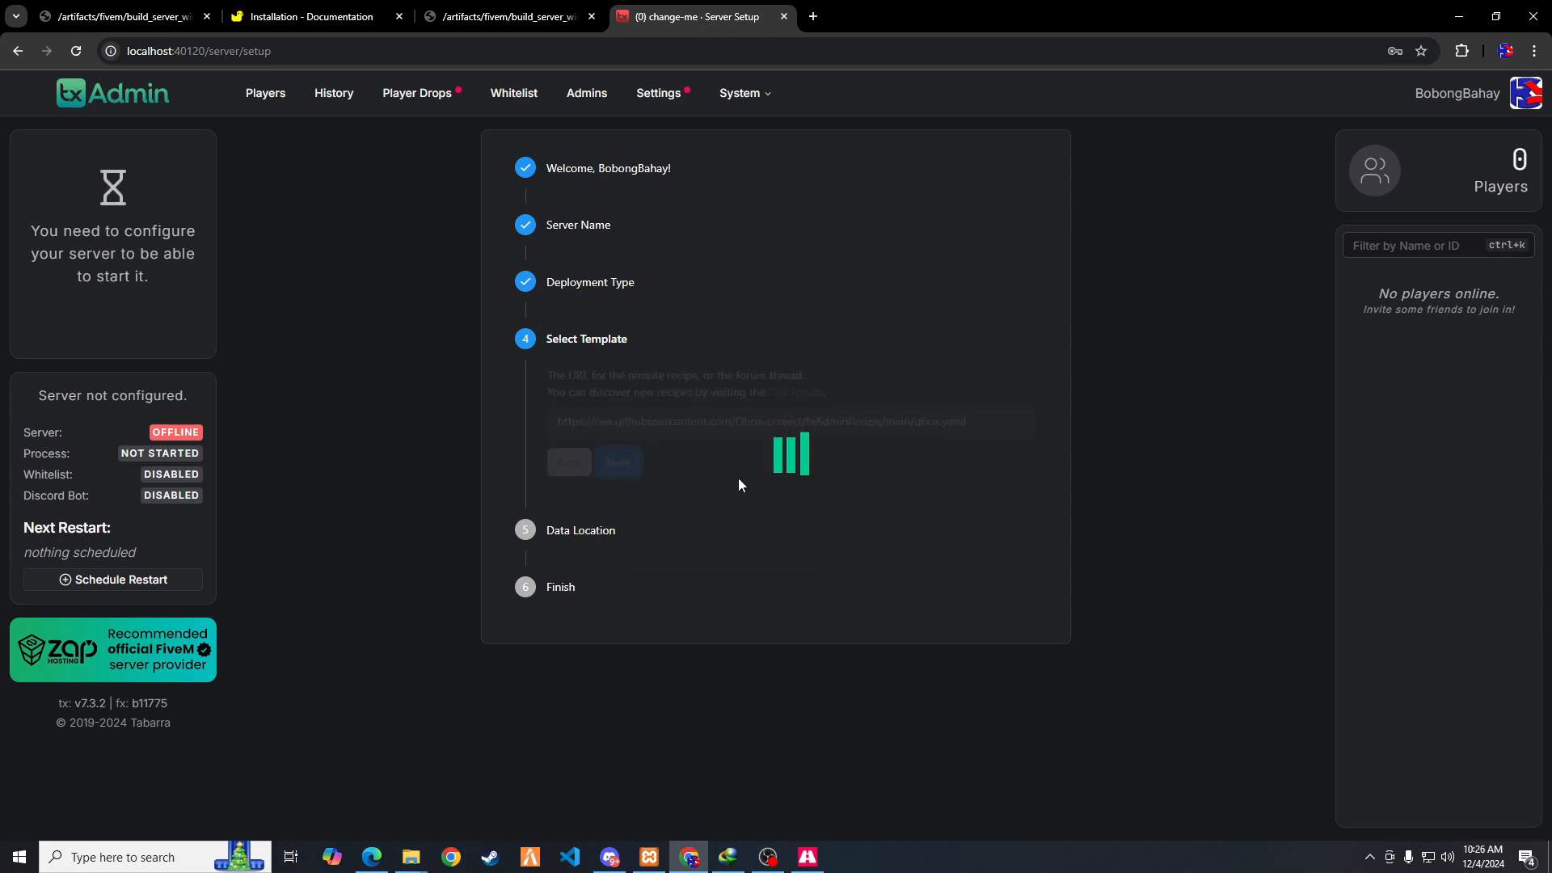
click(617, 462)
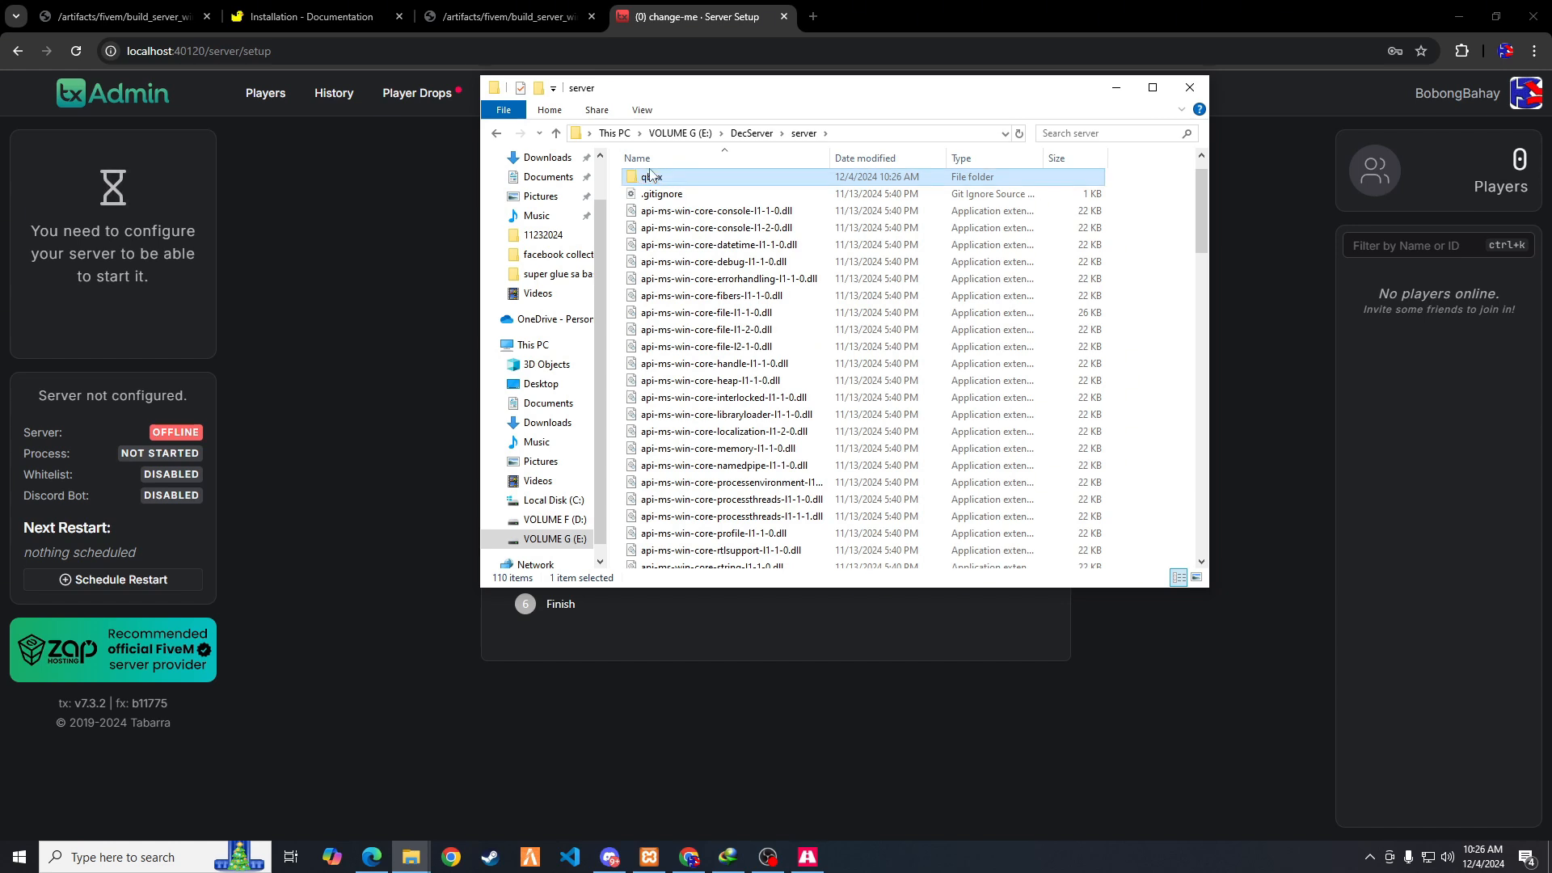
Enter the empty qbox folder and copy its full path from the address bar.
double_click(650, 176)
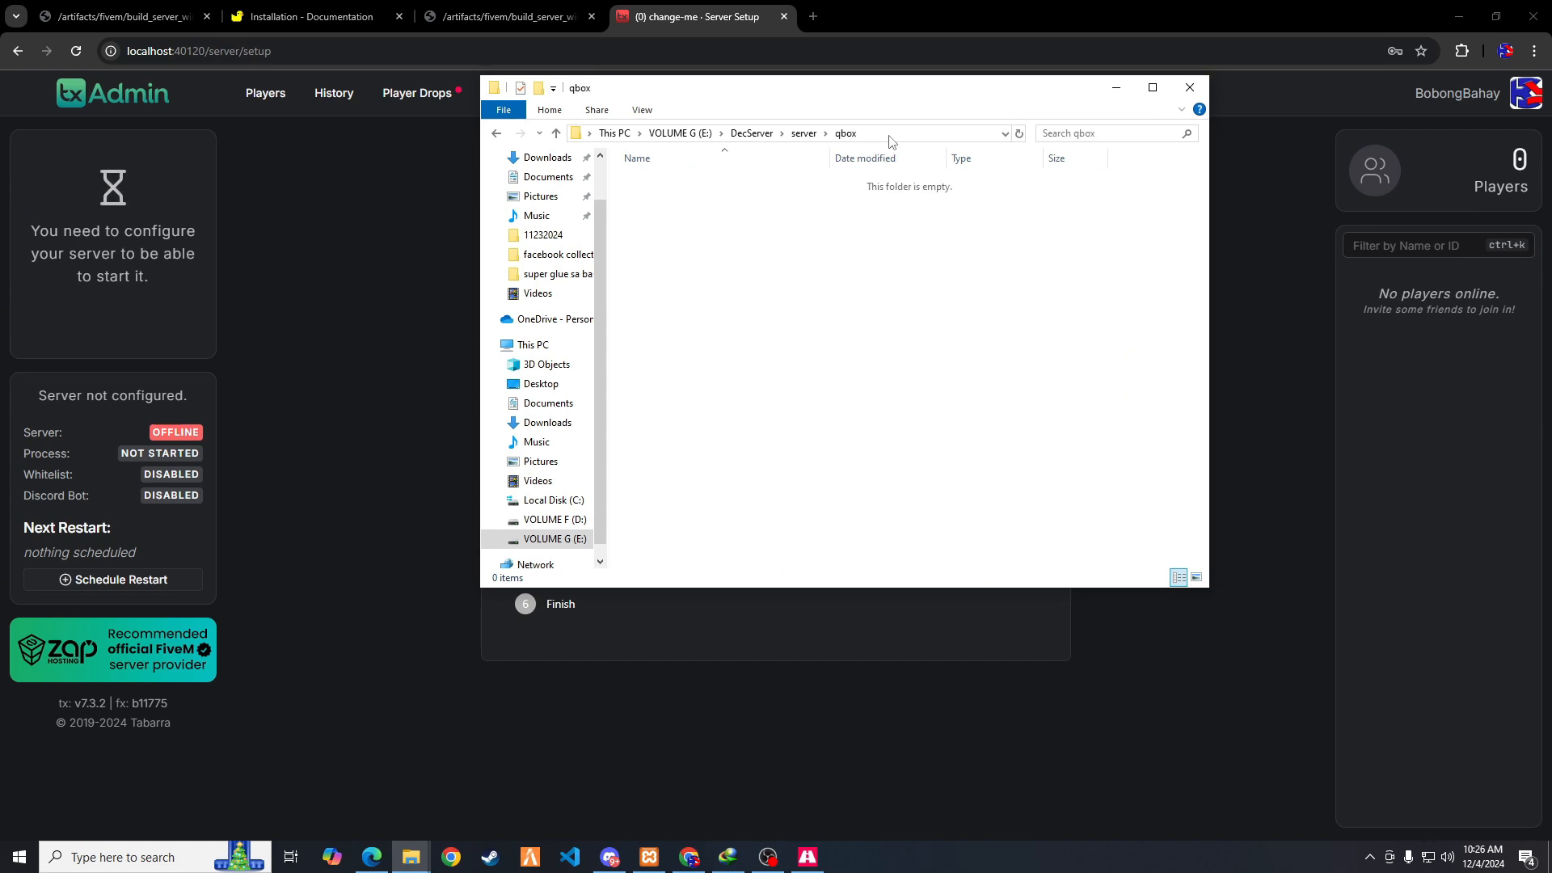
click(891, 133)
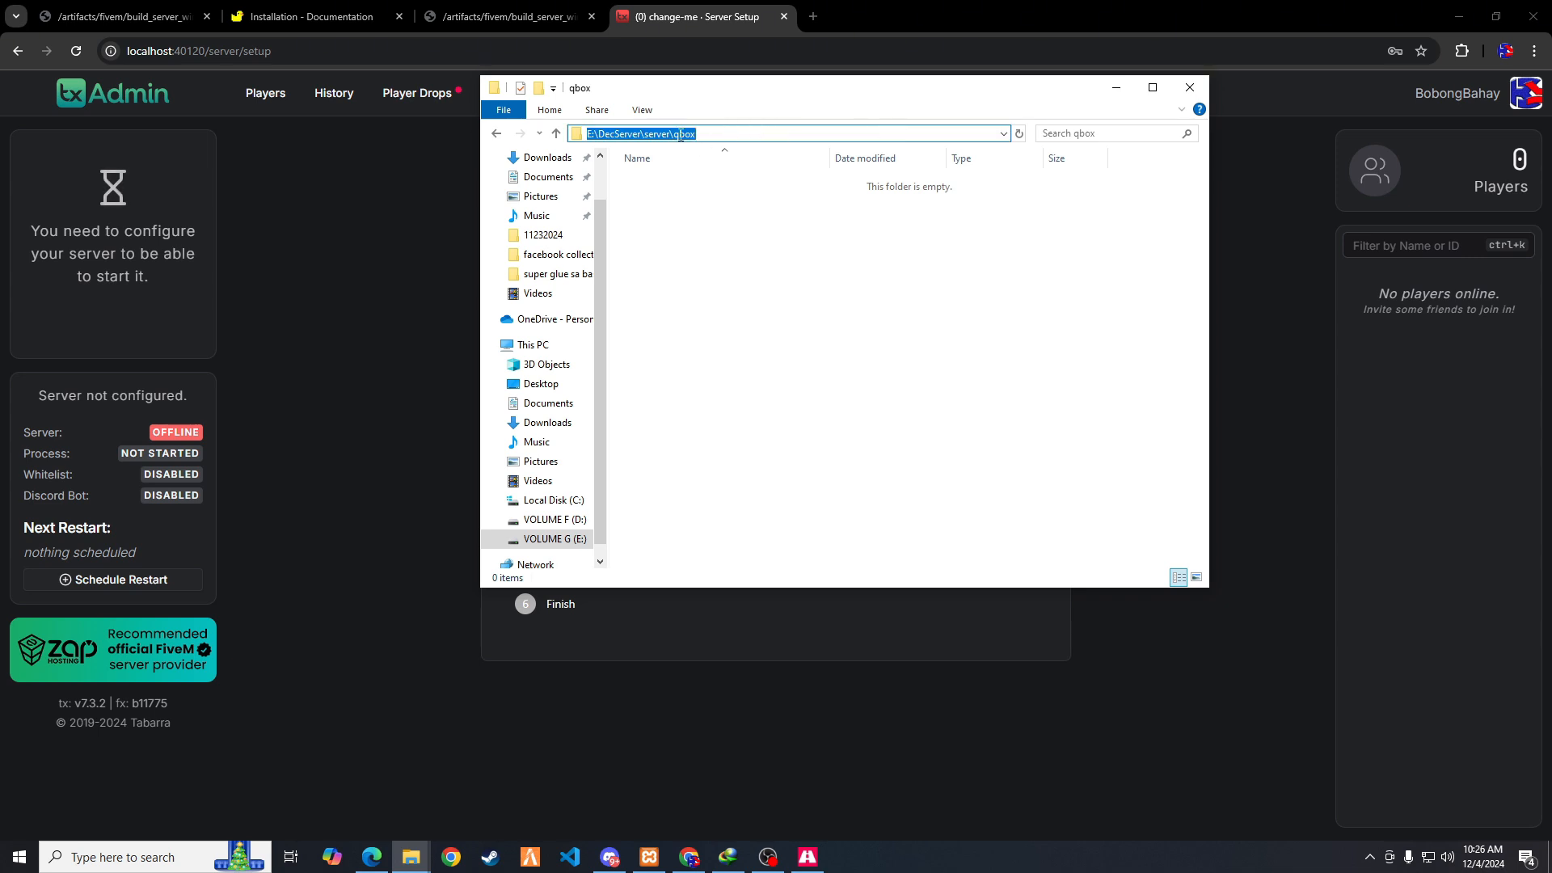
right_click(639, 133)
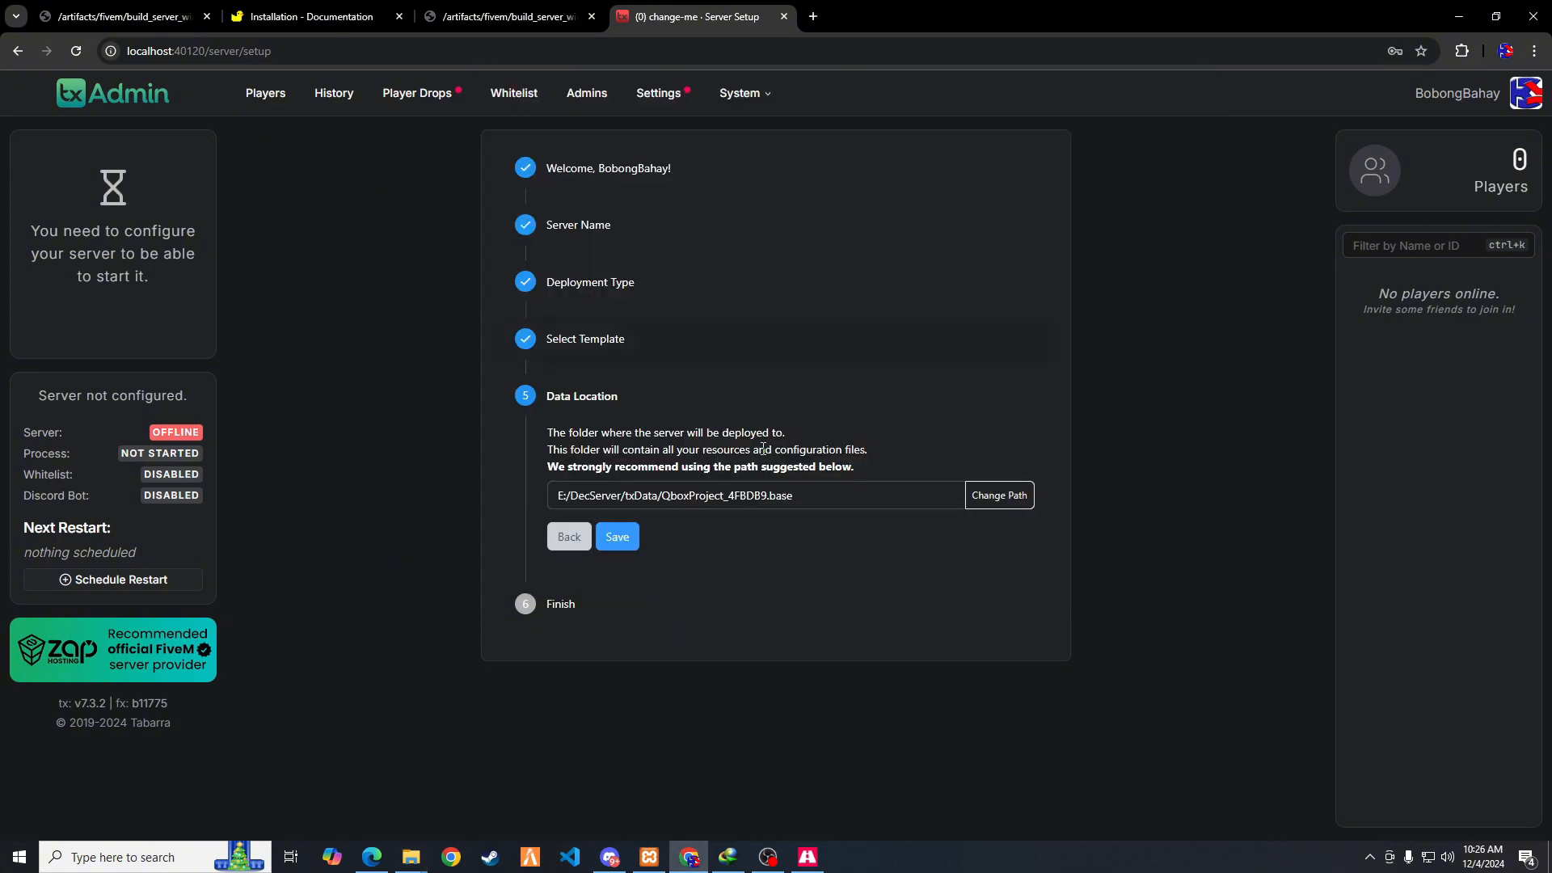
Save E:\DecServer\server\qbox as data location, accept the Qbox recipe and reach the license key step.
click(752, 495)
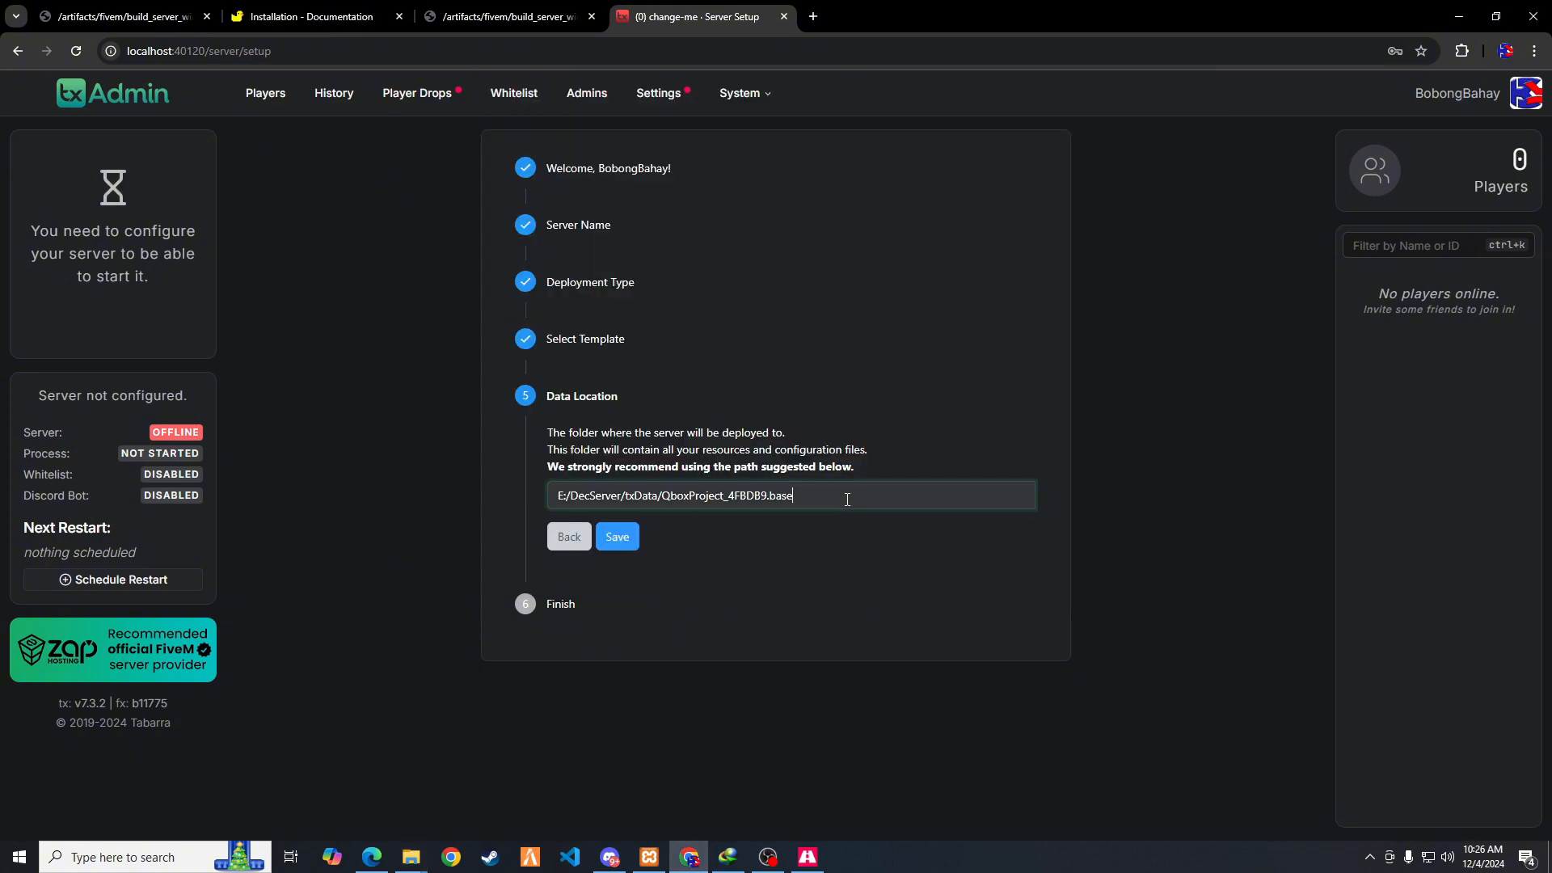
text(E:\DecServer\server\qbox)
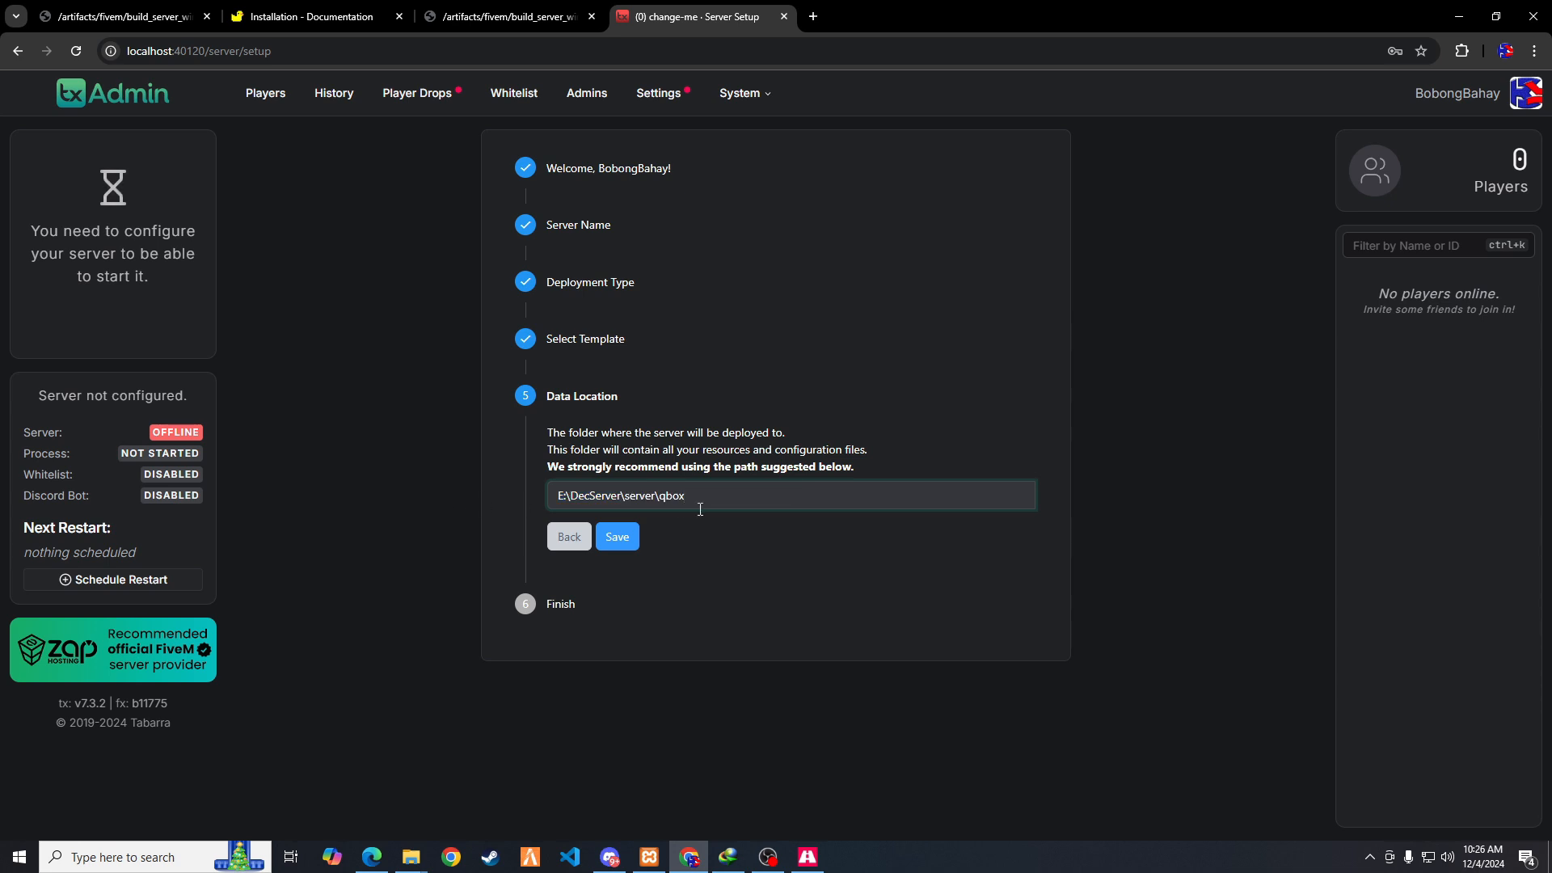
click(616, 538)
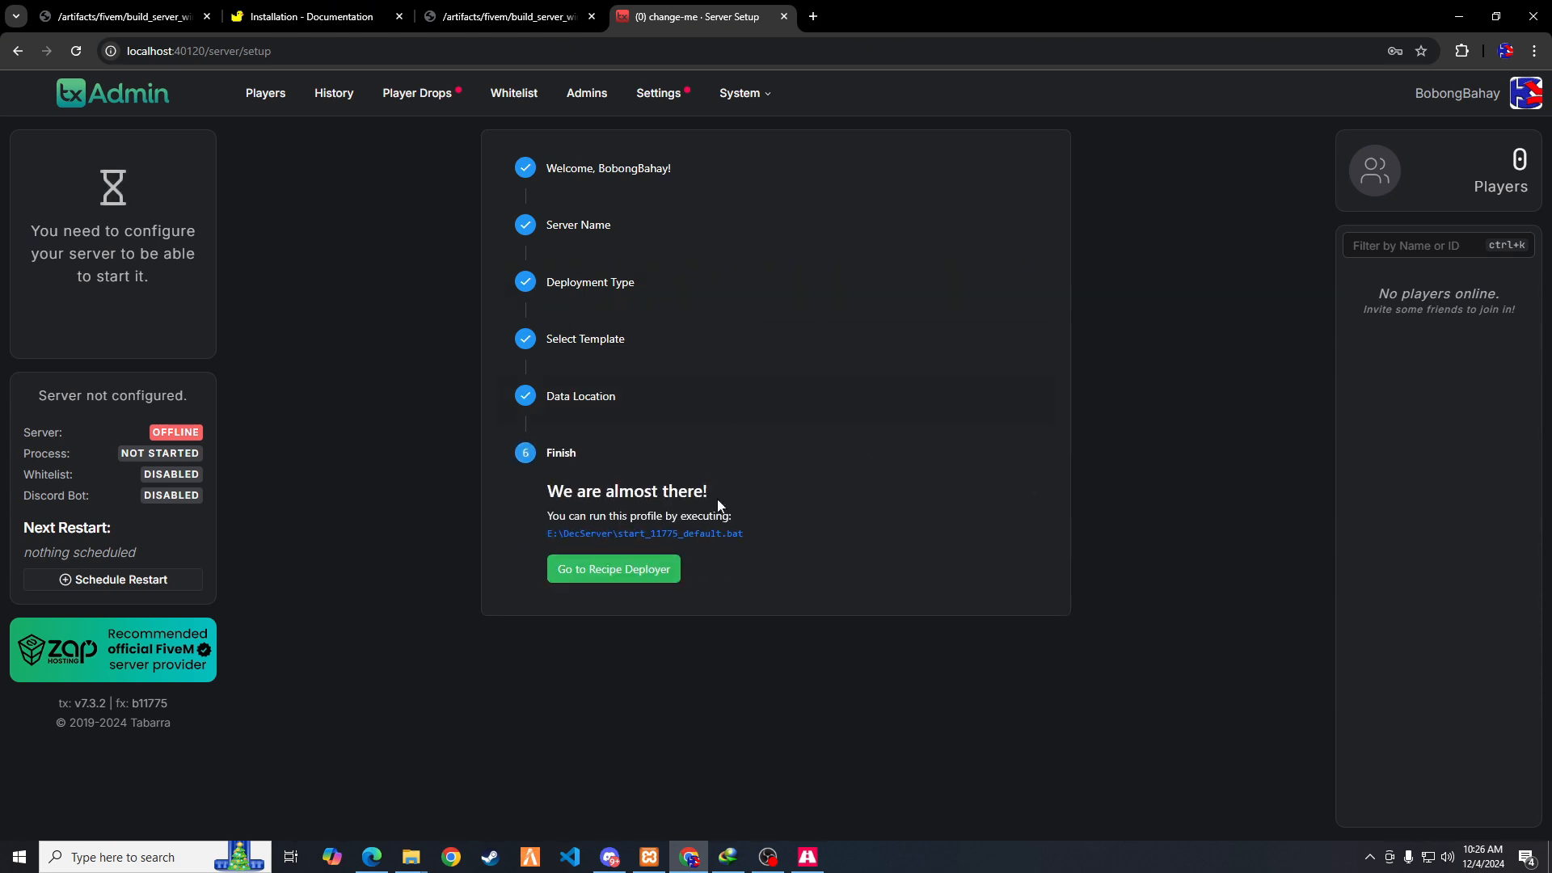
click(613, 569)
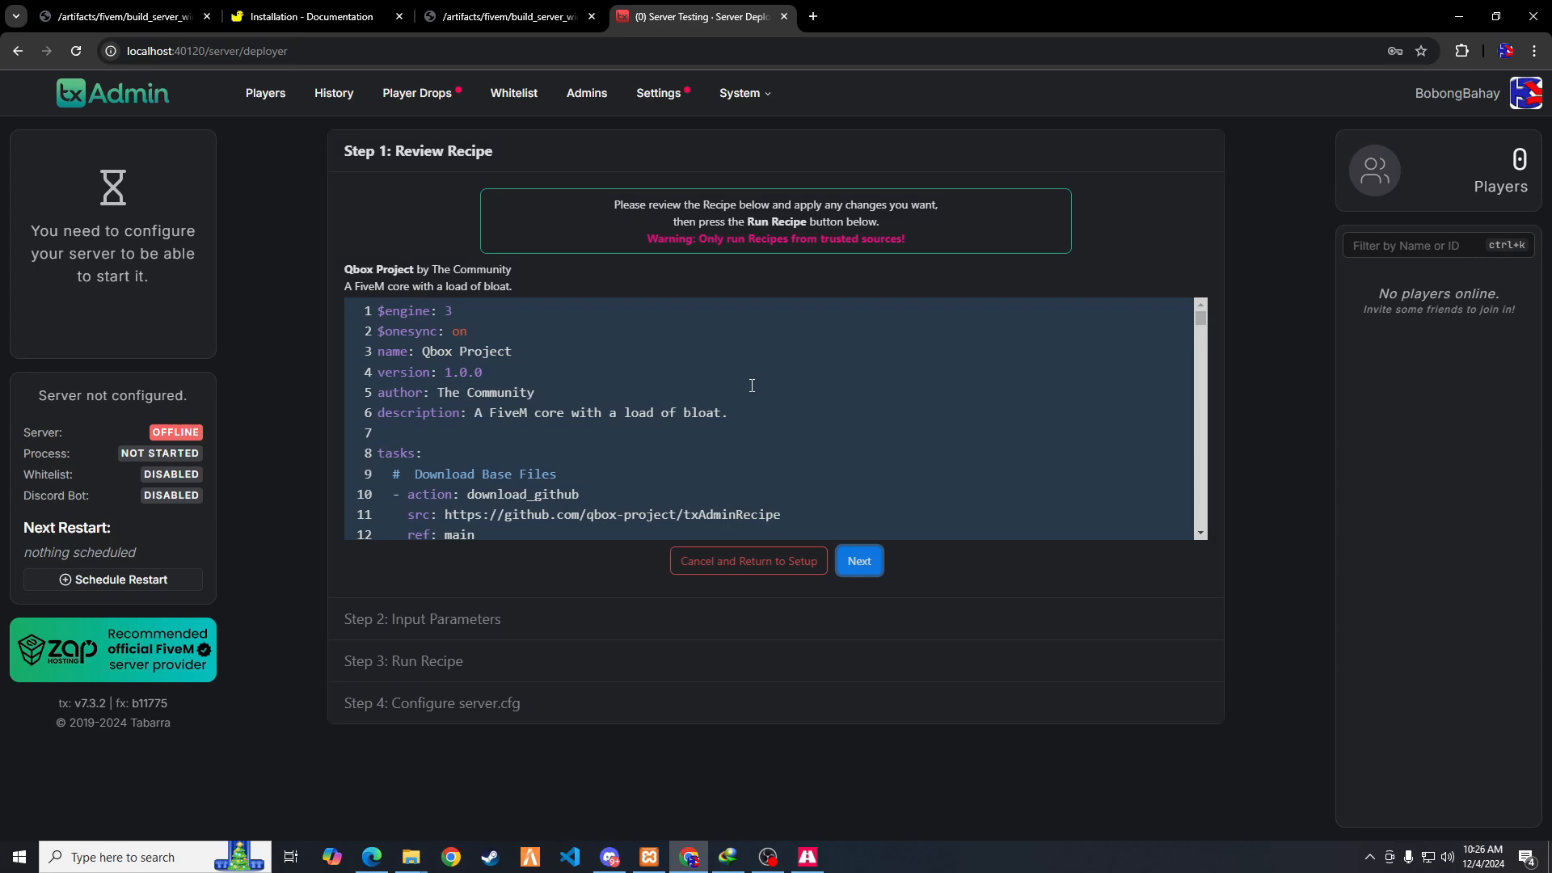
click(857, 560)
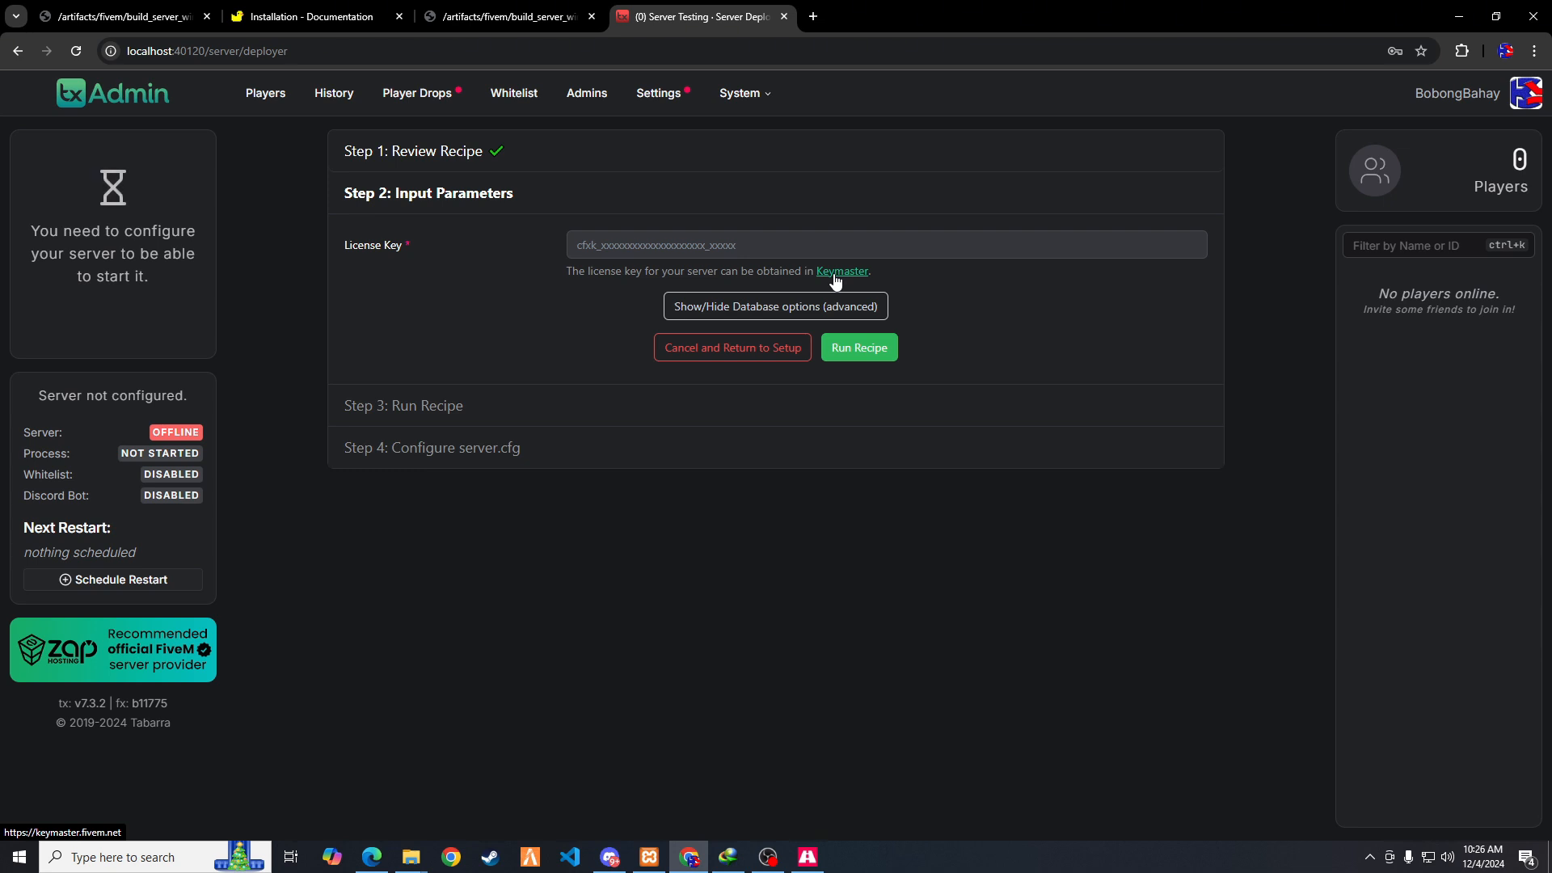
Sign in to Cfx.re Keymaster, start a new server key, then return to the Server Deployer tab.
click(842, 270)
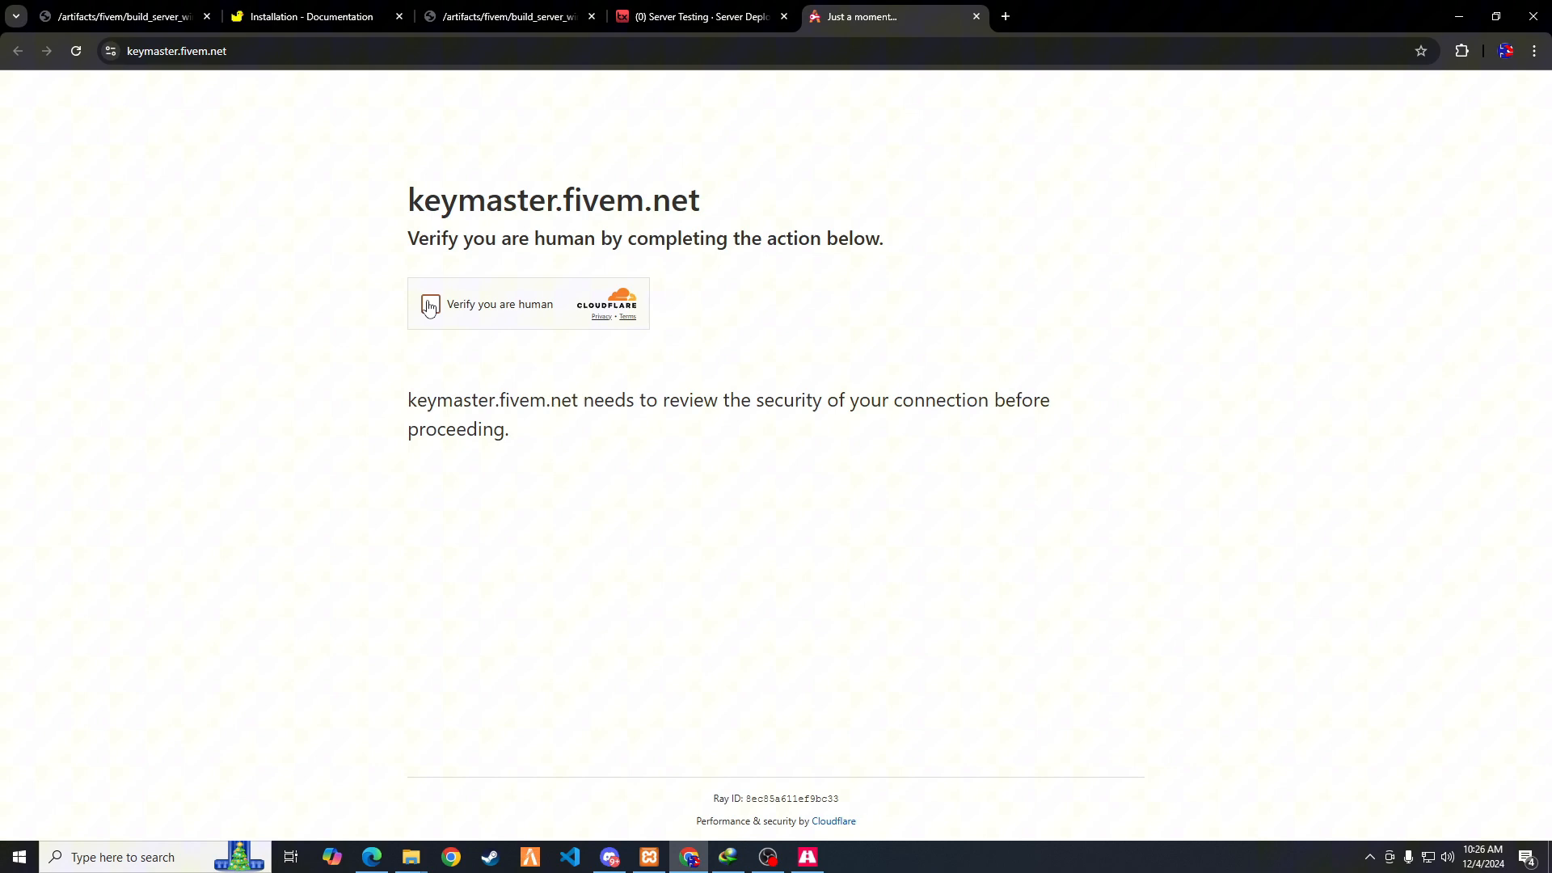
click(430, 304)
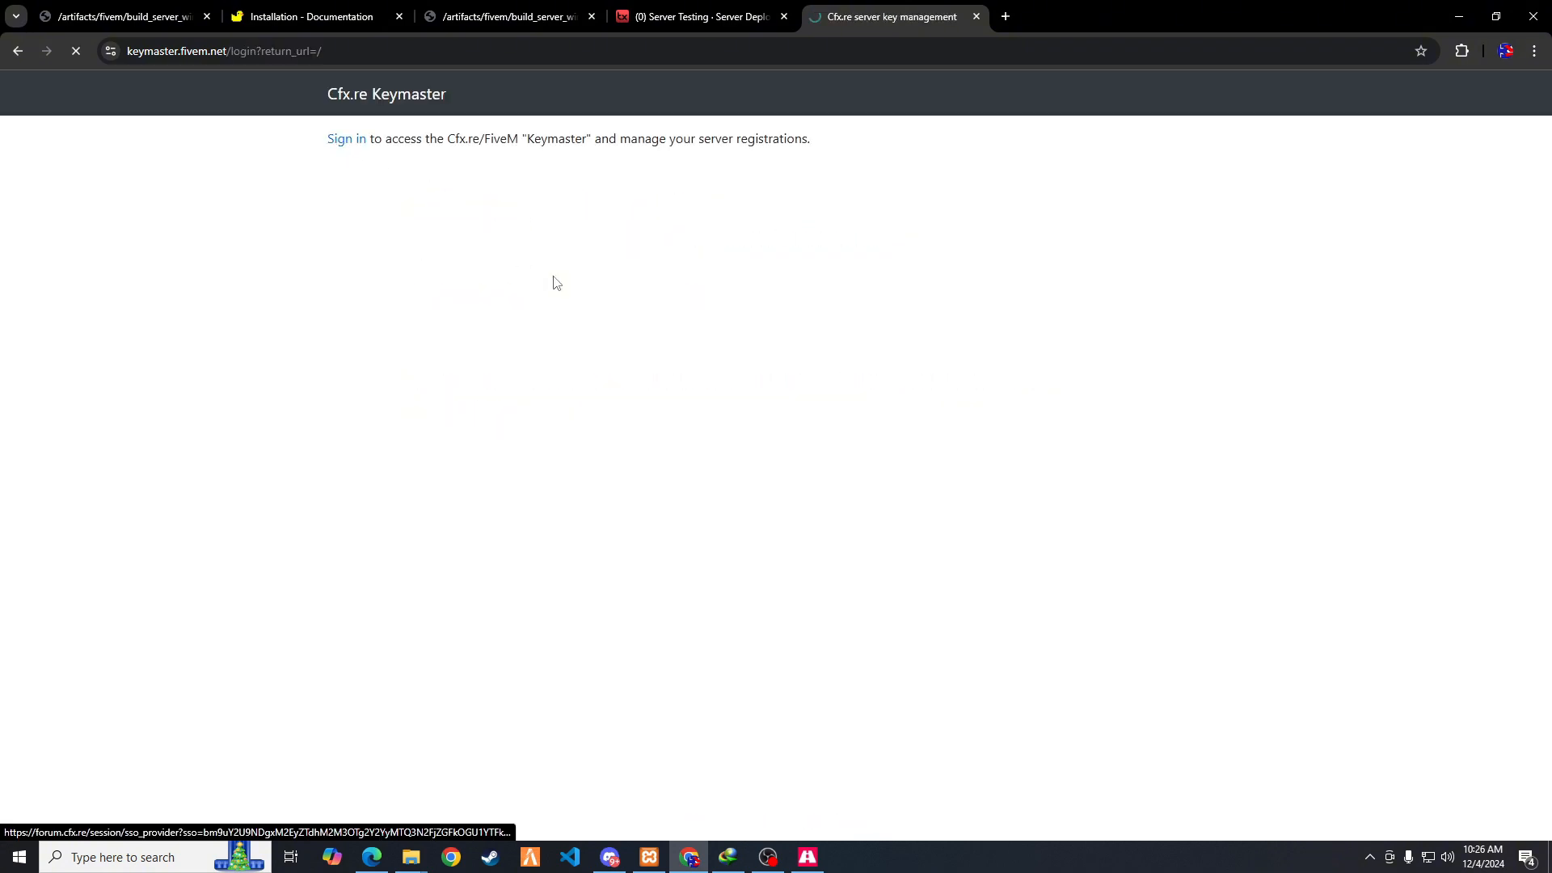
click(347, 138)
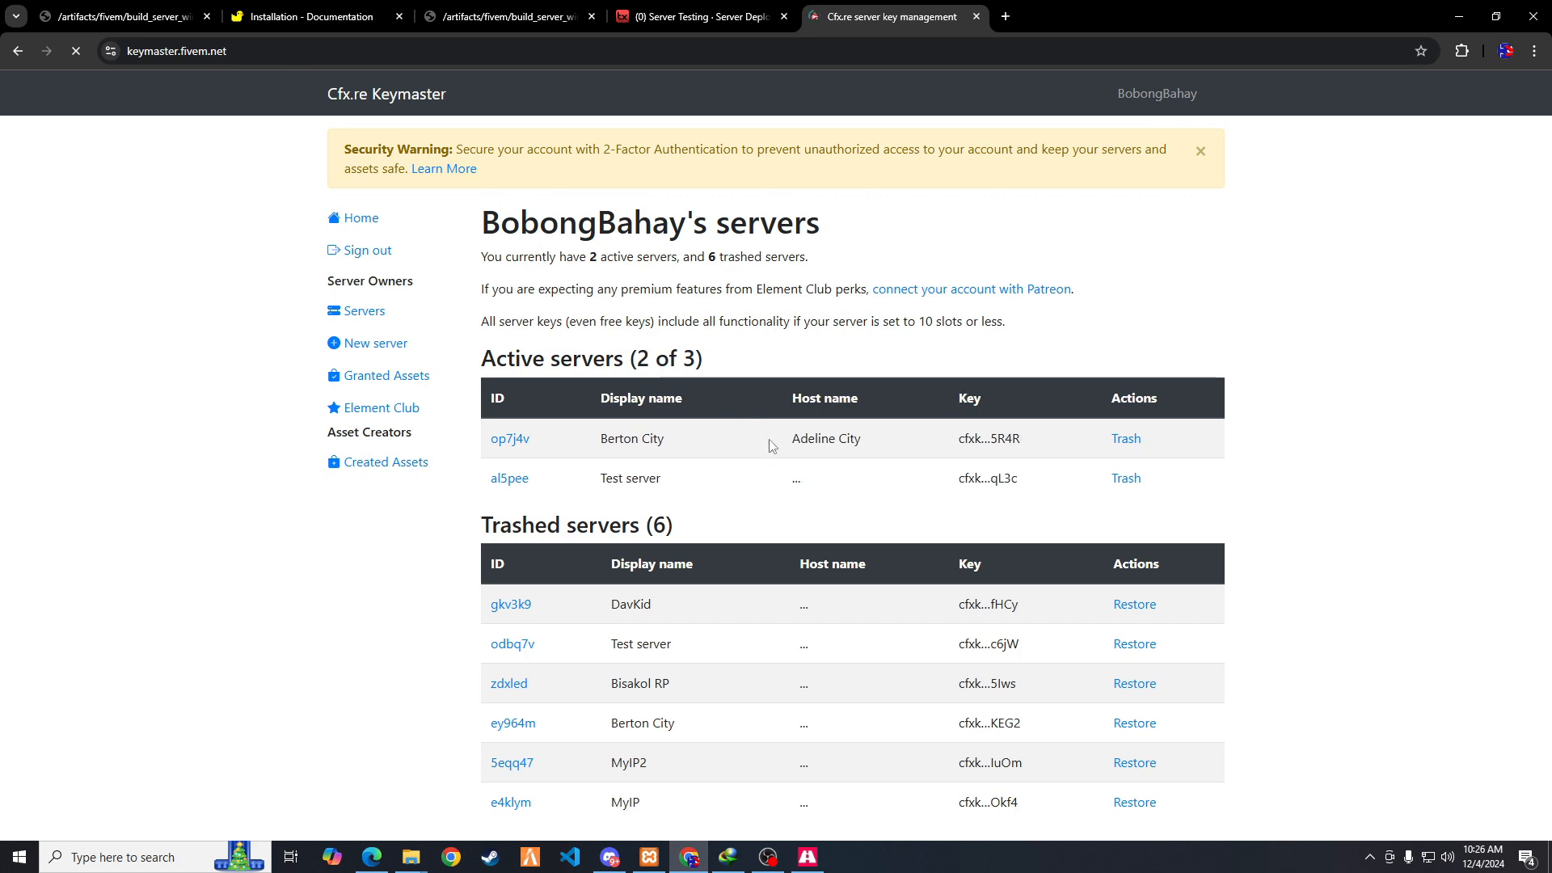
double_click(630, 478)
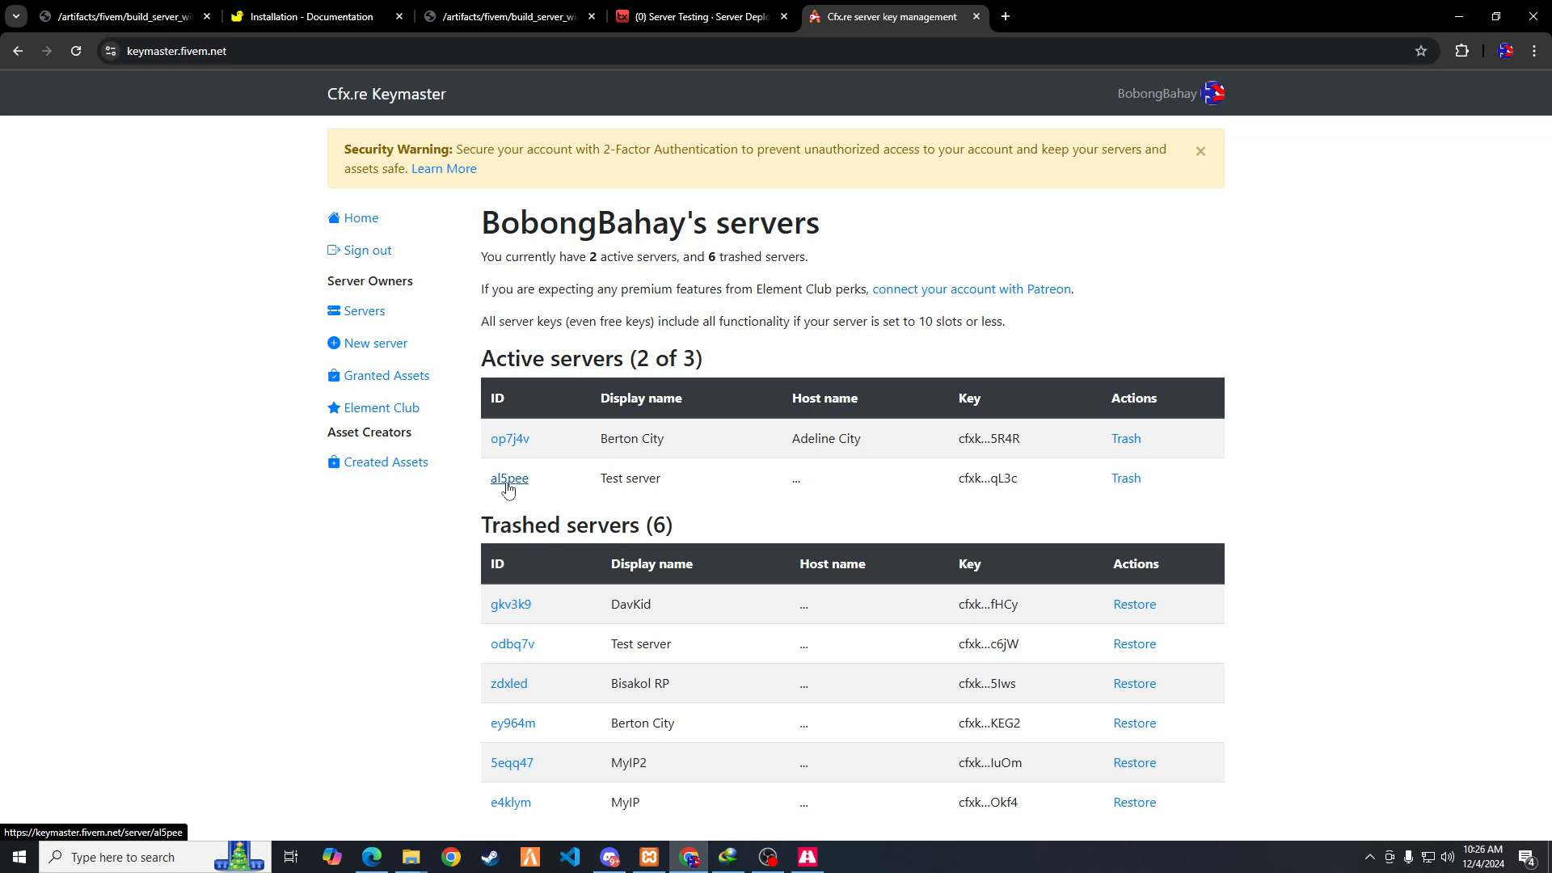
mouse_move(426, 344)
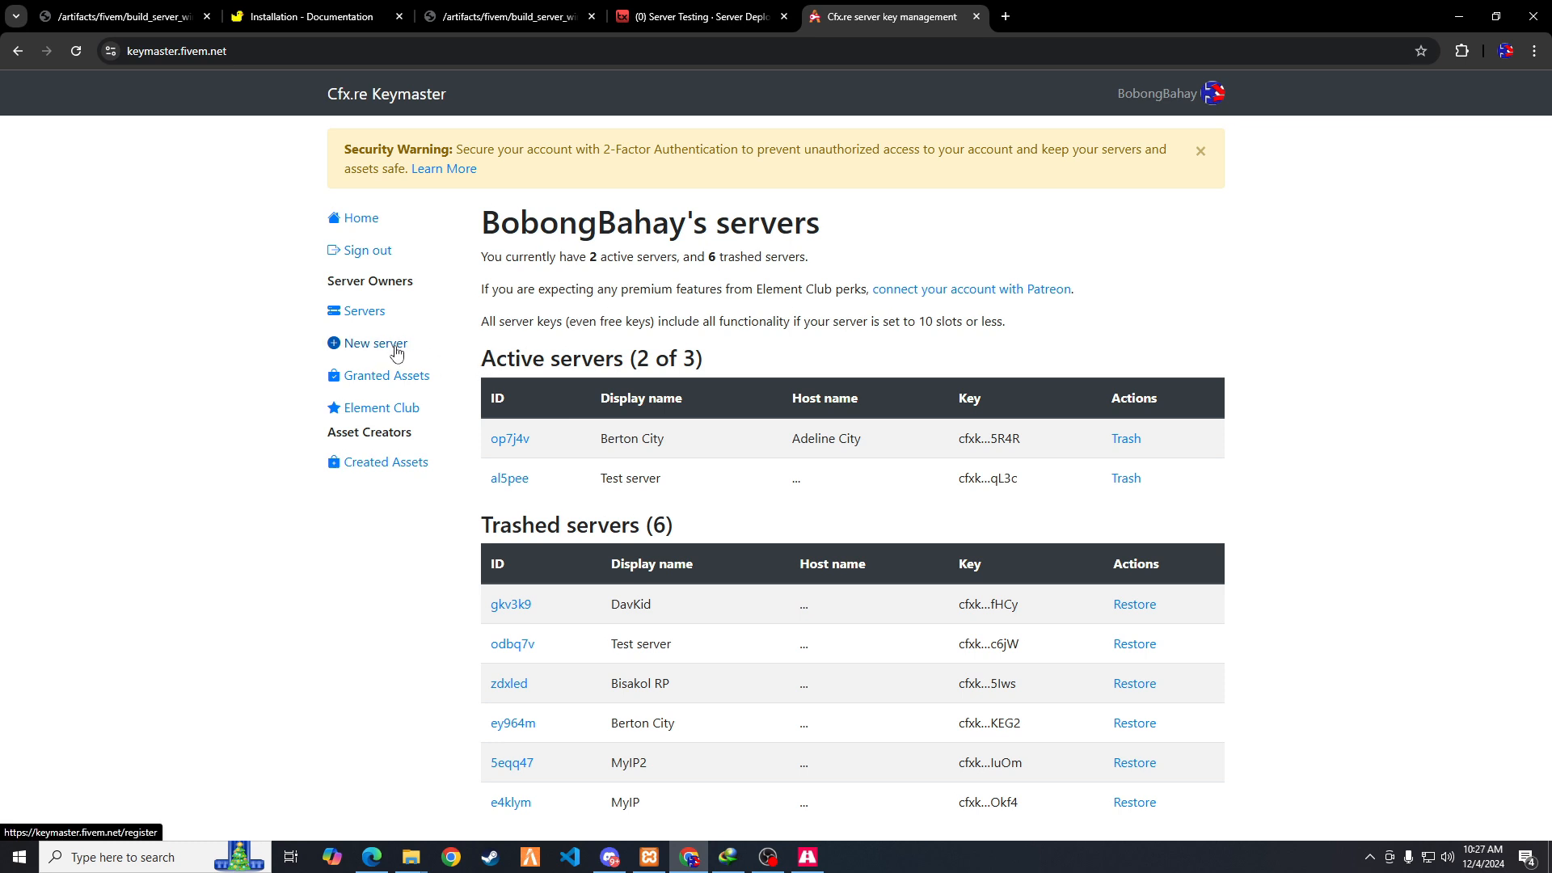
click(509, 478)
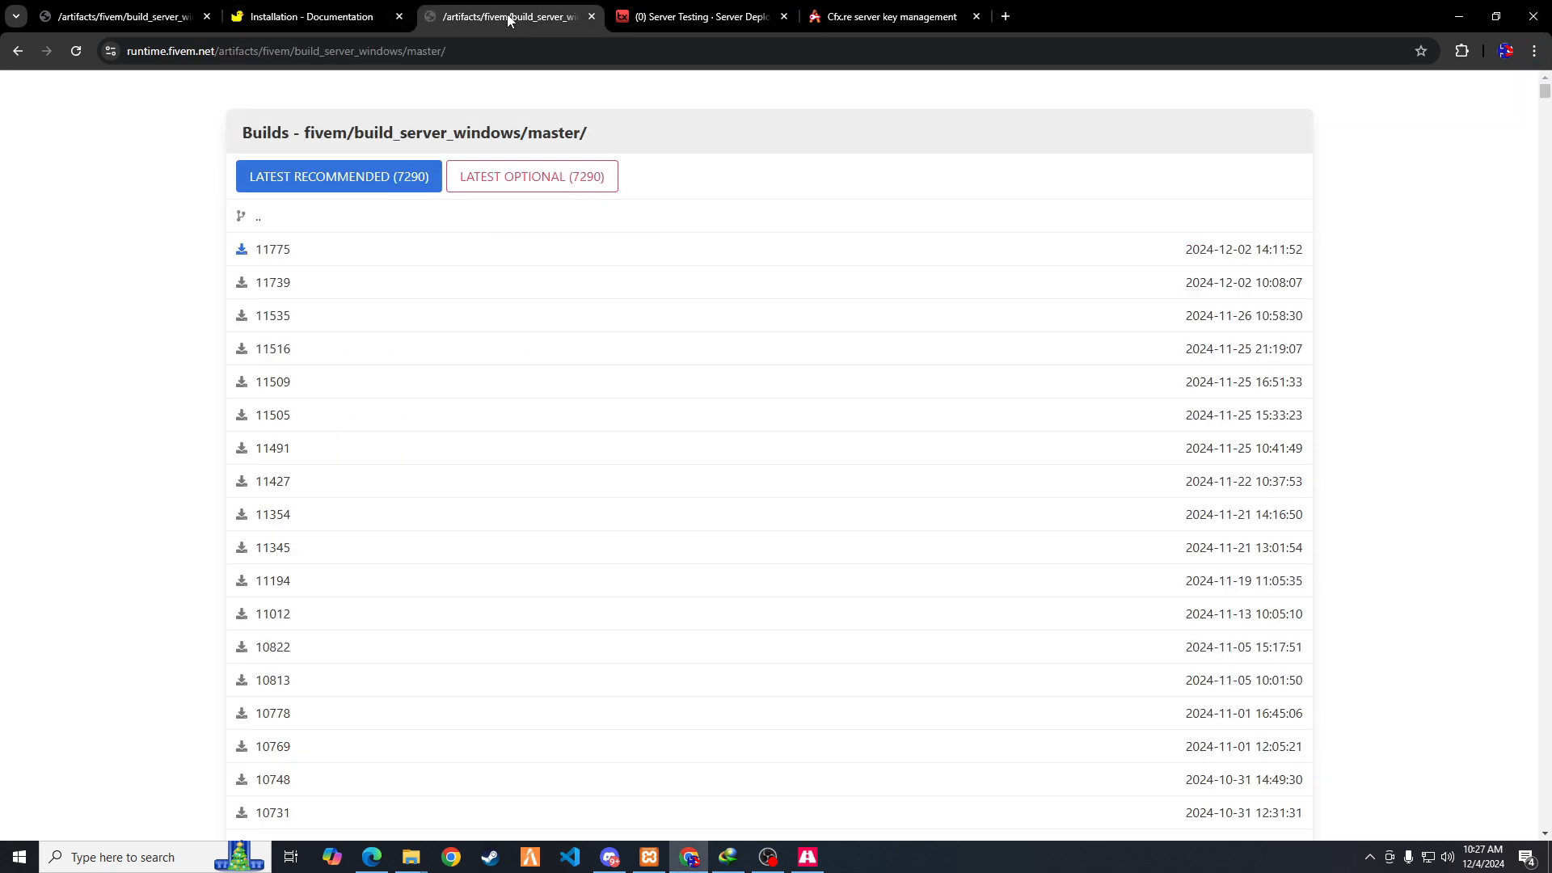
click(698, 17)
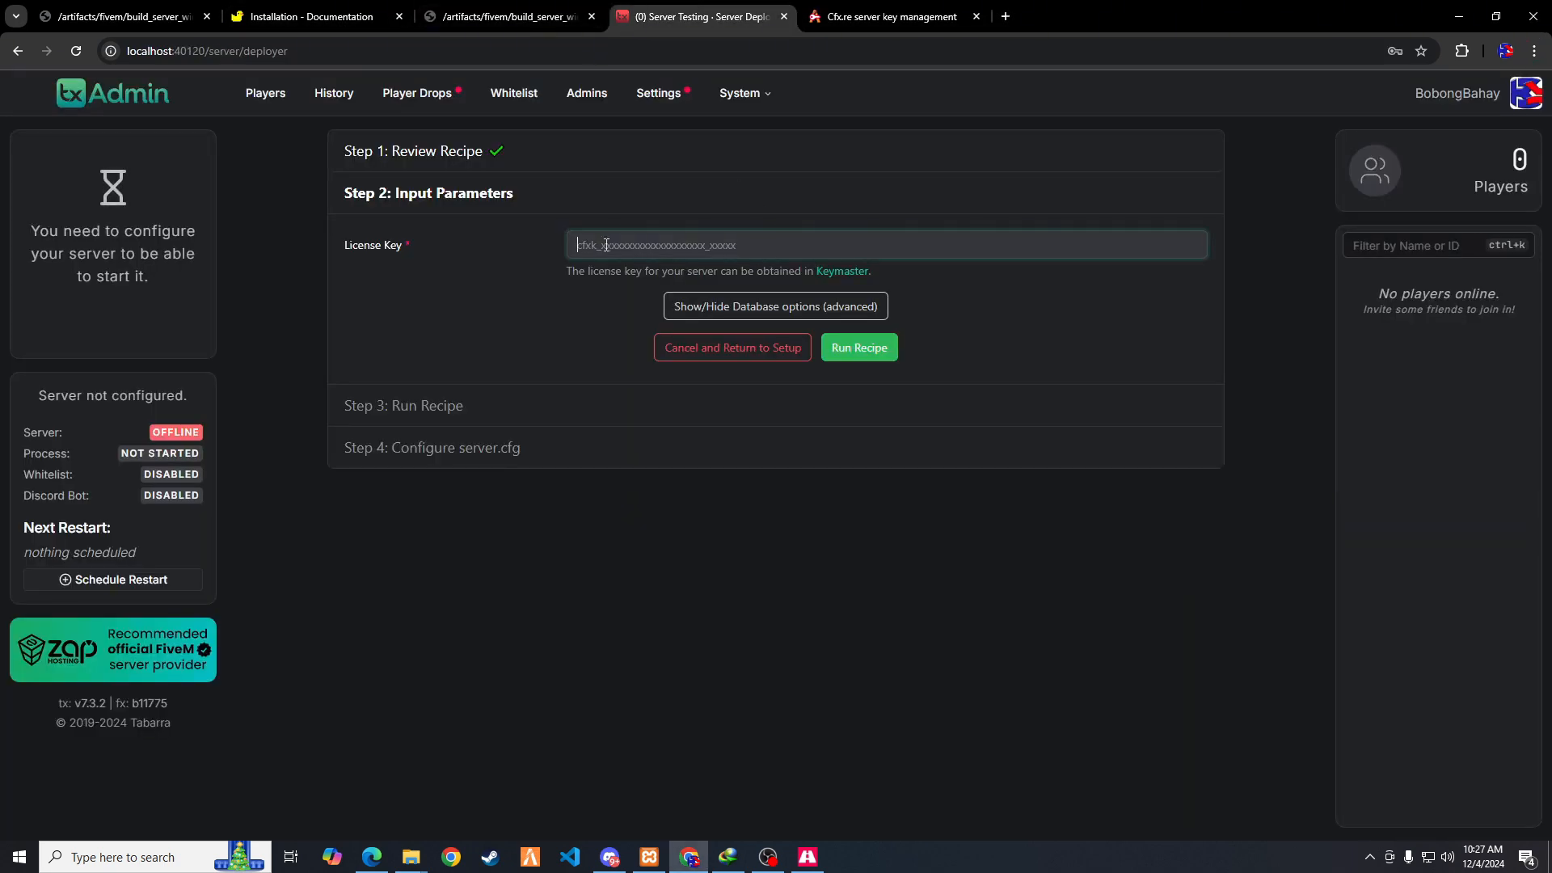
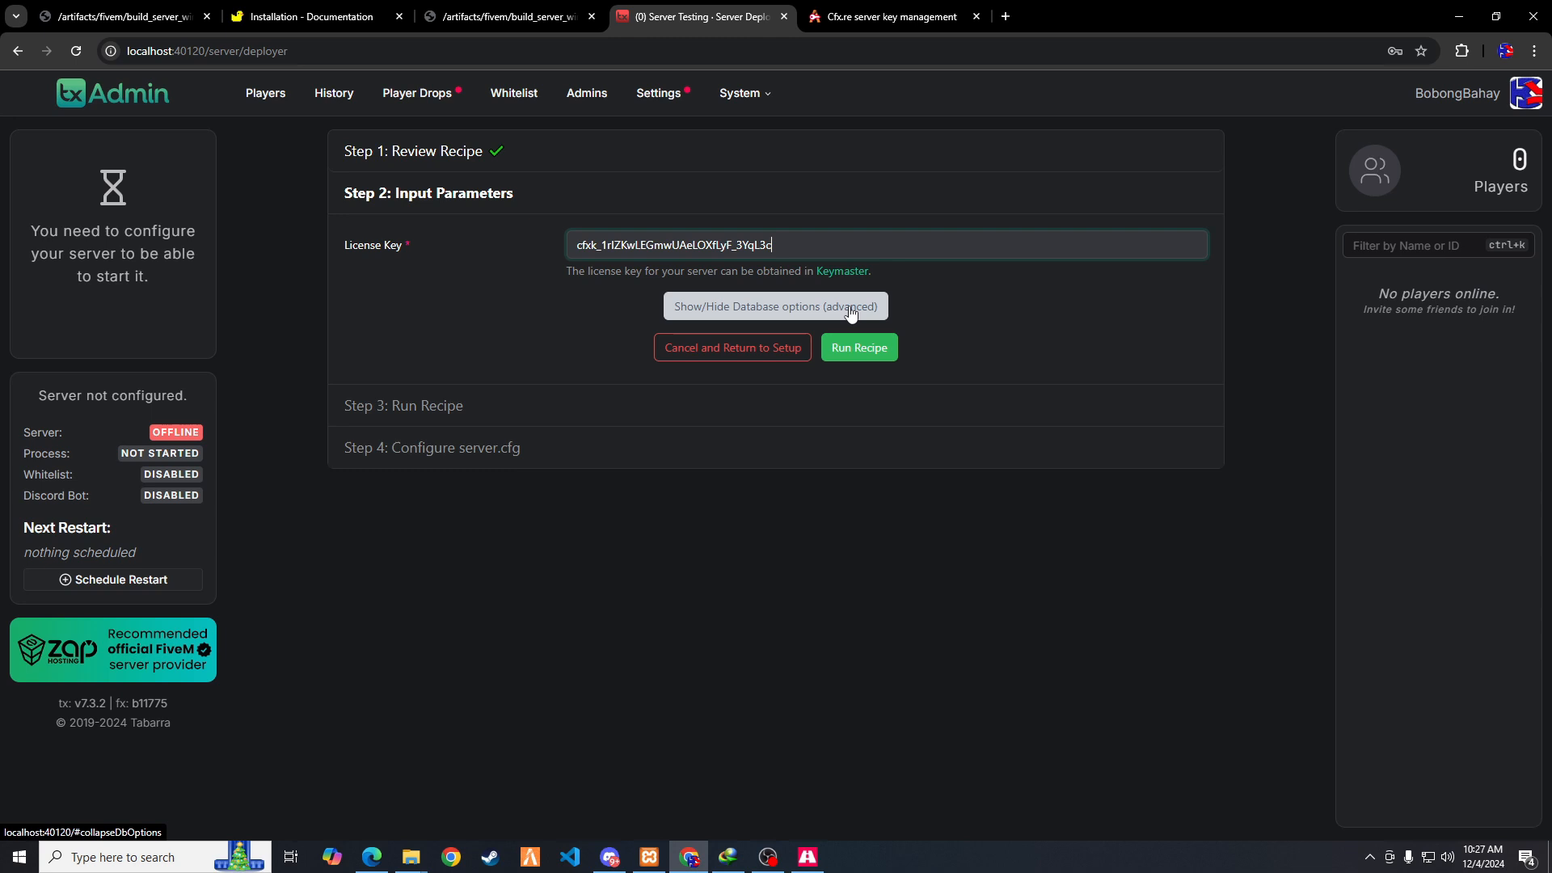
click(857, 347)
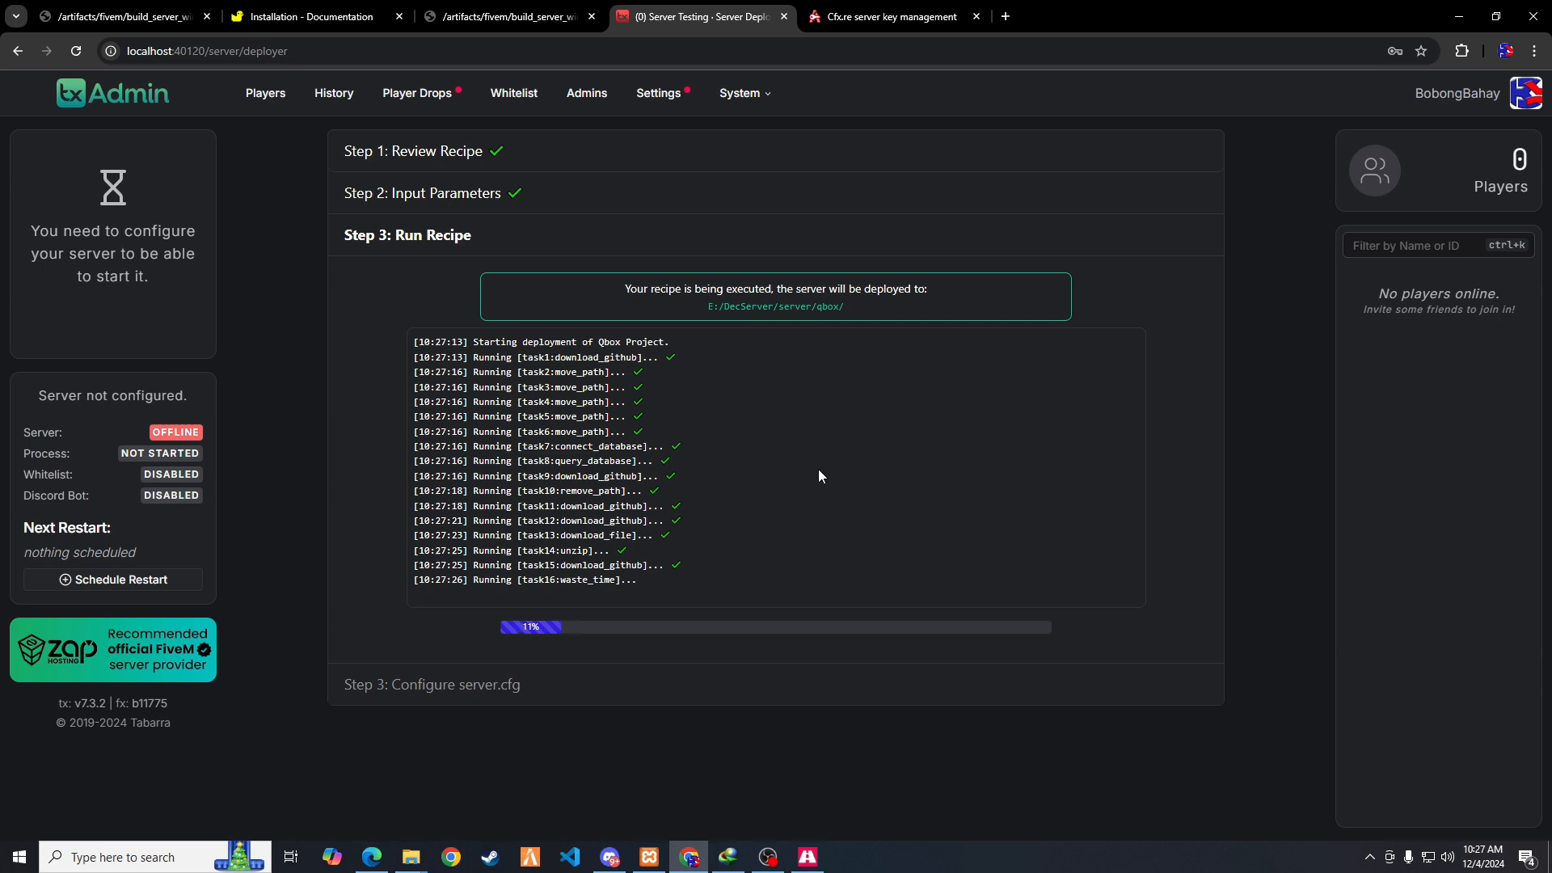
mouse_move(794, 486)
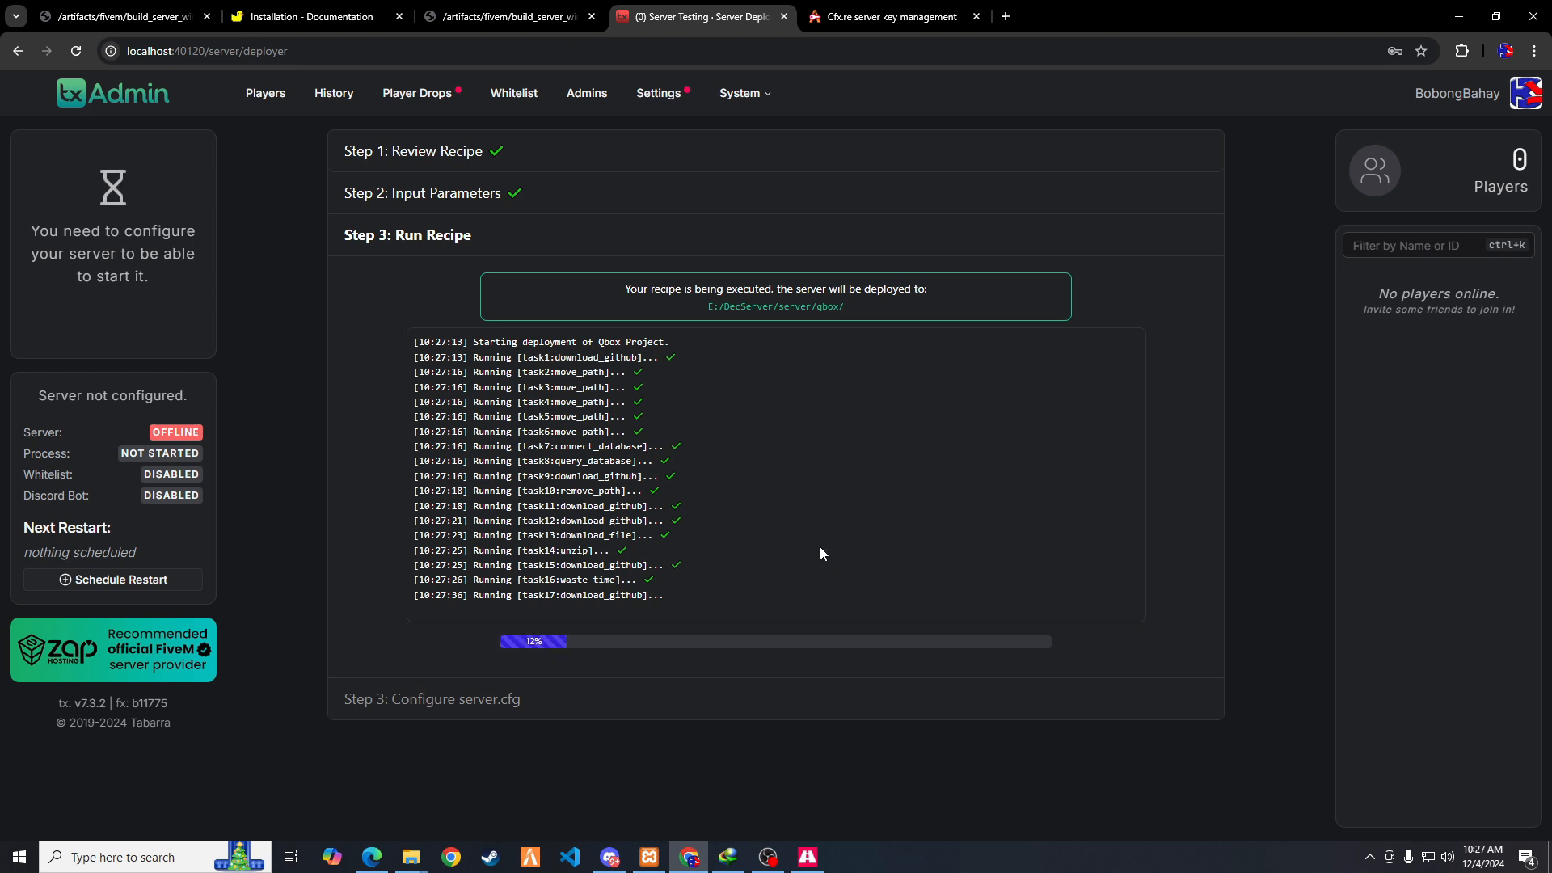
mouse_move(668, 630)
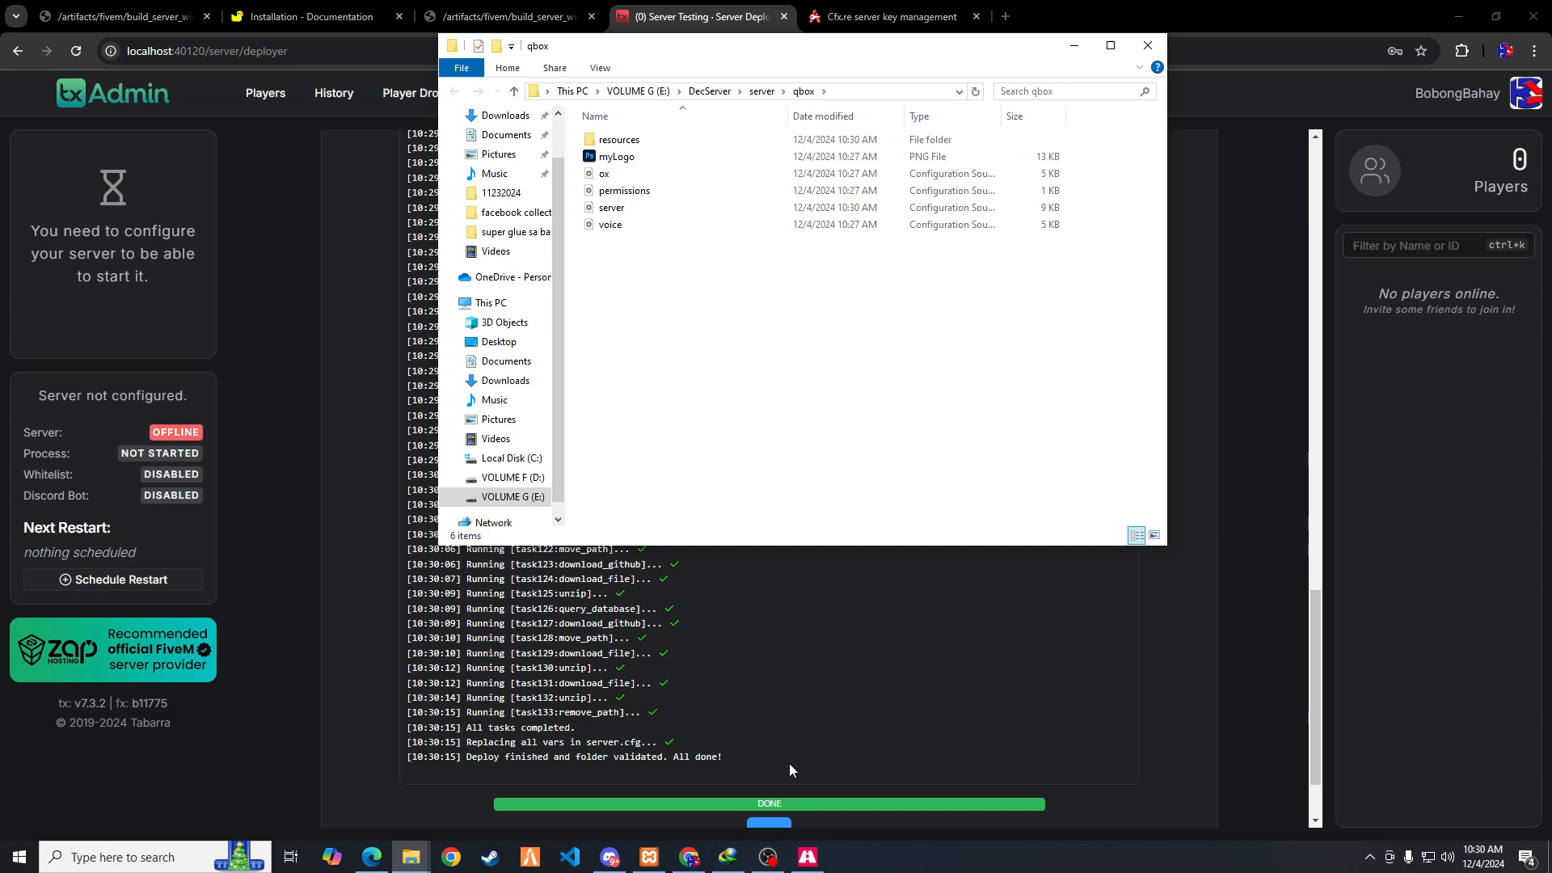
mouse_move(696, 455)
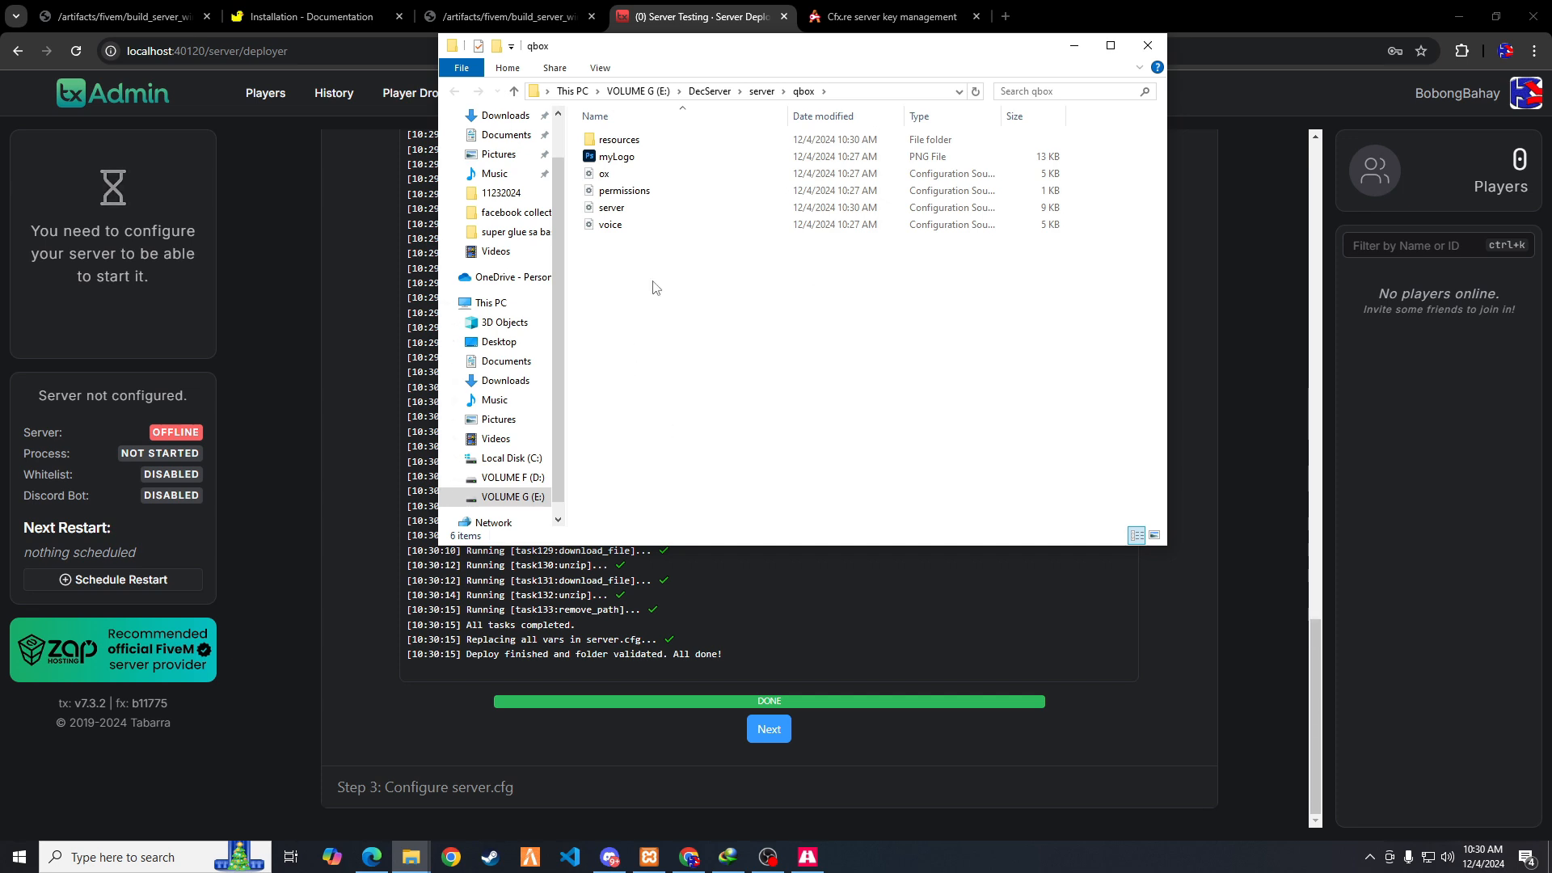
Browse into the deployed qbox folder to see its server files.
click(616, 156)
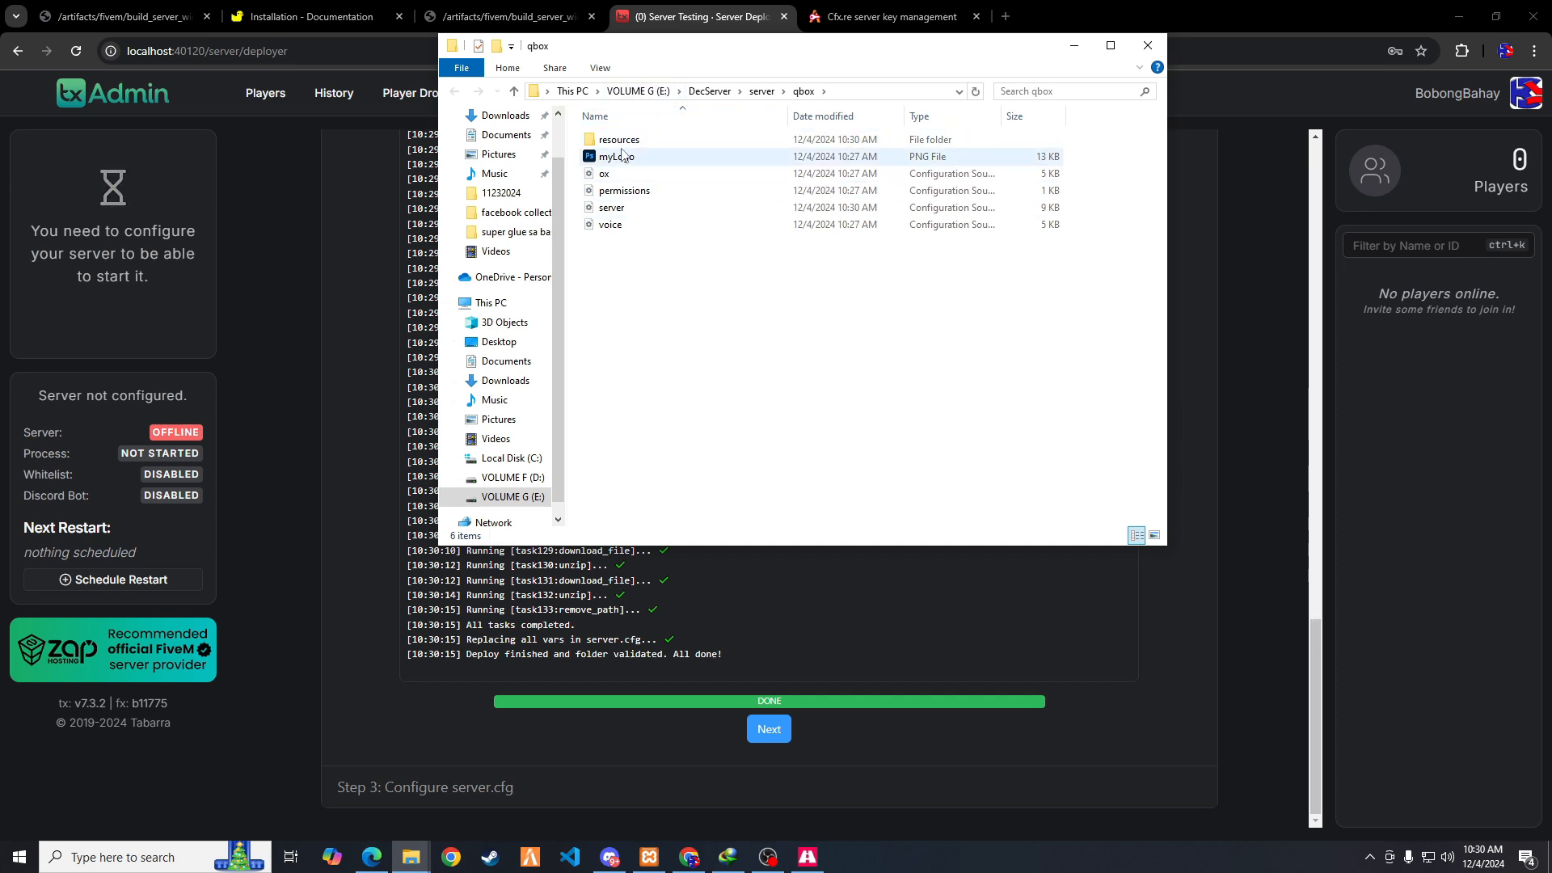
double_click(620, 138)
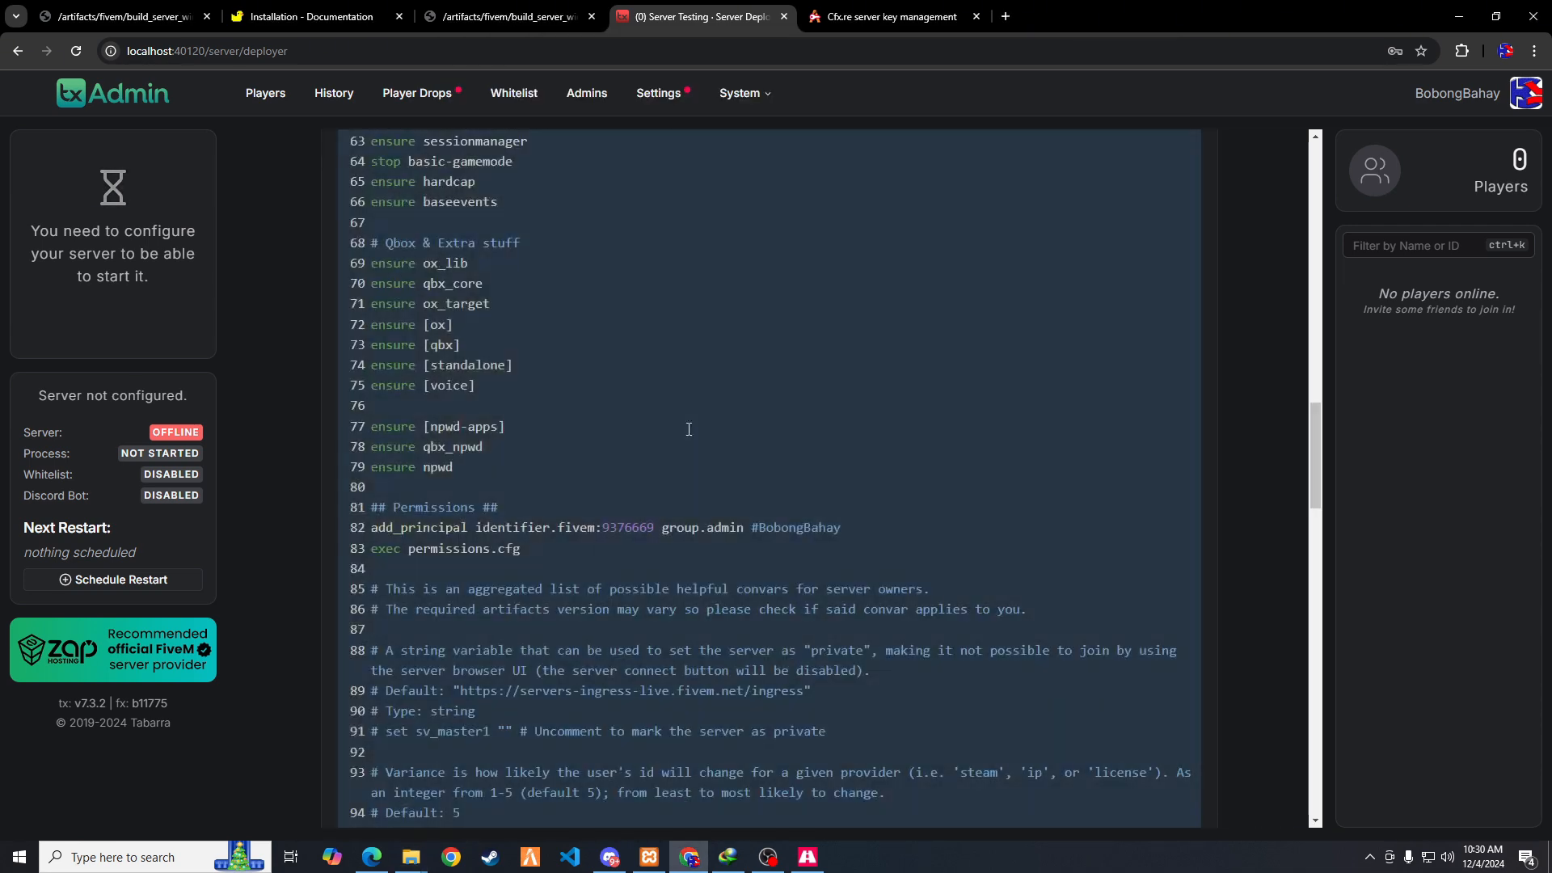
Review the generated server.cfg to the bottom, then Save & Run Server.
scroll(down, 3)
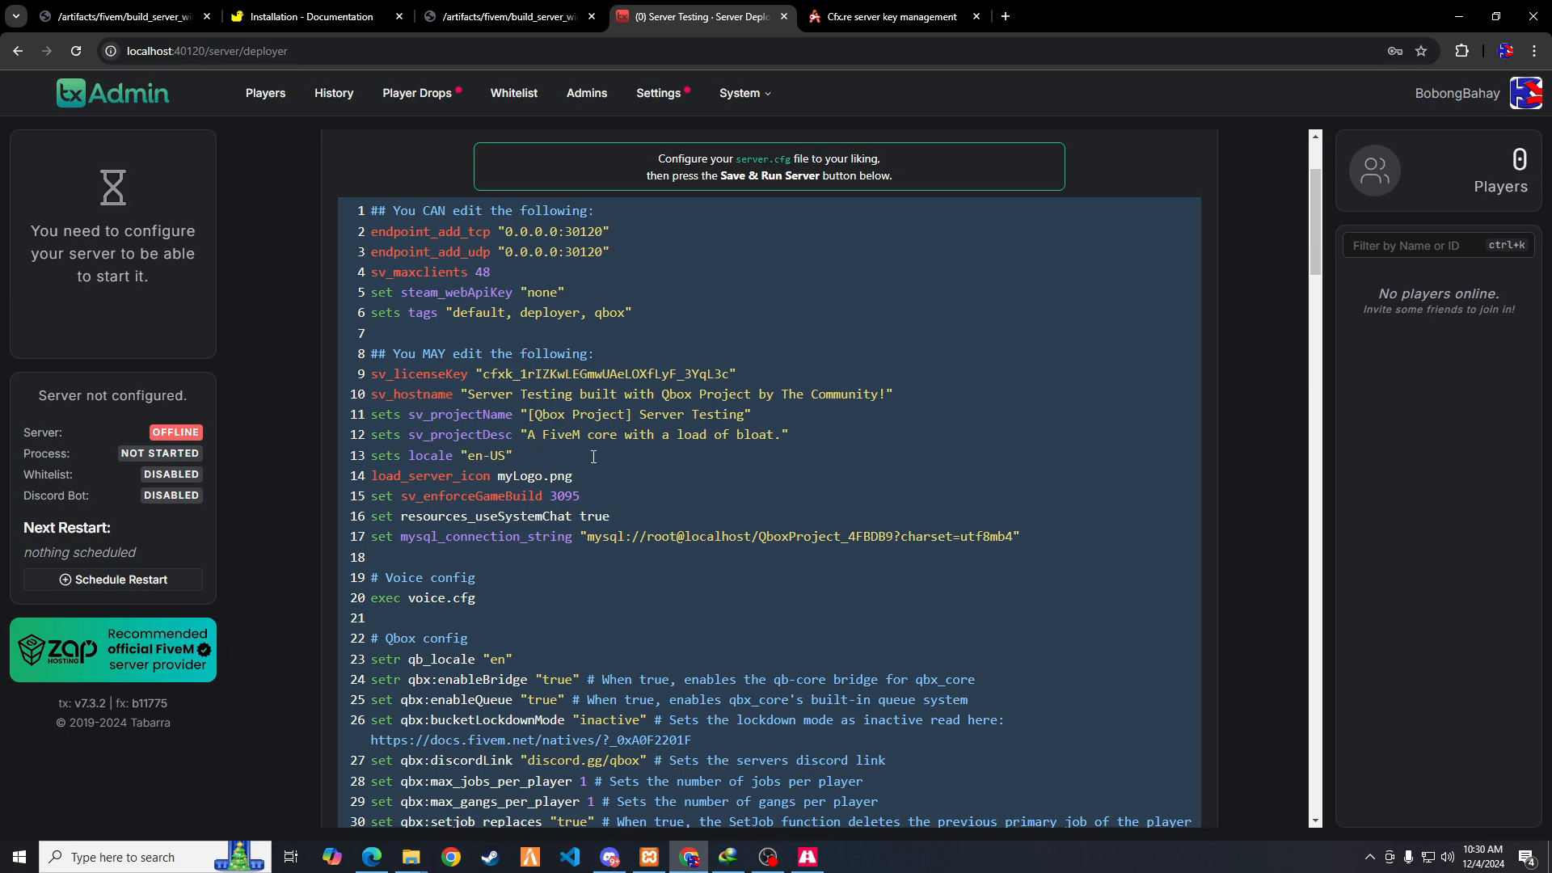
scroll(down, 3)
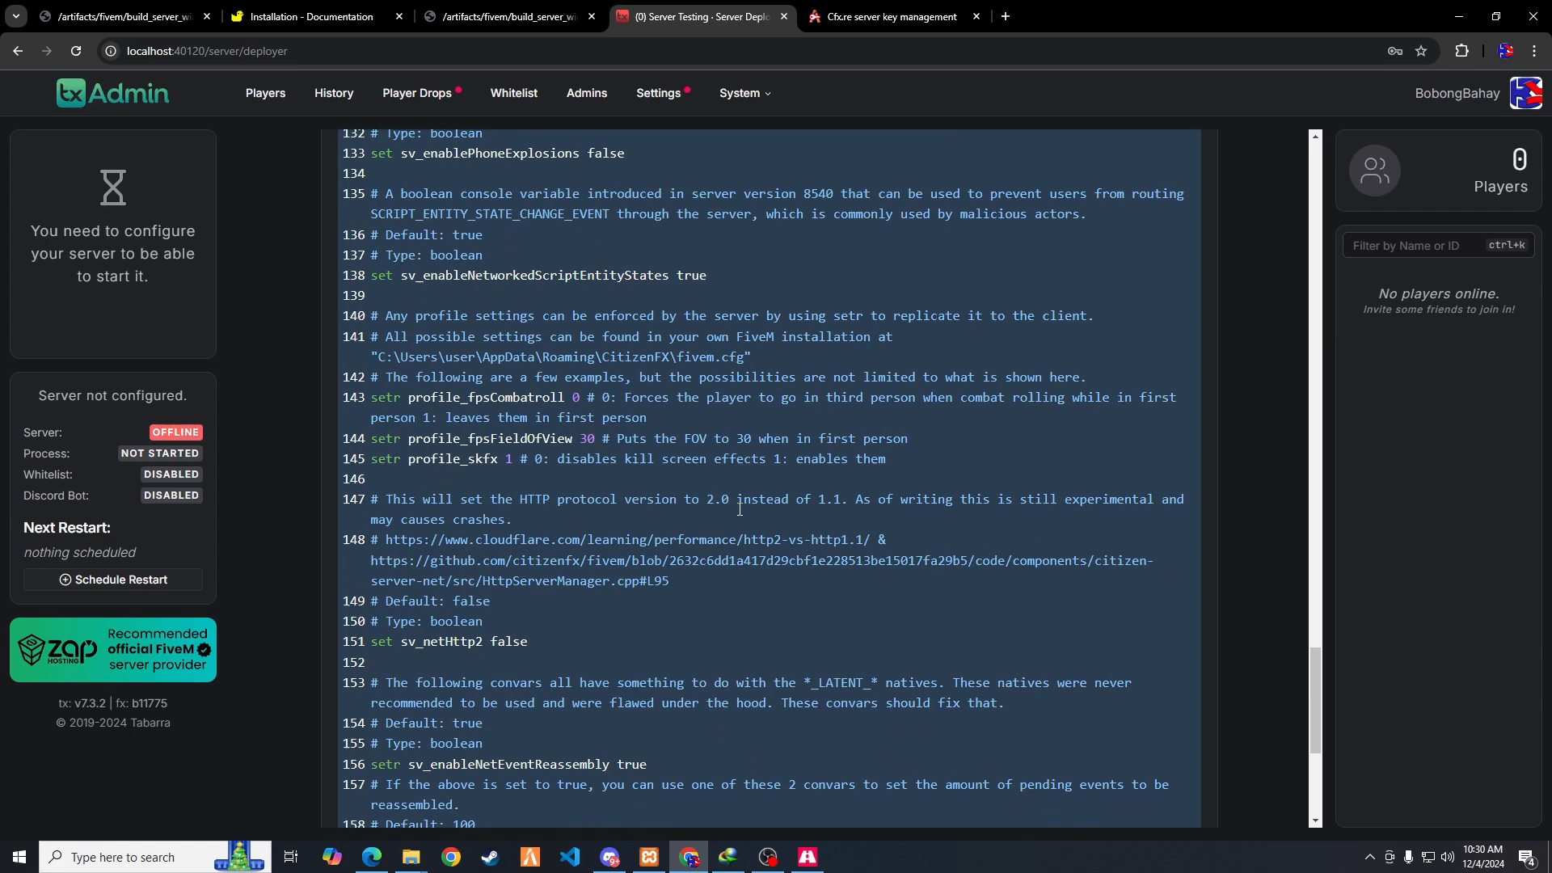
scroll(down, 3)
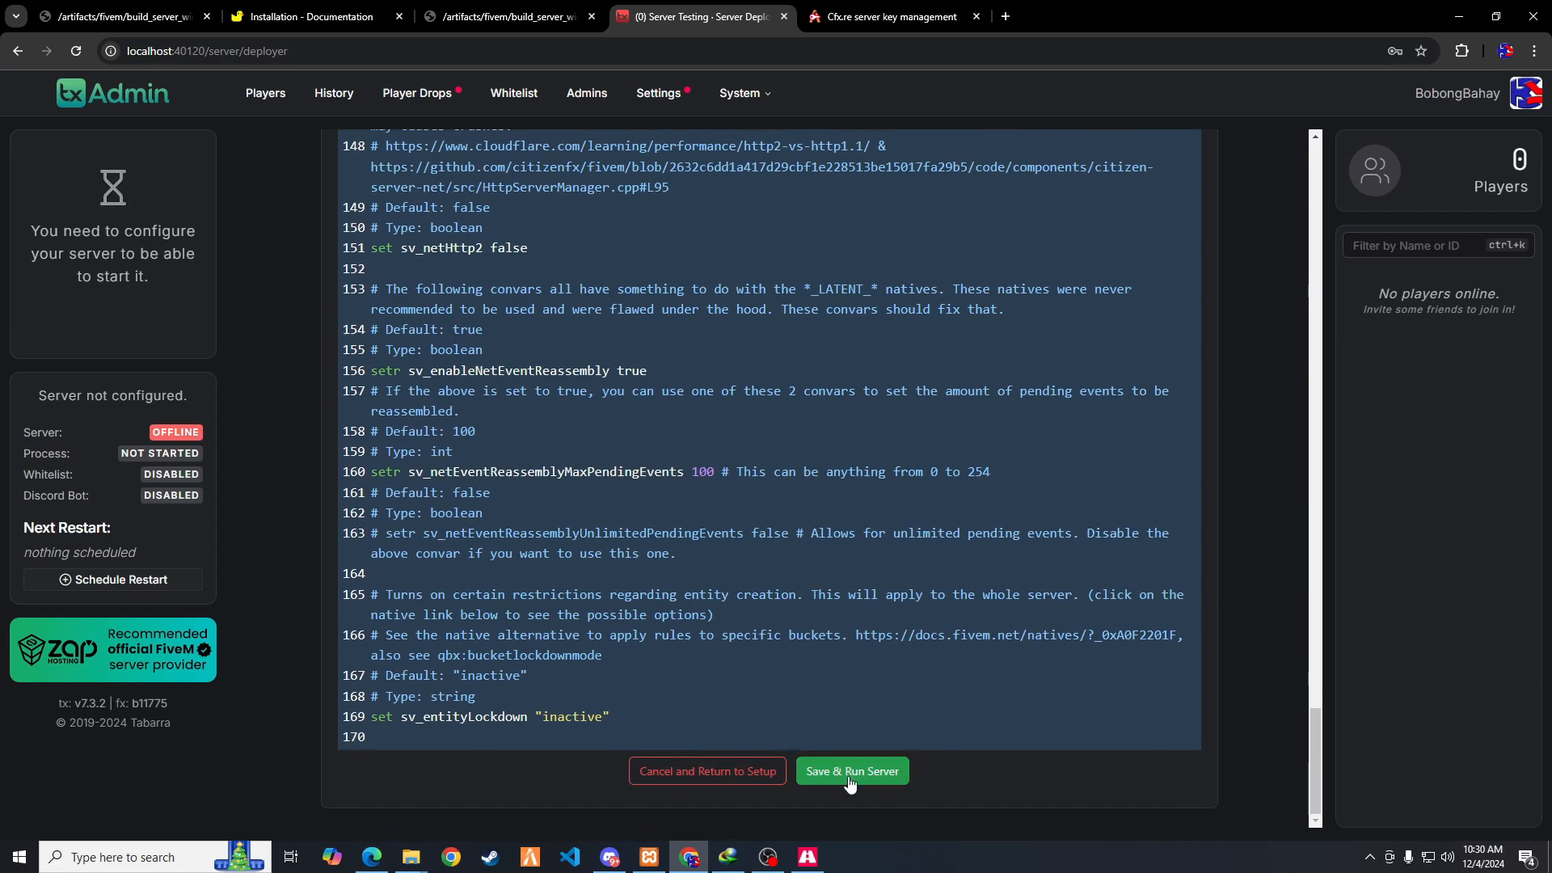
click(850, 771)
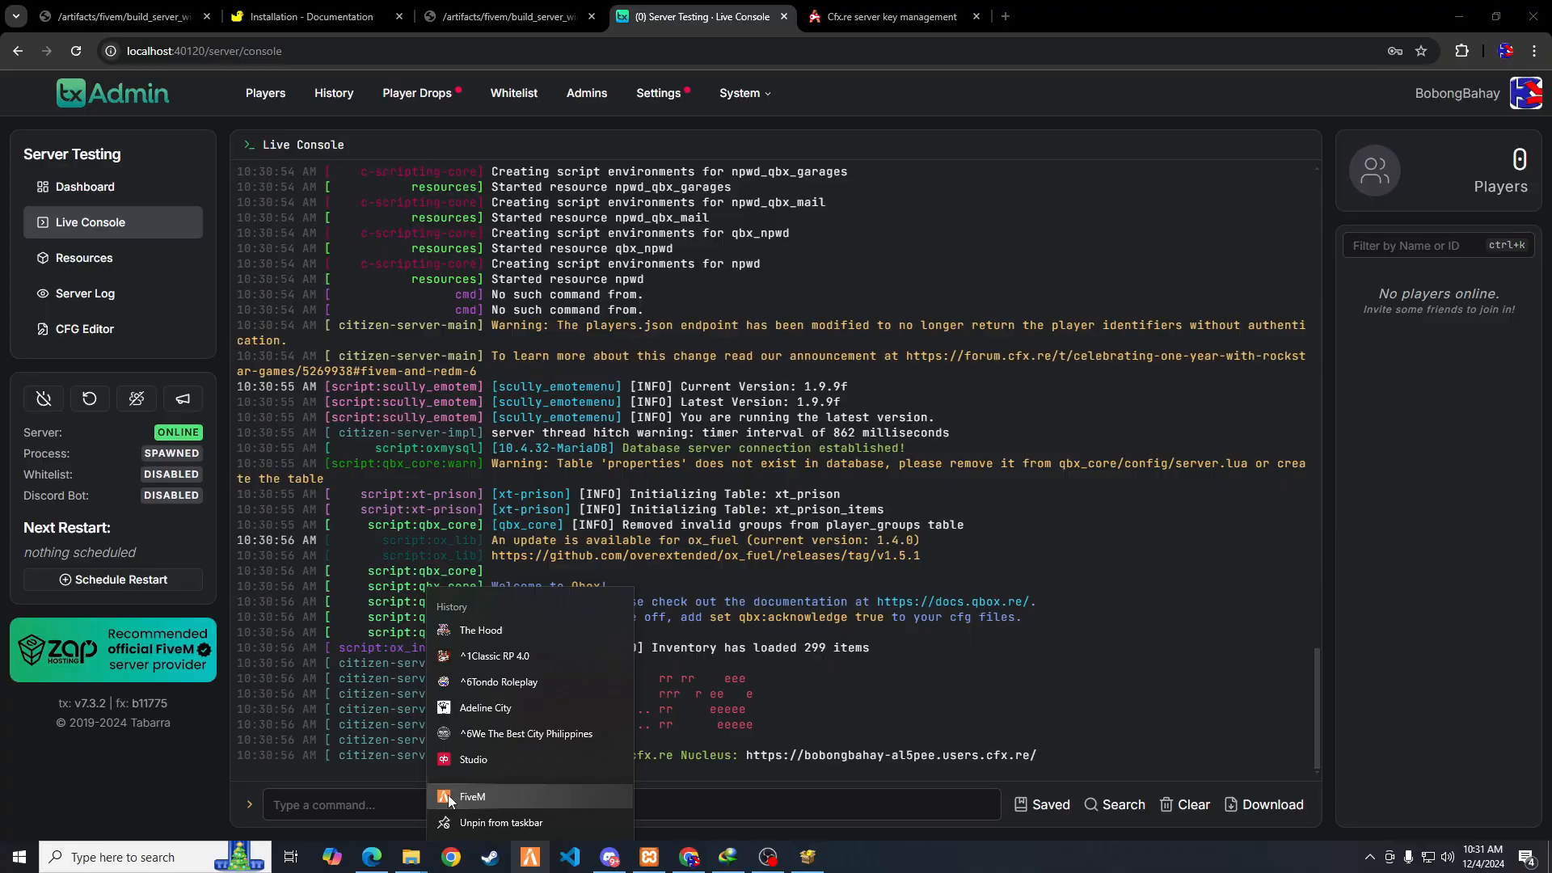
Launch FiveM from the taskbar once the server shows online.
click(472, 795)
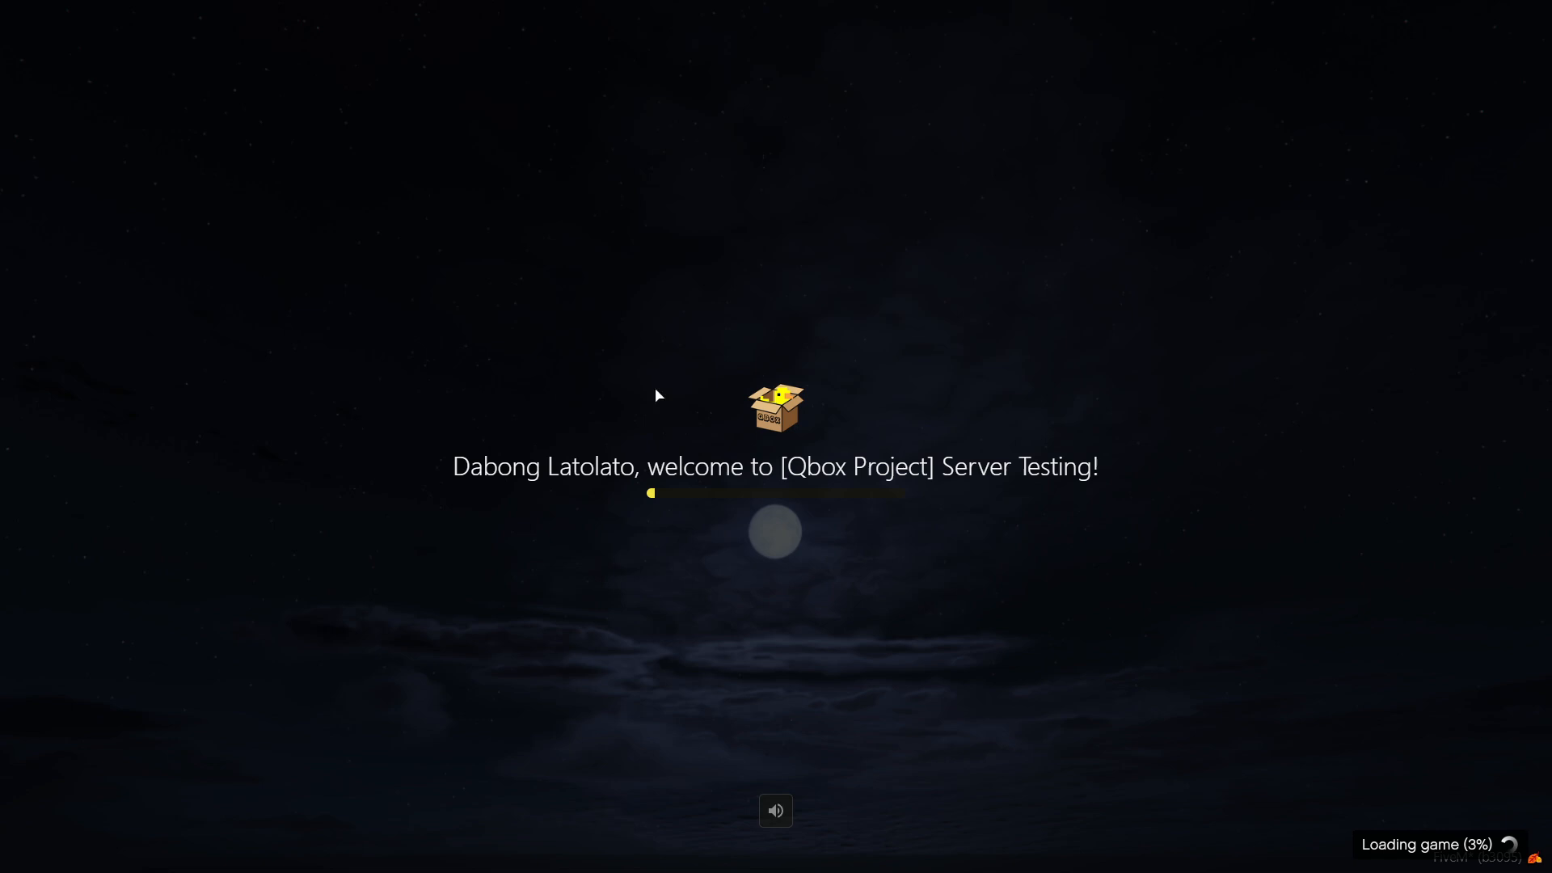
mouse_move(746, 424)
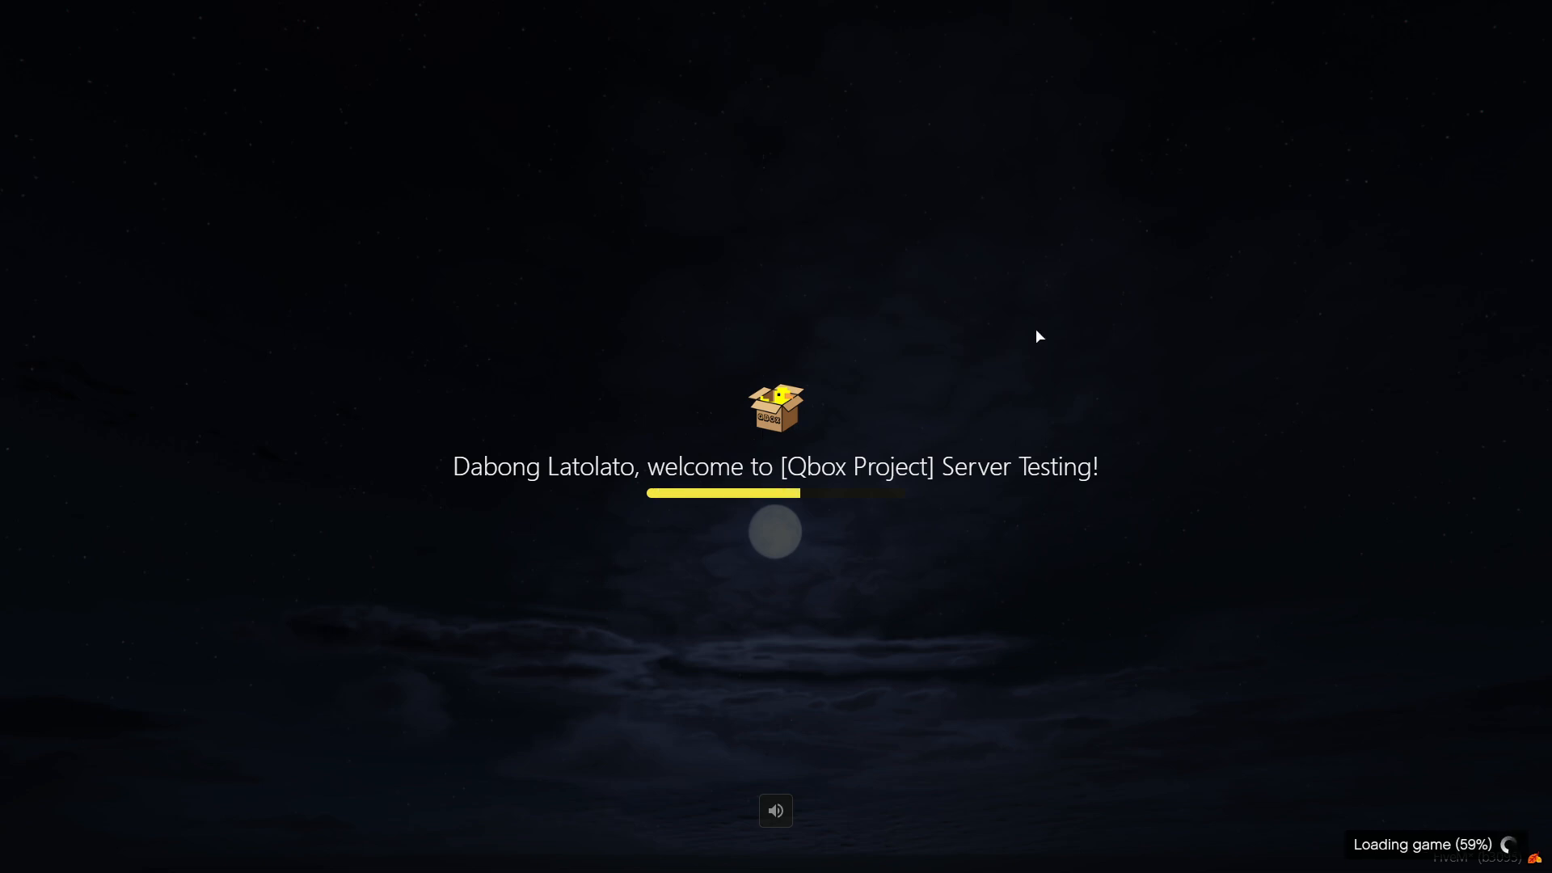
mouse_move(706, 375)
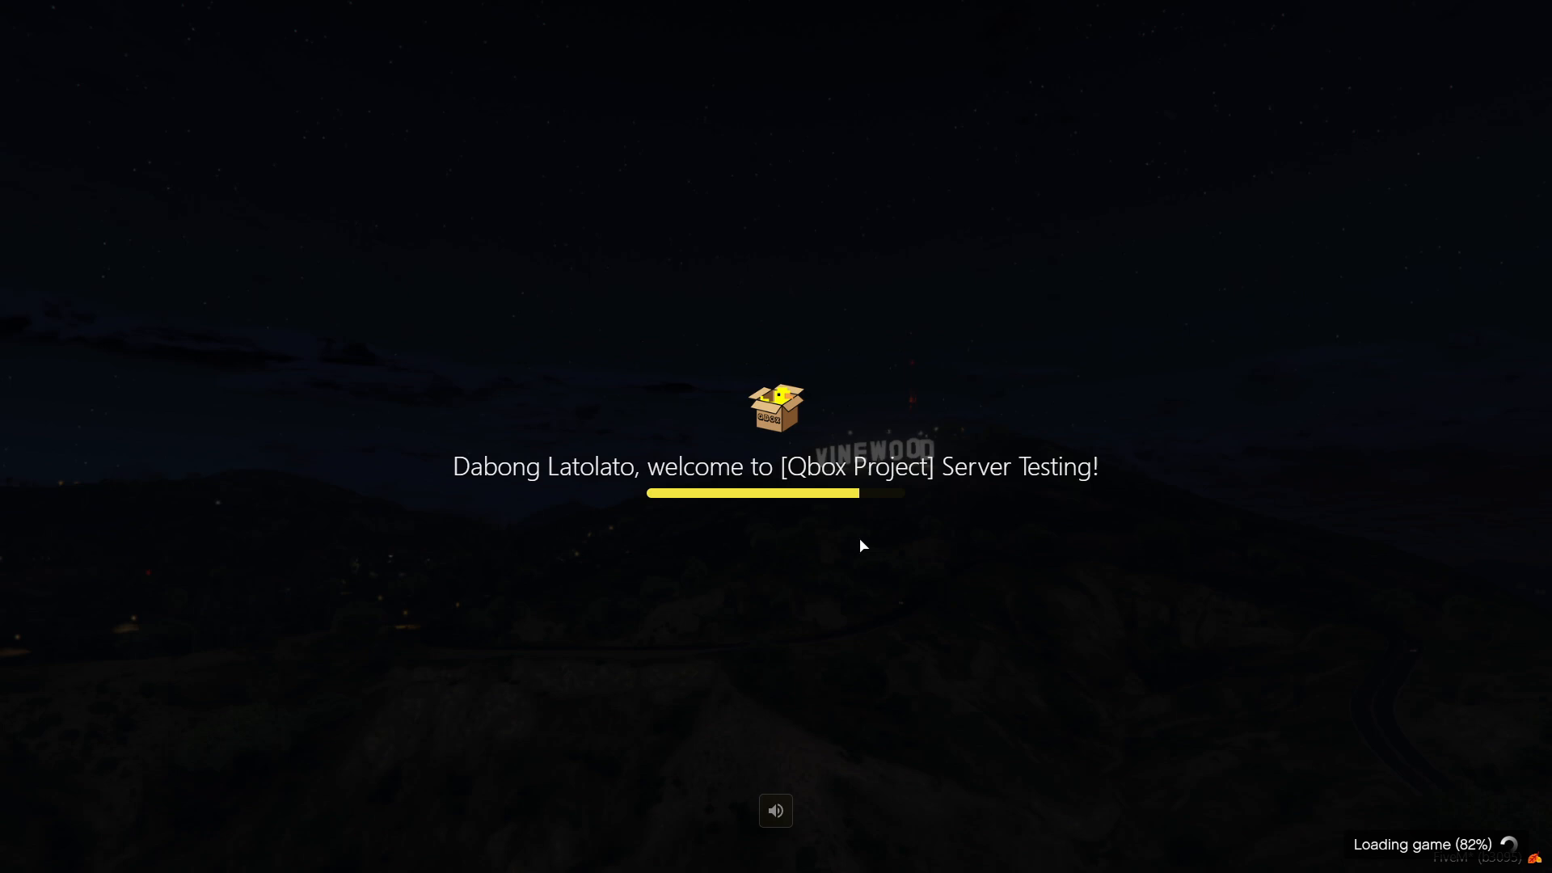
mouse_move(1011, 622)
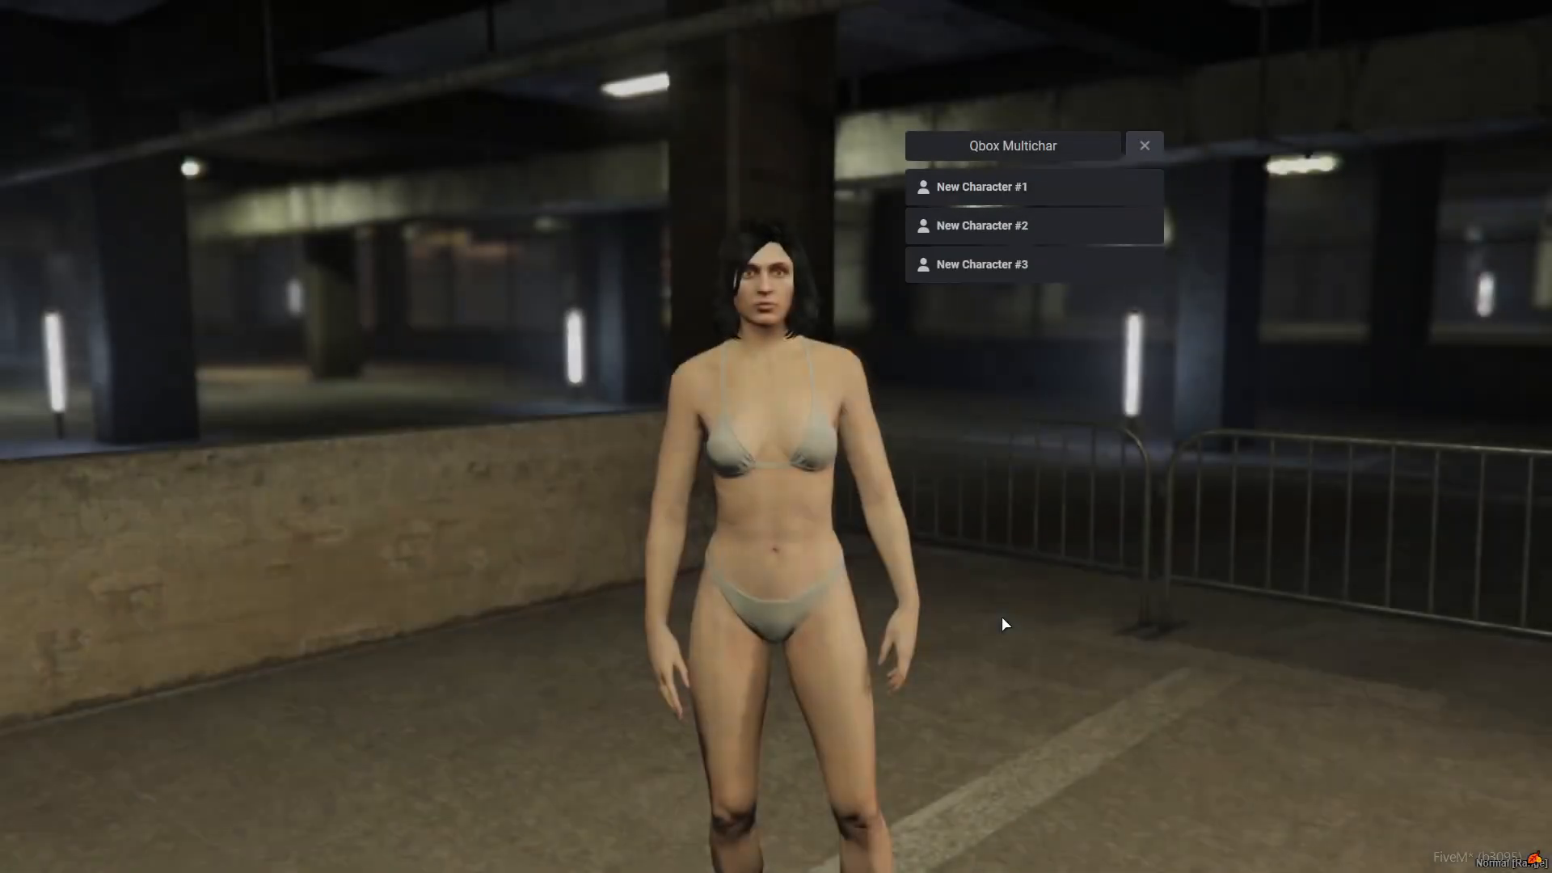
Register New Character #1 named 'Dab', save its appearance and confirm with YES.
click(983, 186)
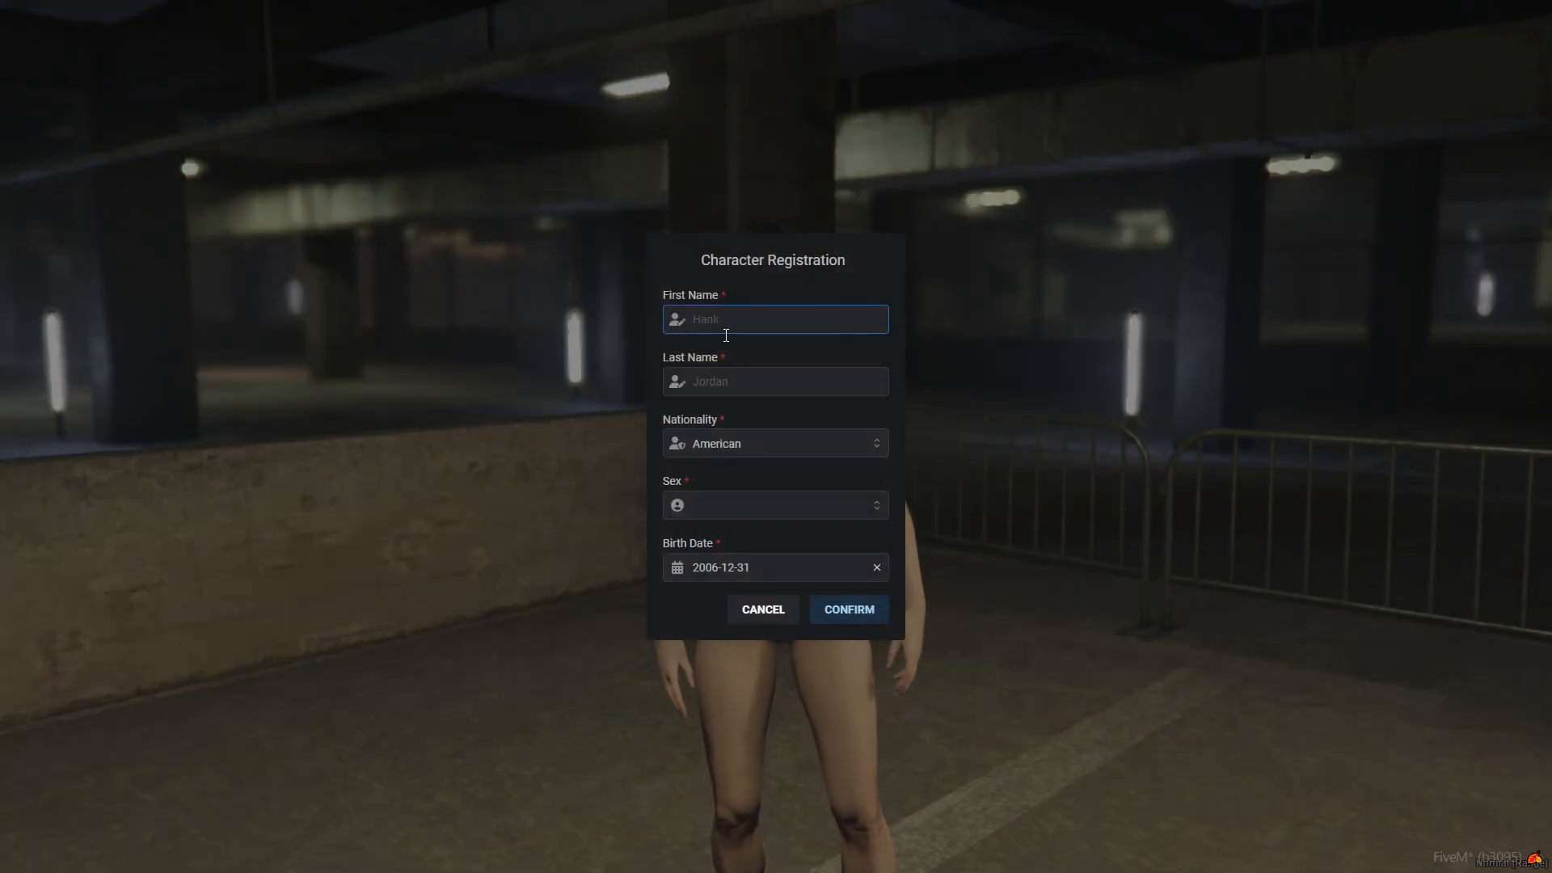
text(Dab)
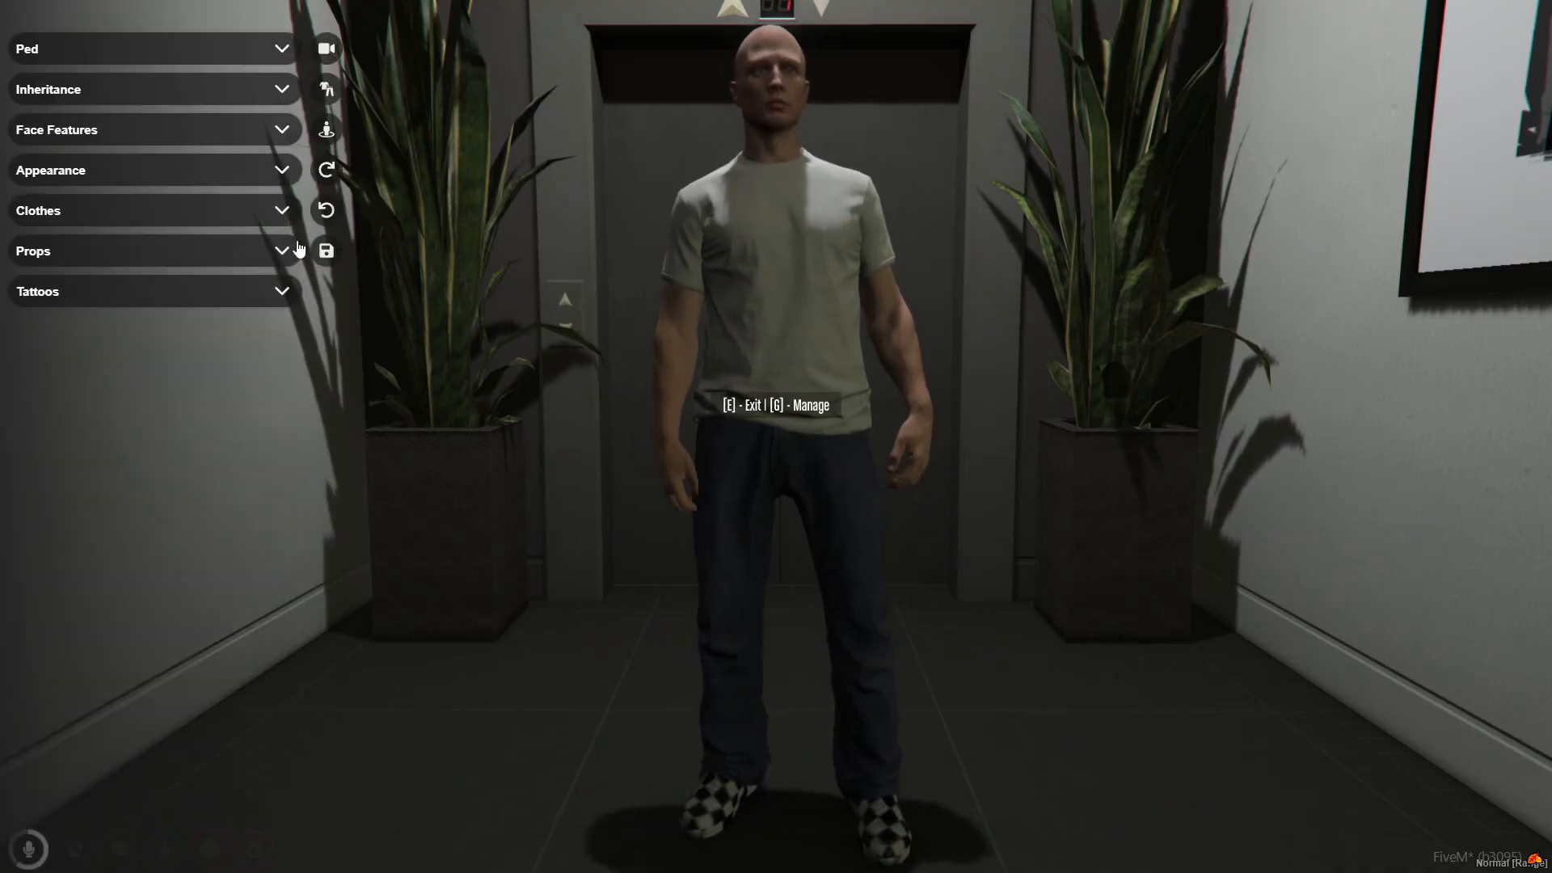
click(326, 250)
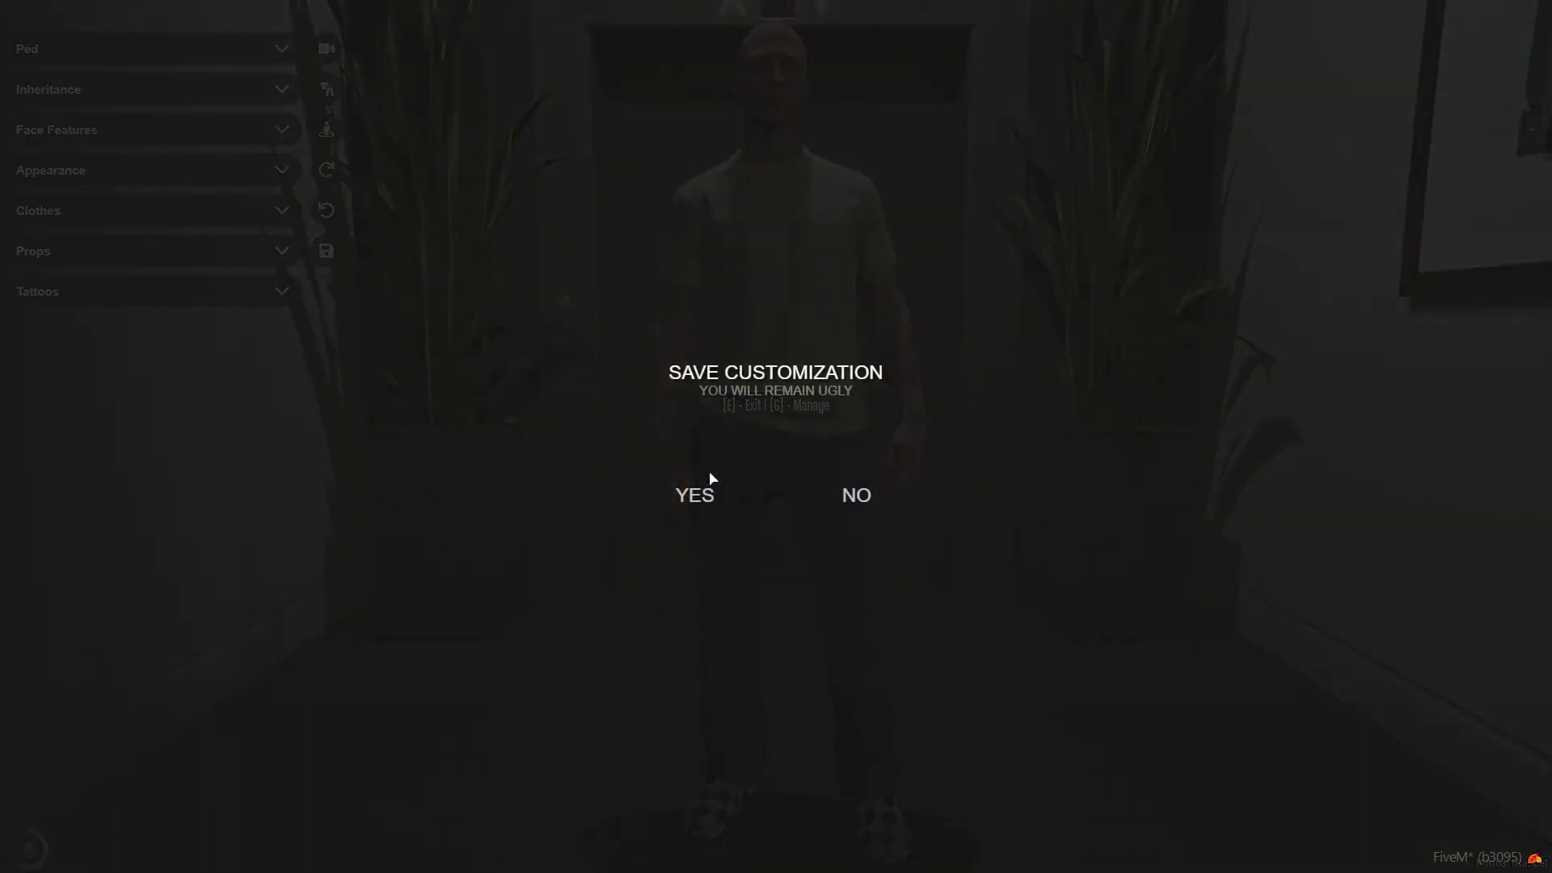
click(693, 495)
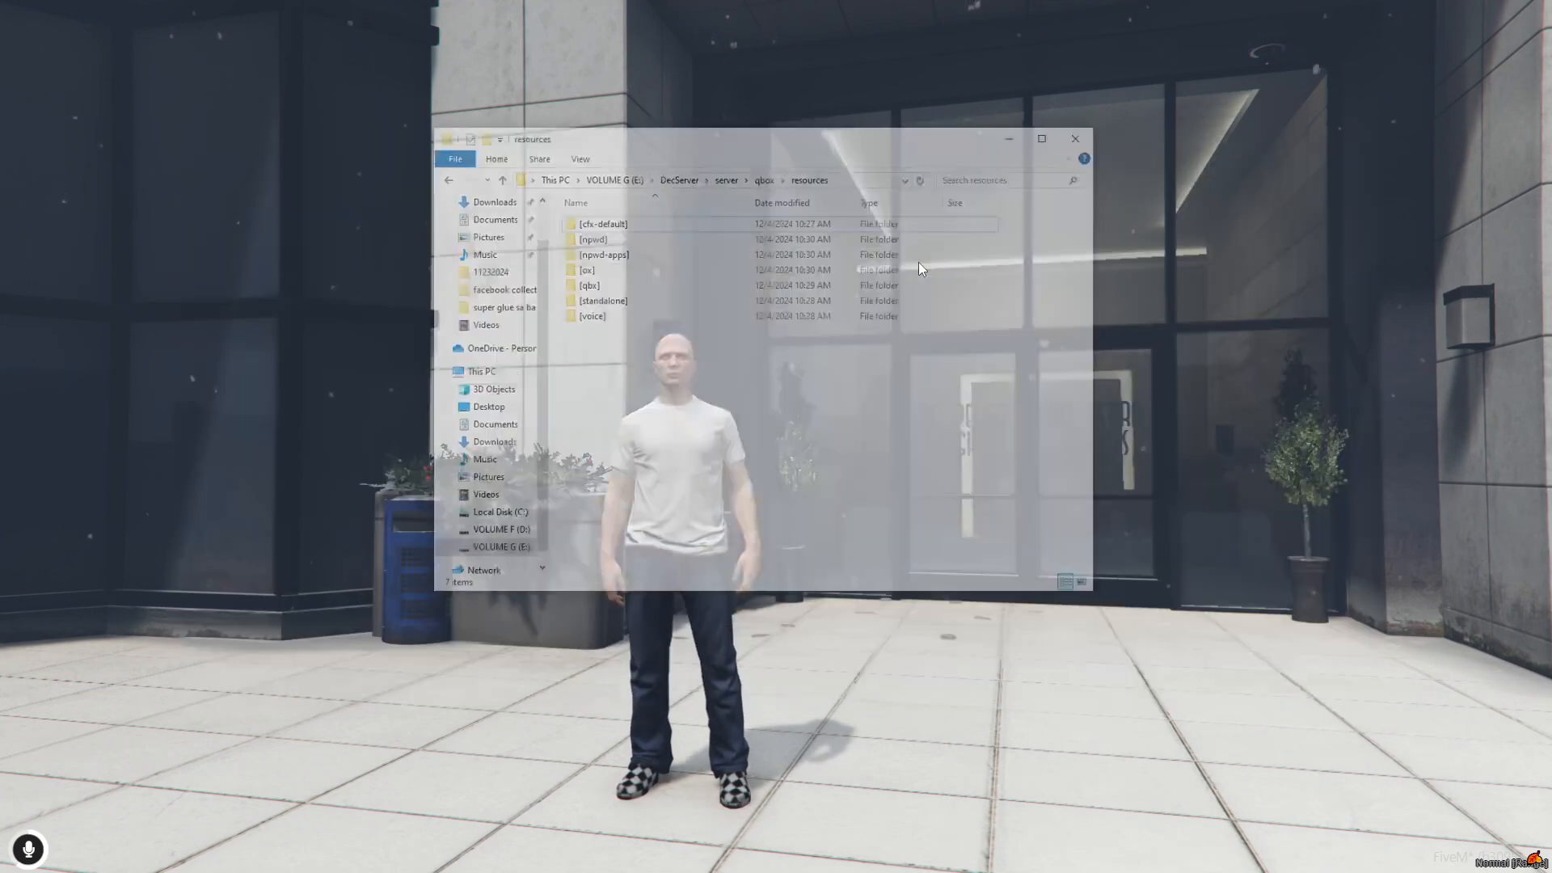
Navigate [qbx] > qbx_core > shared and open the jobs file in Notepad.
double_click(590, 285)
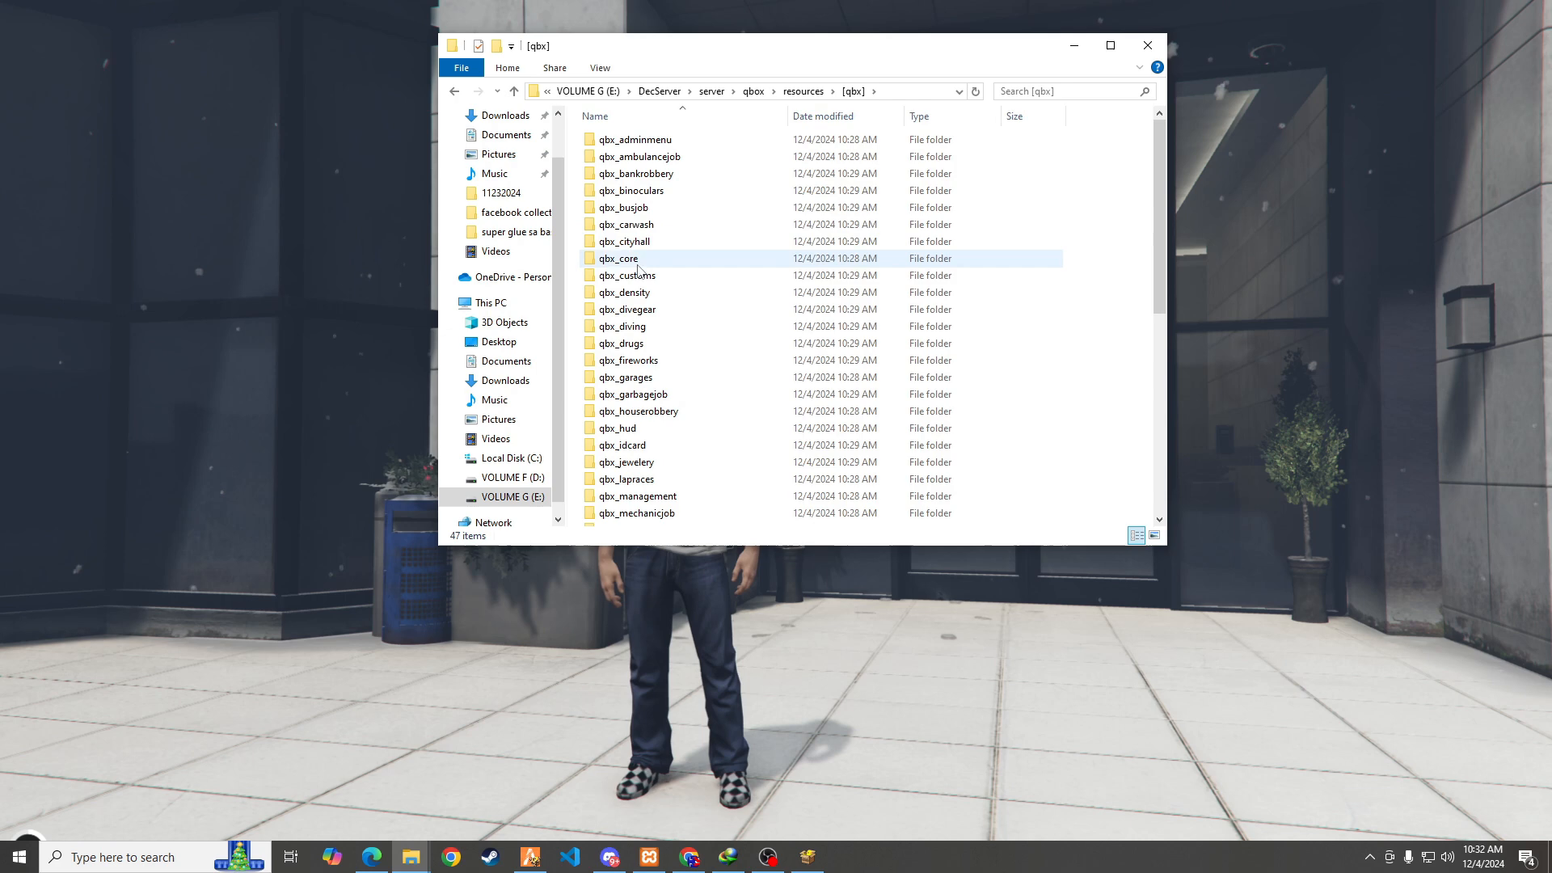
double_click(618, 259)
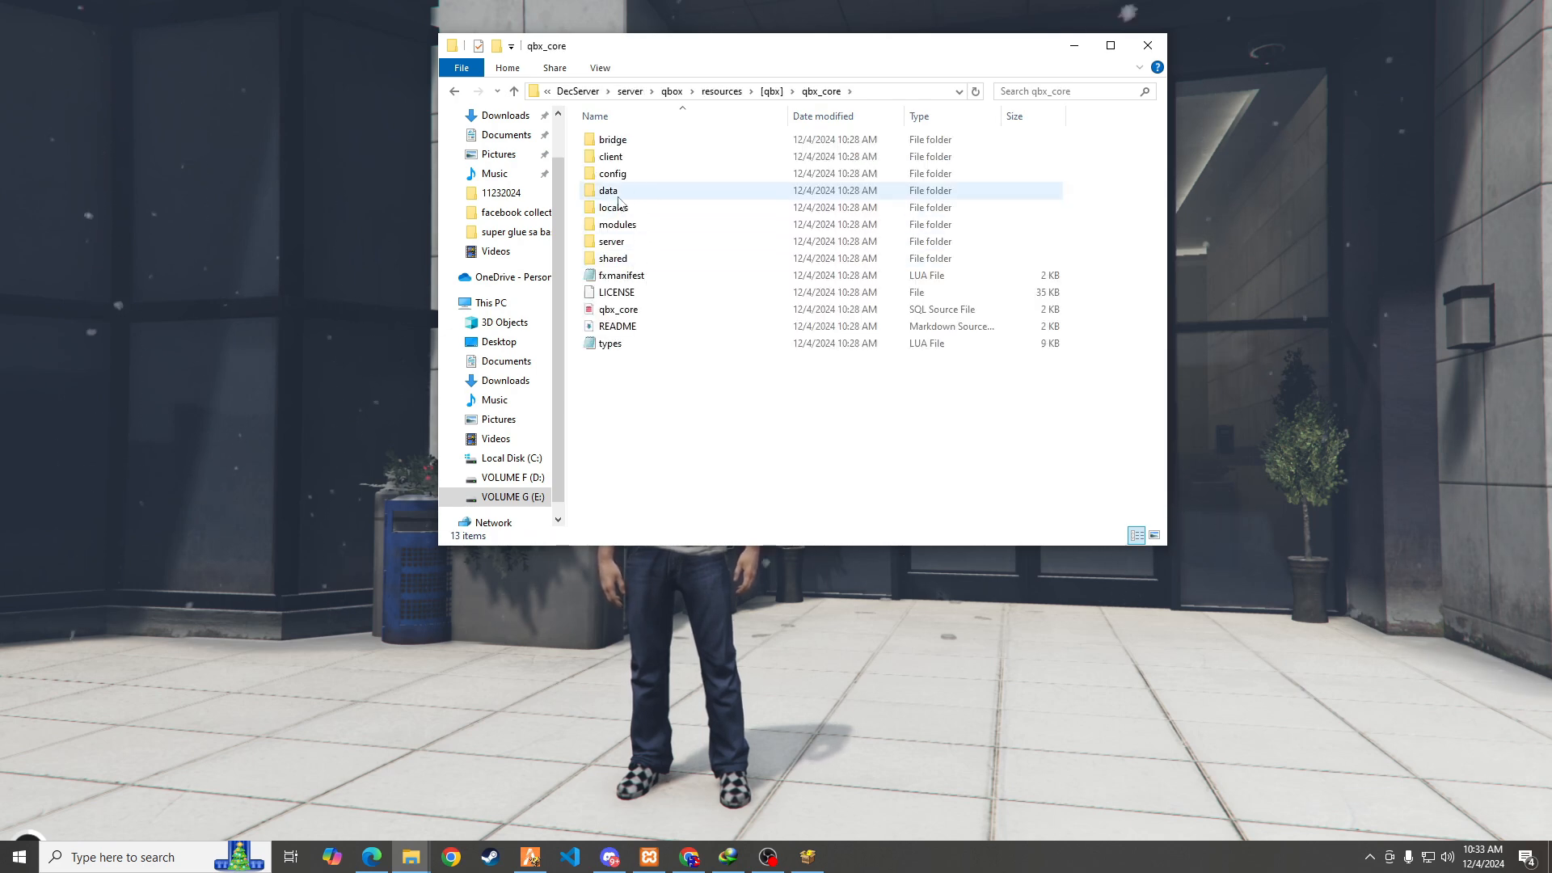
click(612, 173)
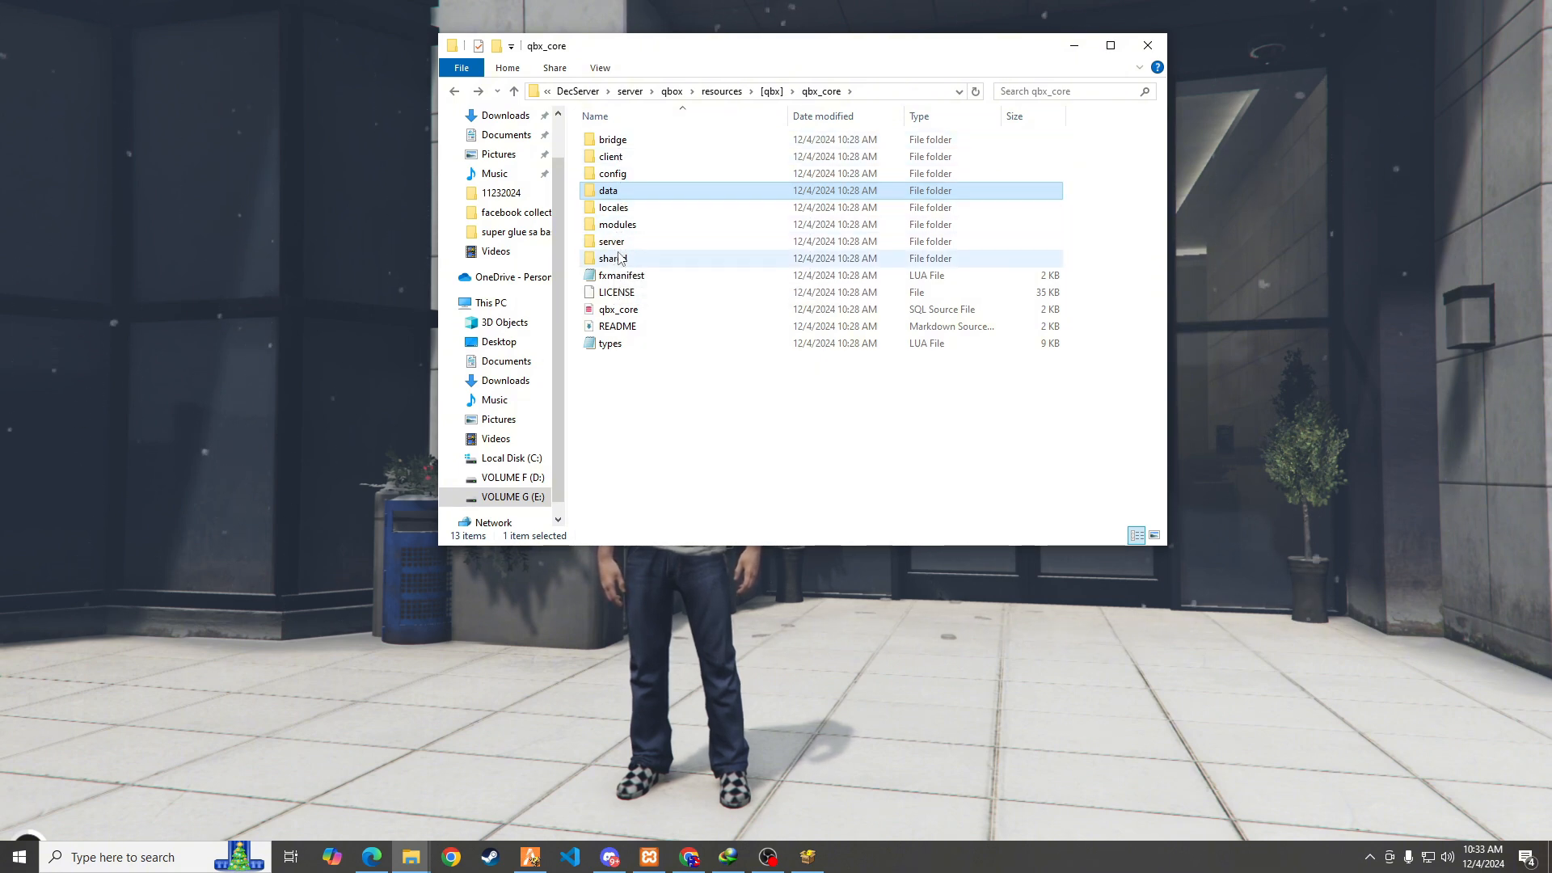
double_click(612, 257)
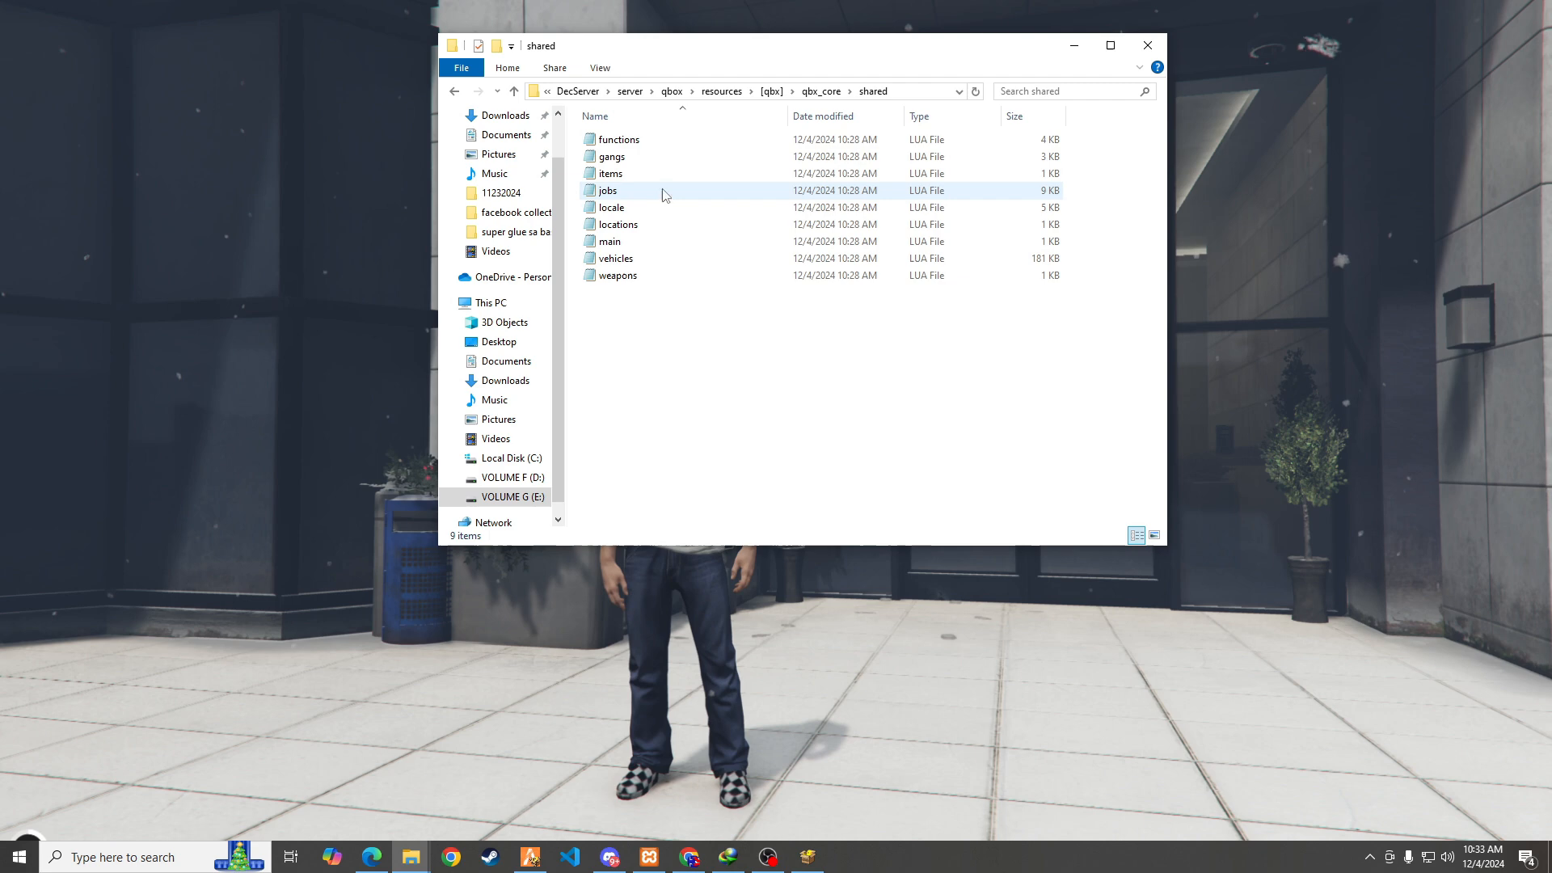
double_click(607, 190)
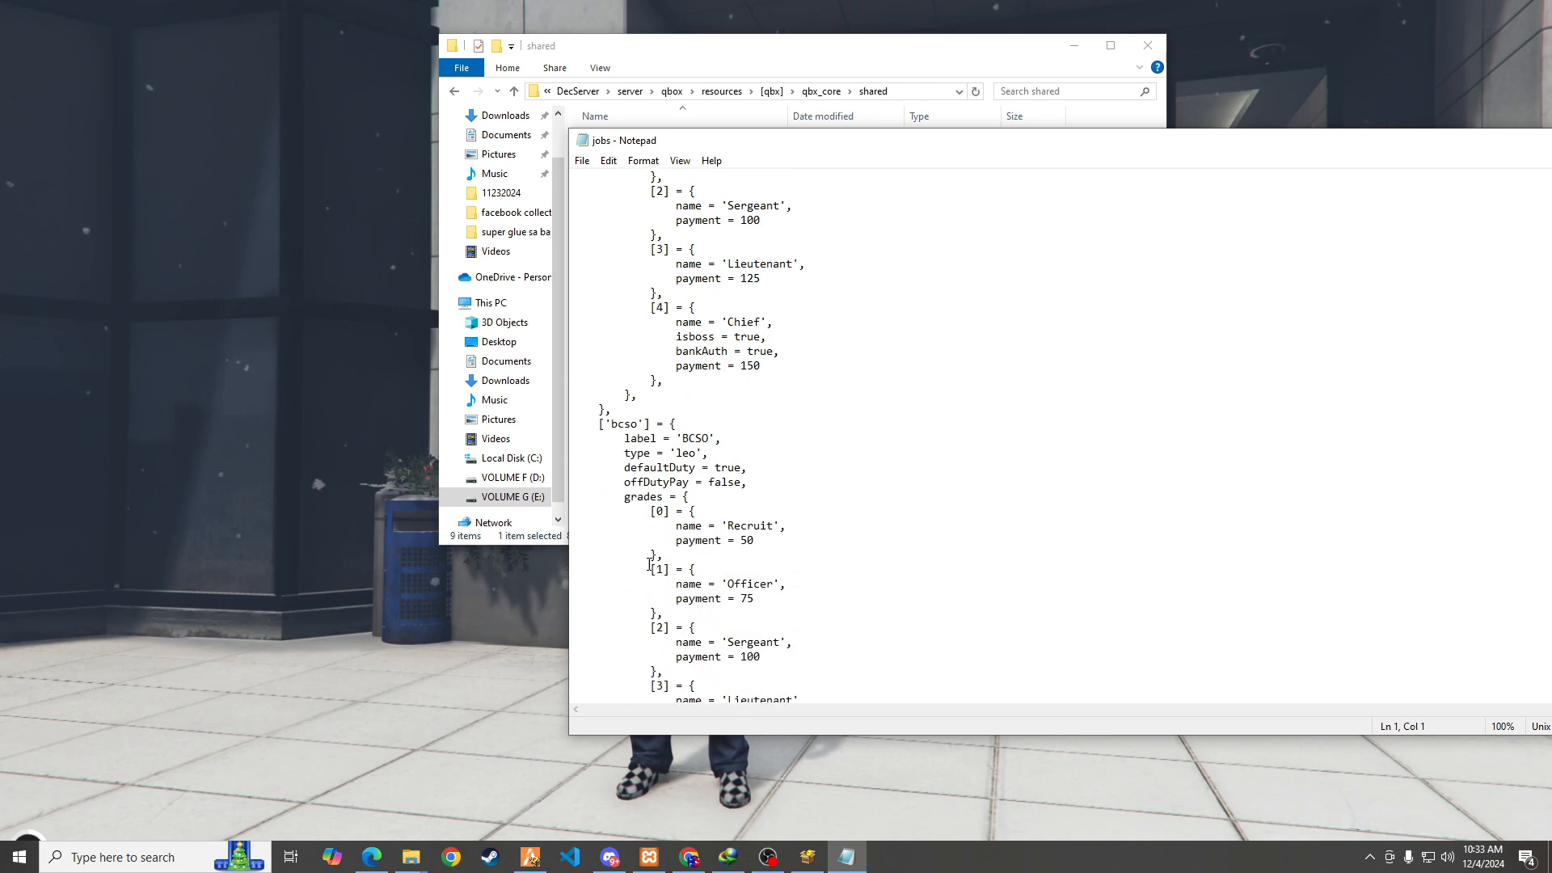
scroll(down, 3)
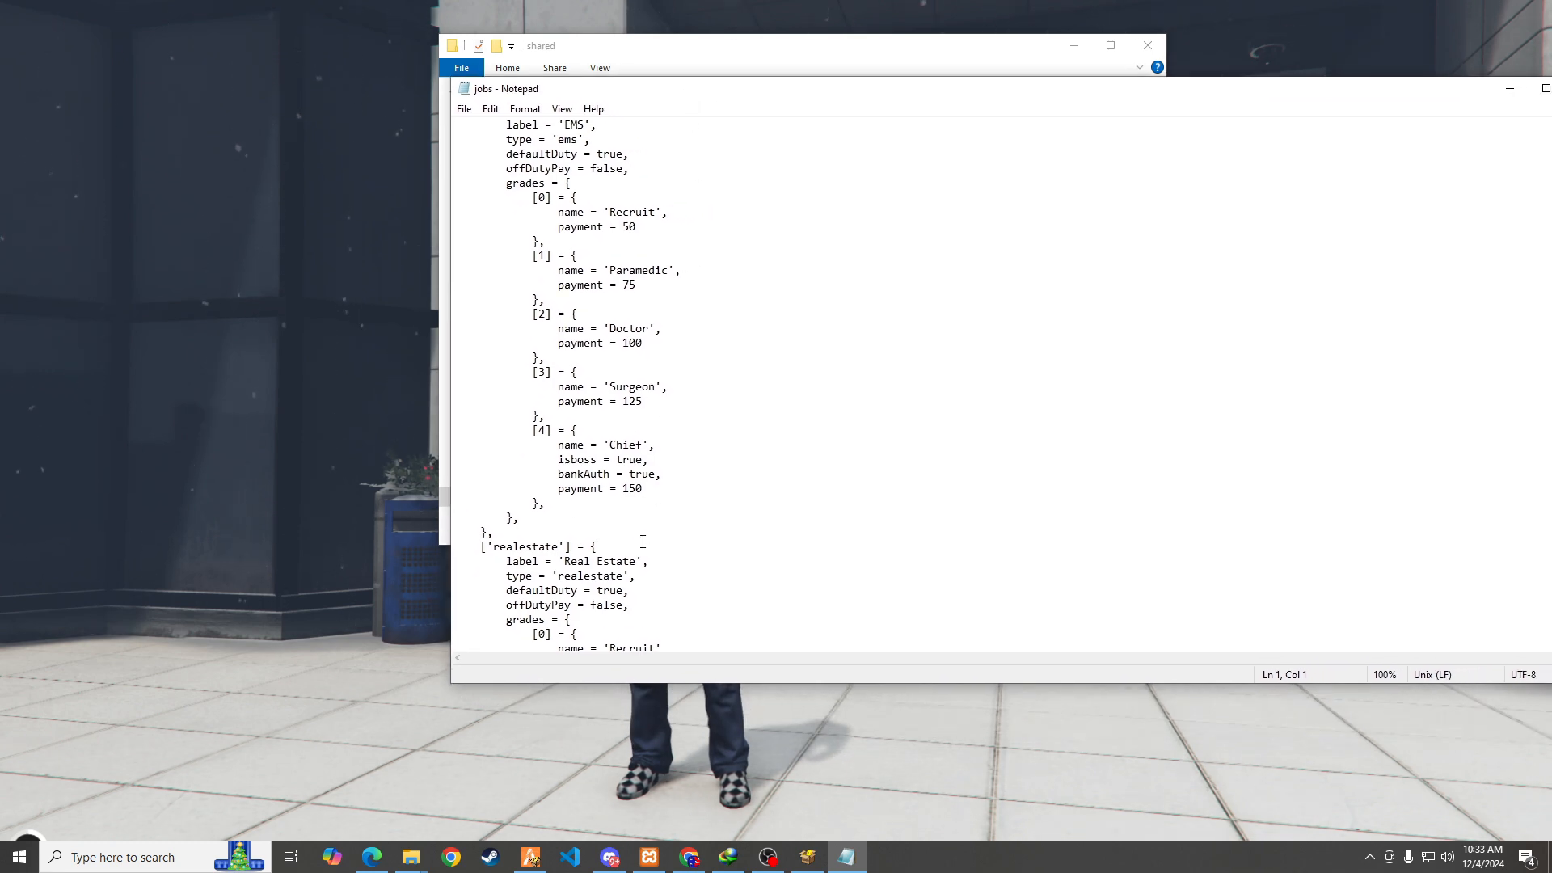
scroll(down, 3)
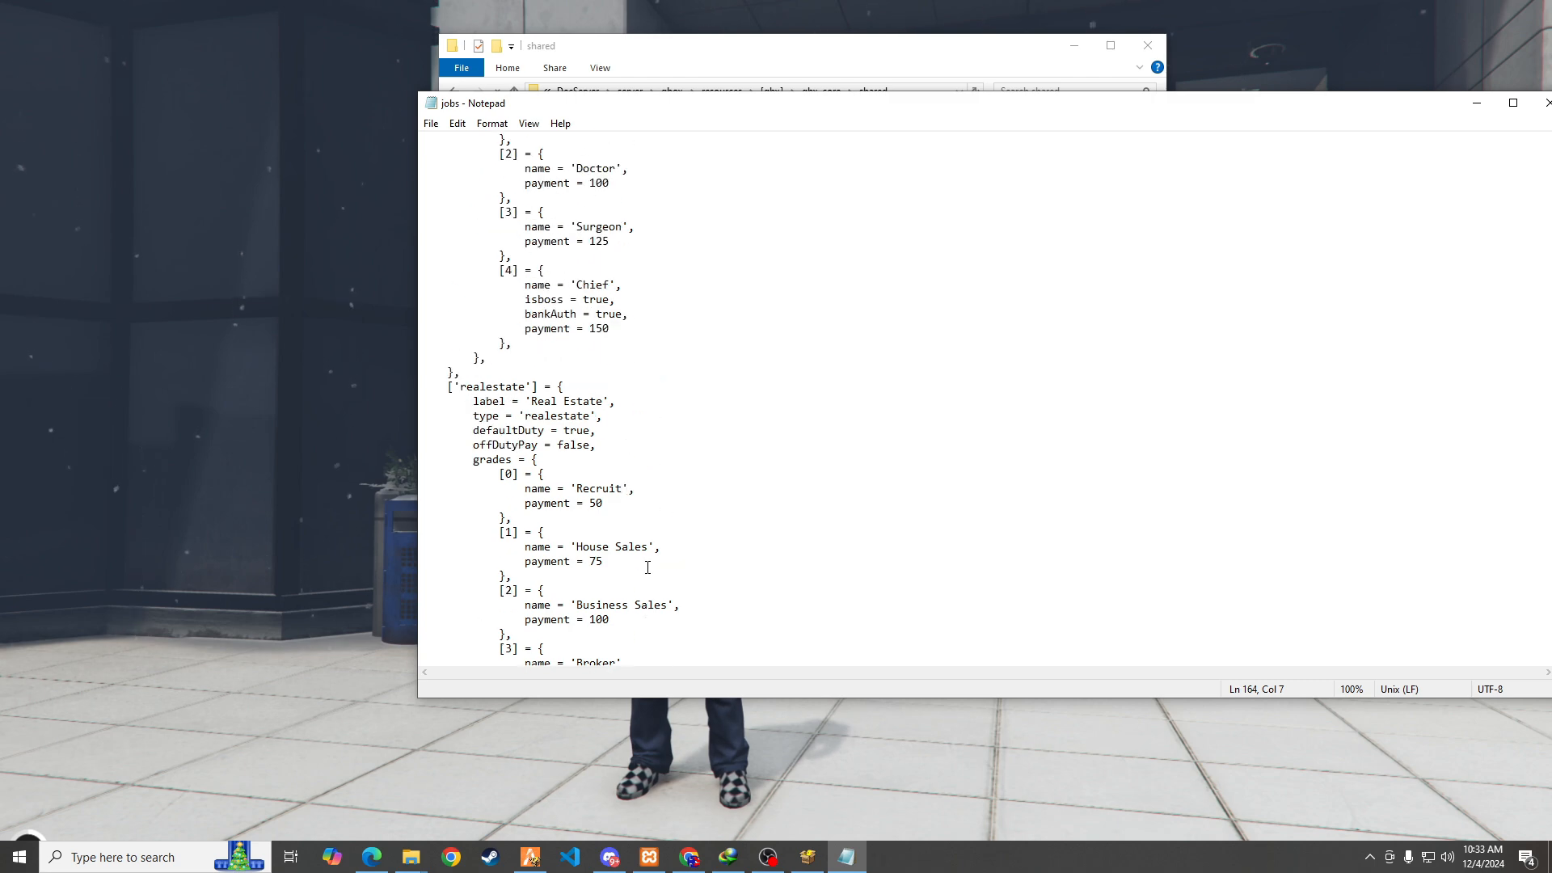
scroll(down, 3)
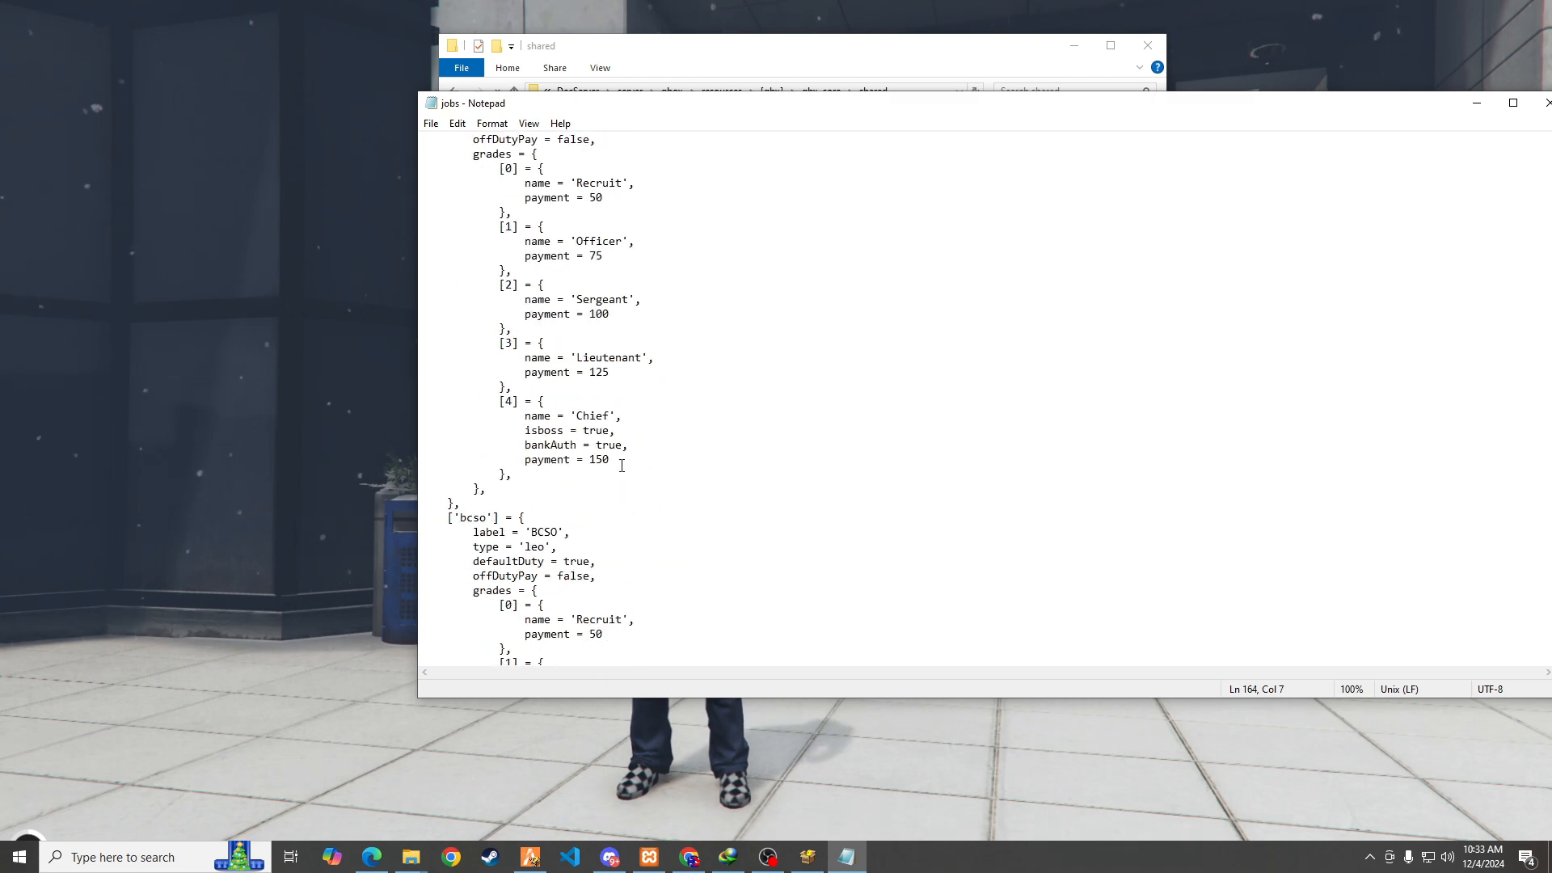